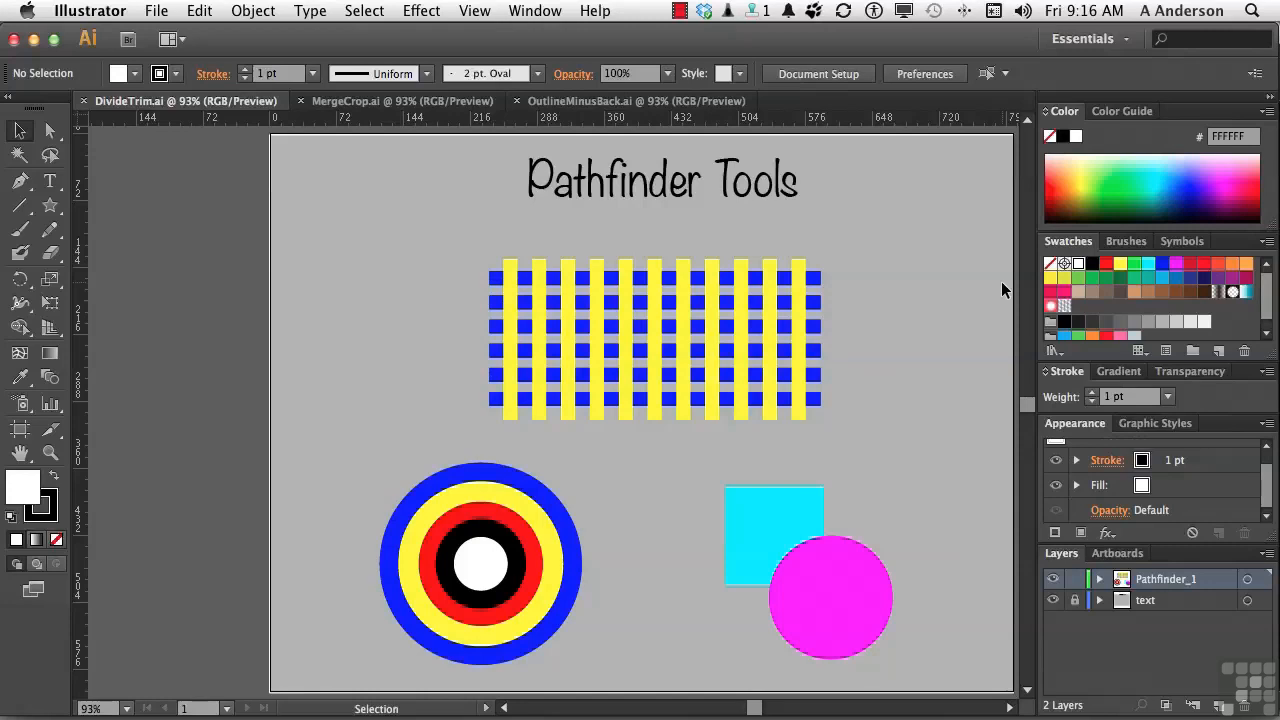
{"action": "mouse_move", "coordinate": [688, 222]}
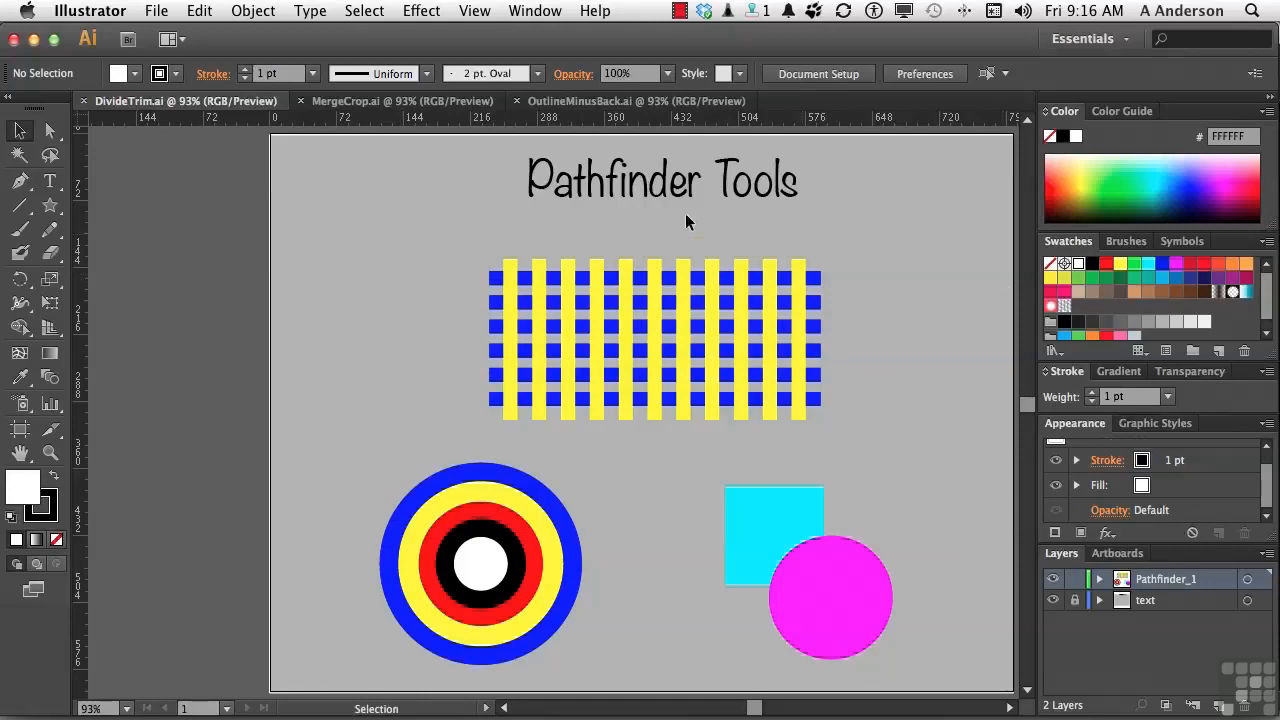
Step: Open the Pathfinder panel from the Window menu beside the sample artwork
{"action": "left_click", "coordinate": [392, 100]}
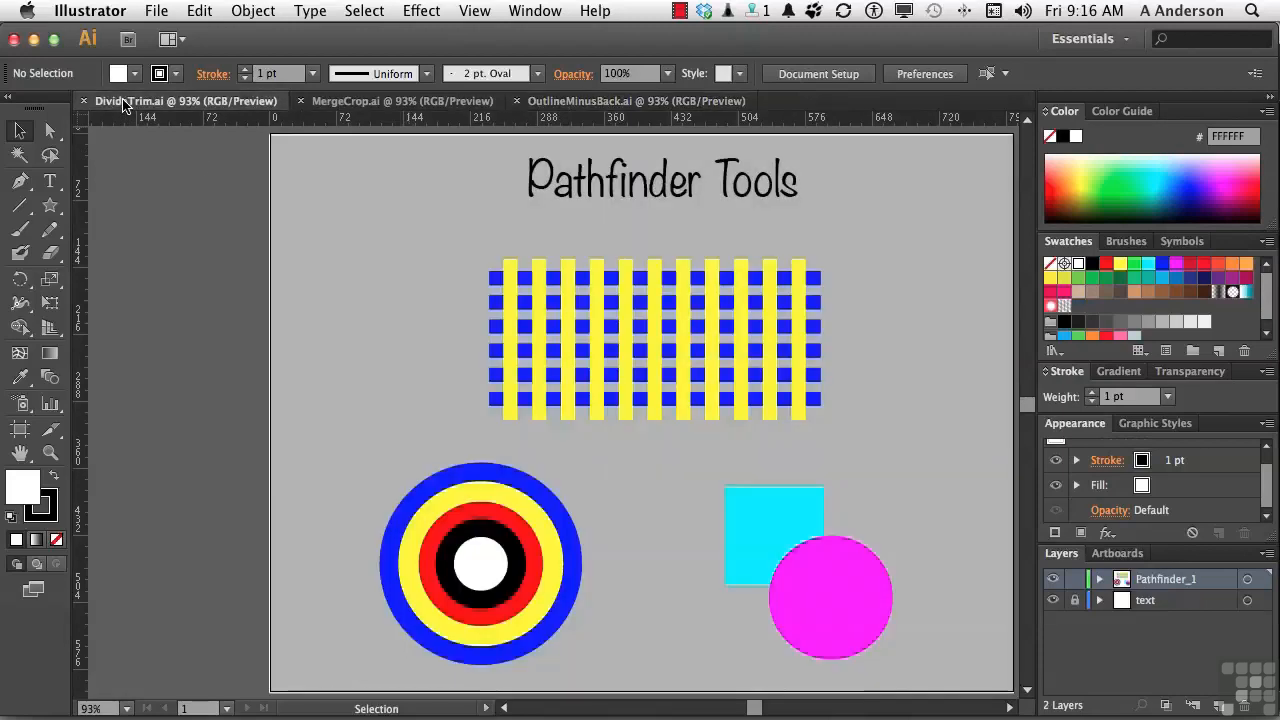
{"action": "left_click", "coordinate": [534, 11]}
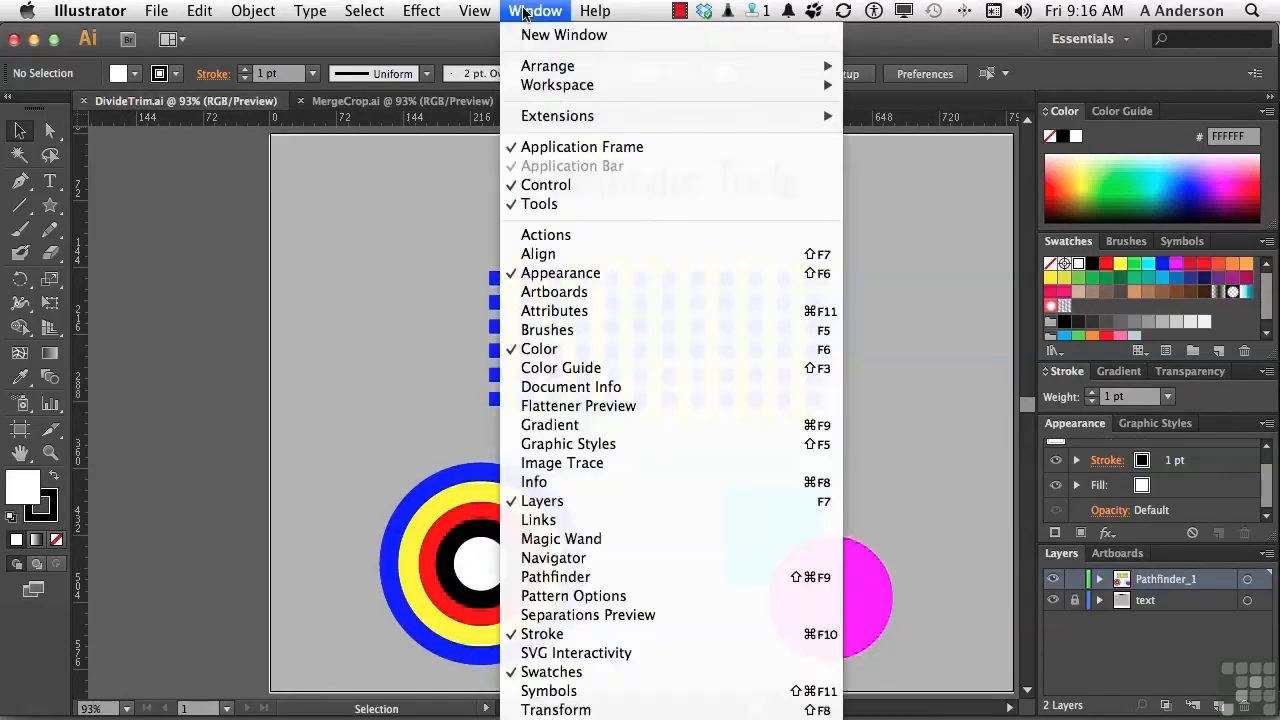
{"action": "mouse_move", "coordinate": [554, 291]}
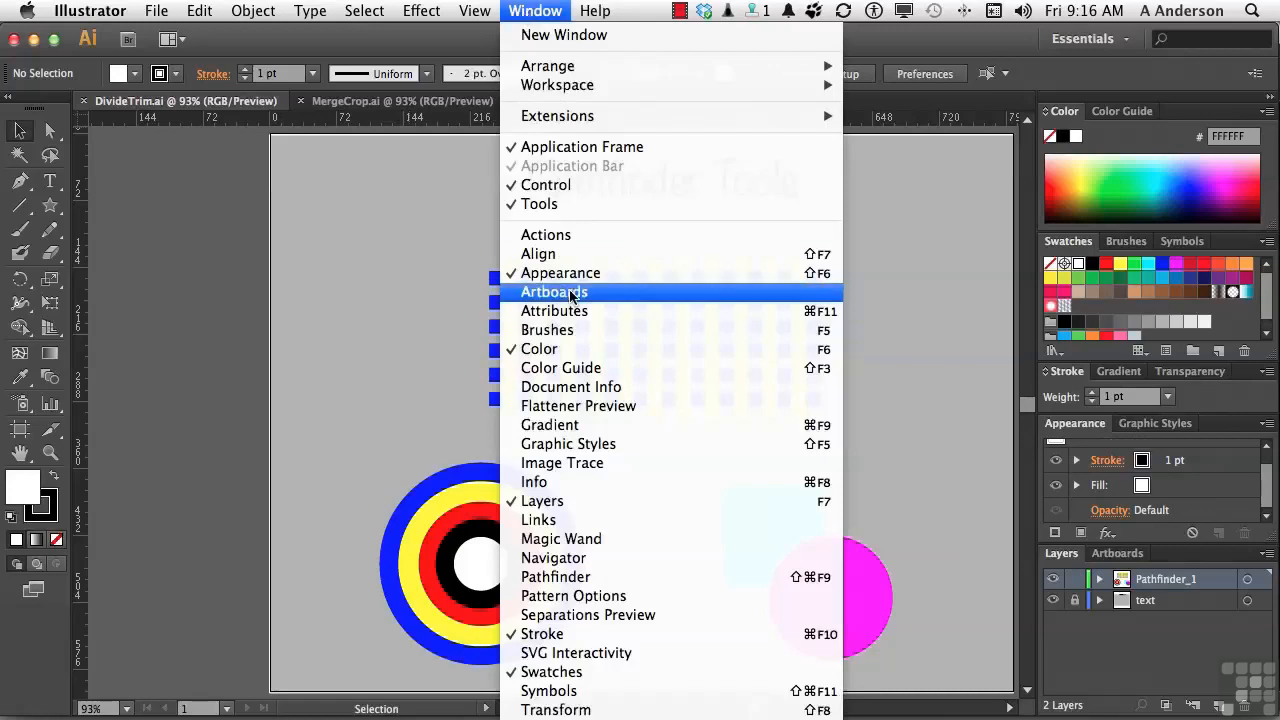
{"action": "mouse_move", "coordinate": [594, 576]}
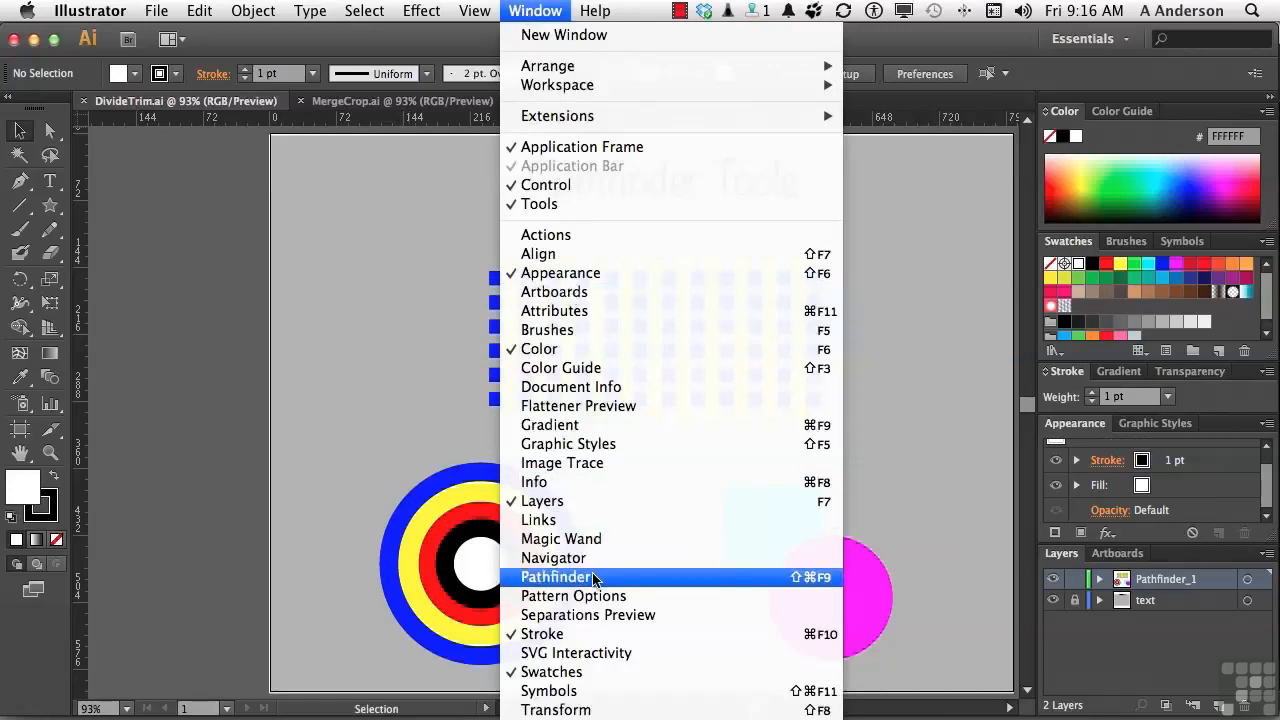
{"action": "left_click", "coordinate": [556, 576]}
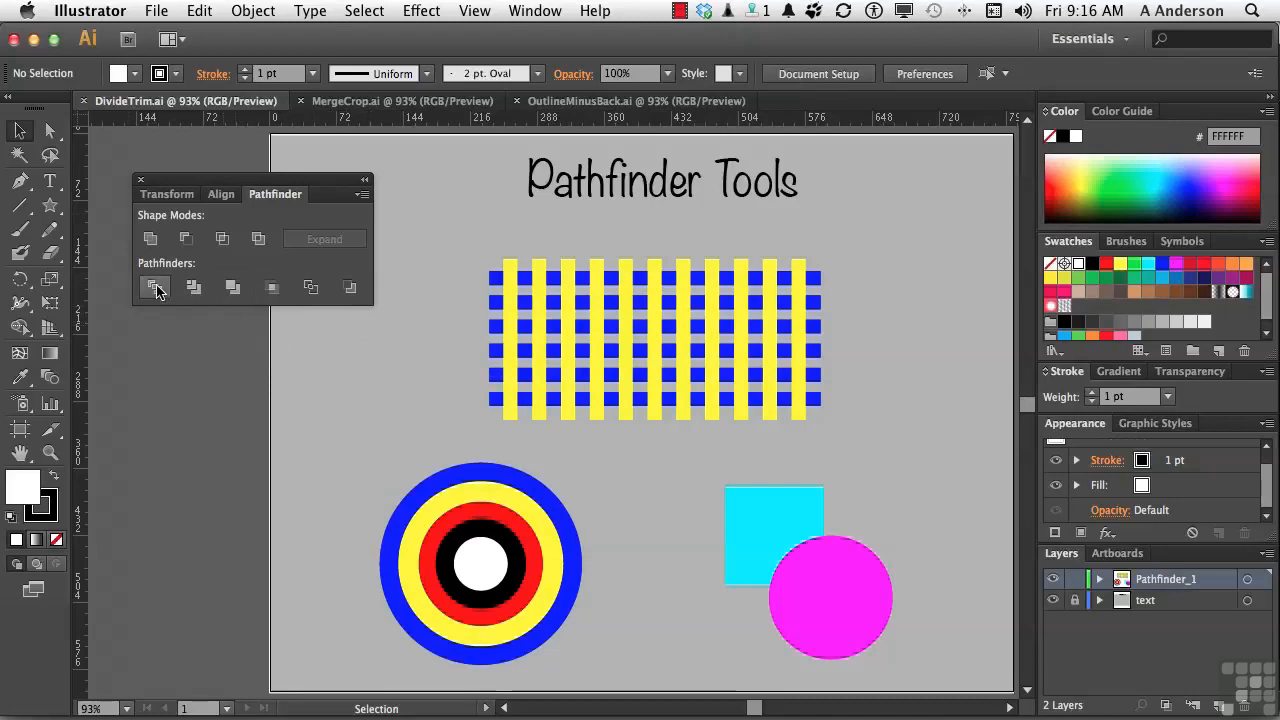
{"action": "mouse_move", "coordinate": [155, 289]}
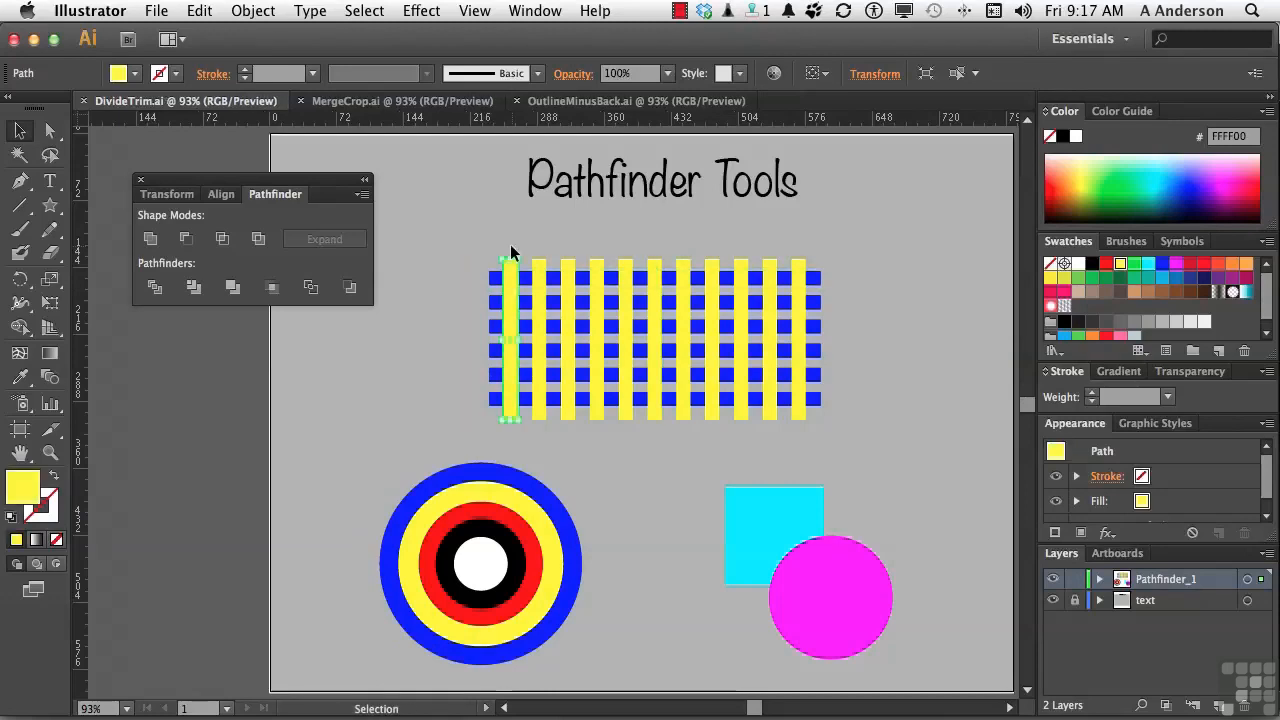
{"action": "mouse_move", "coordinate": [466, 228]}
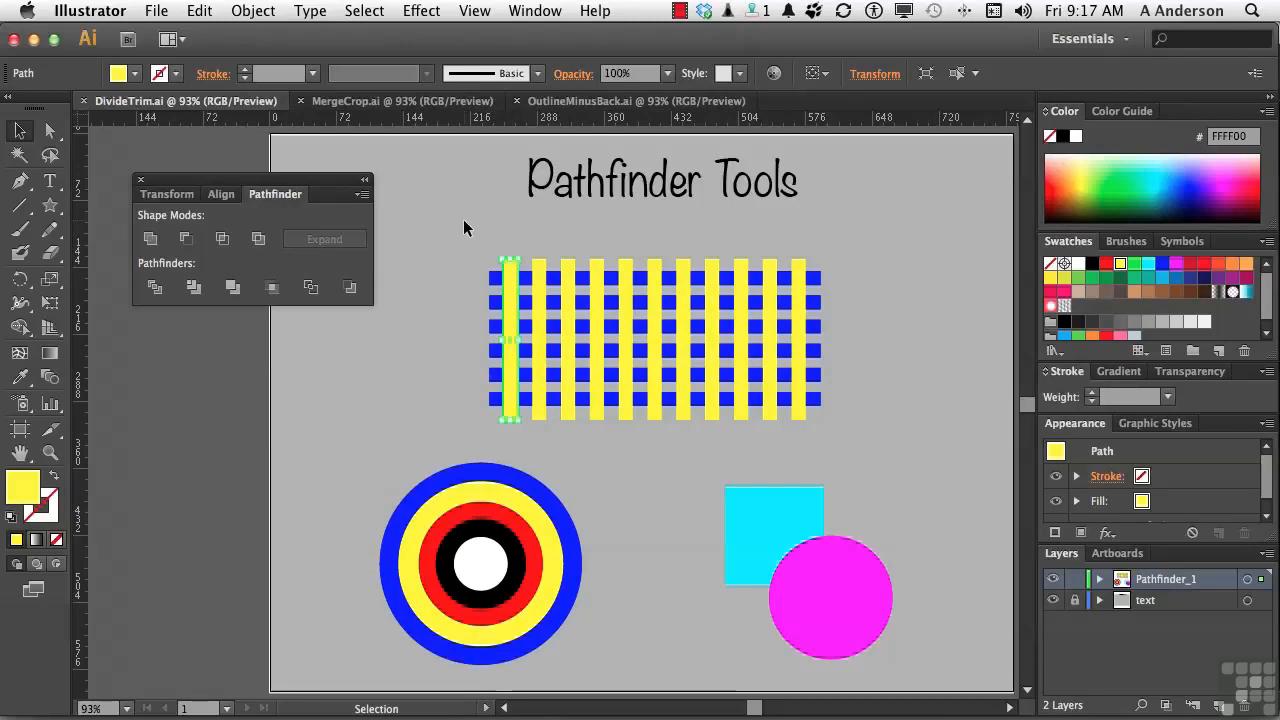
Step: Marquee-select the entire yellow-and-blue stripe grid and apply Pathfinder Divide
{"action": "left_click_drag", "start_coordinate": [465, 225], "coordinate": [855, 440]}
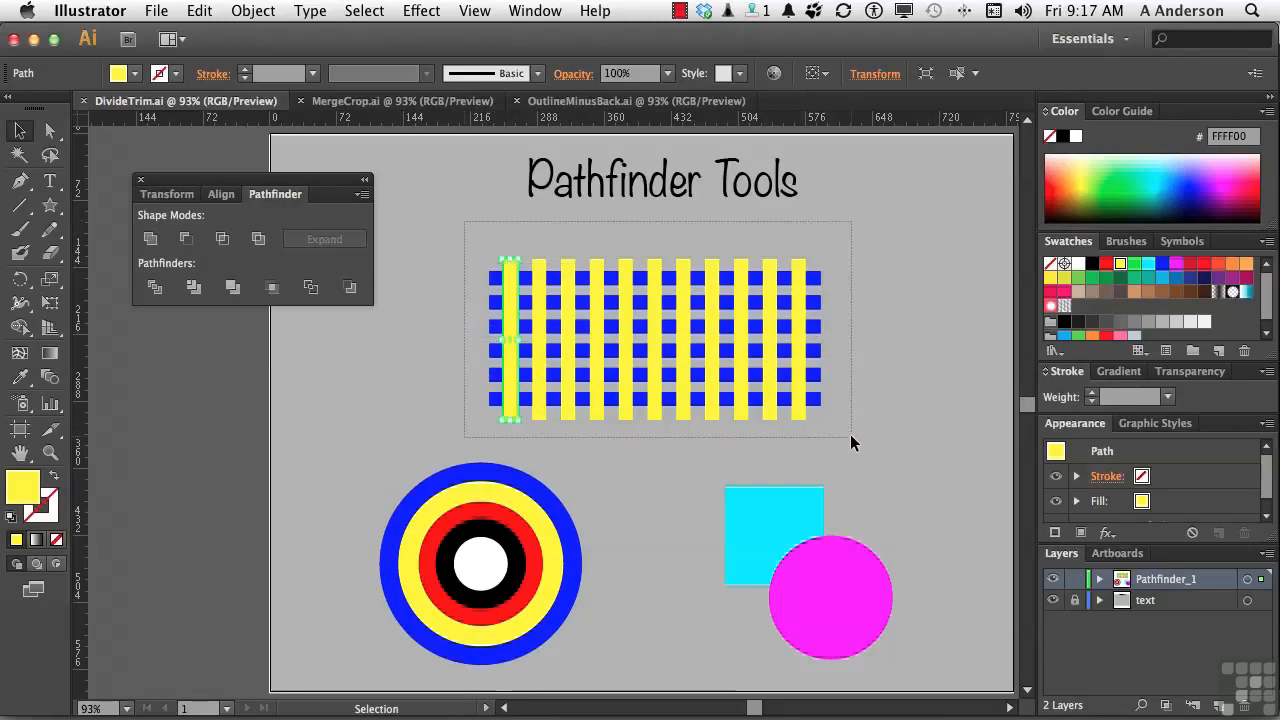
{"action": "left_click", "coordinate": [193, 287]}
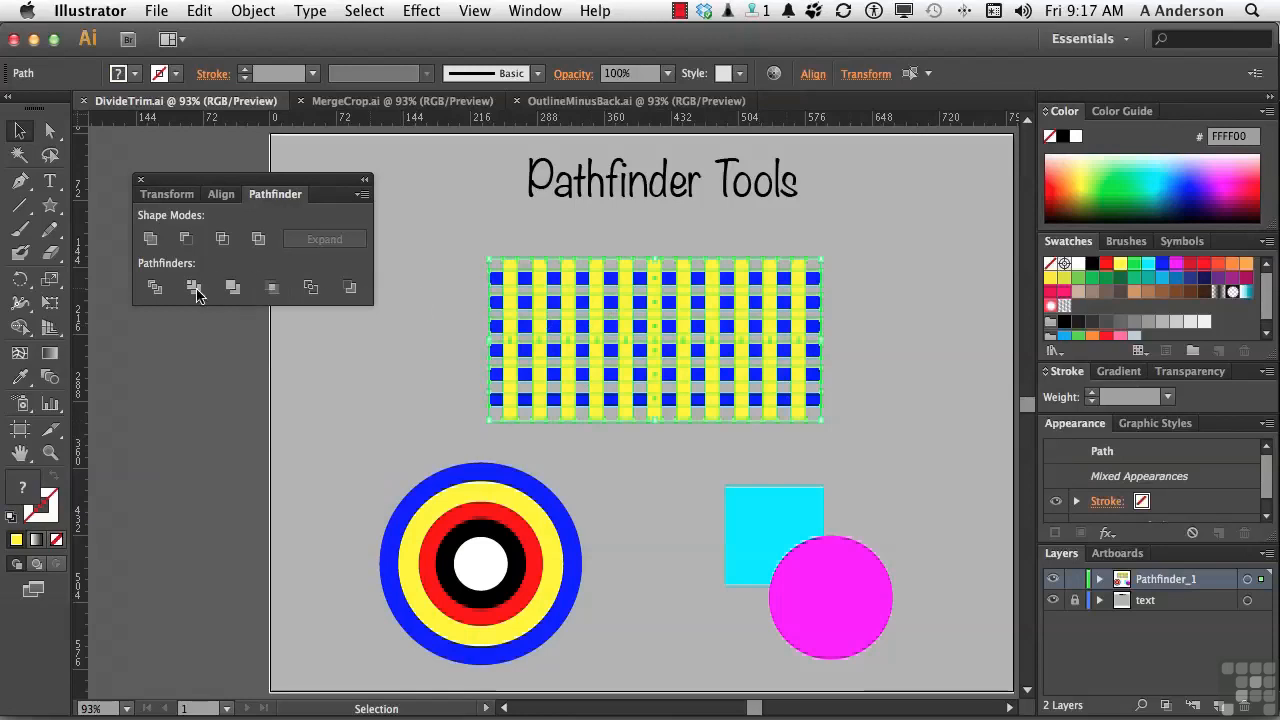
{"action": "mouse_move", "coordinate": [155, 291]}
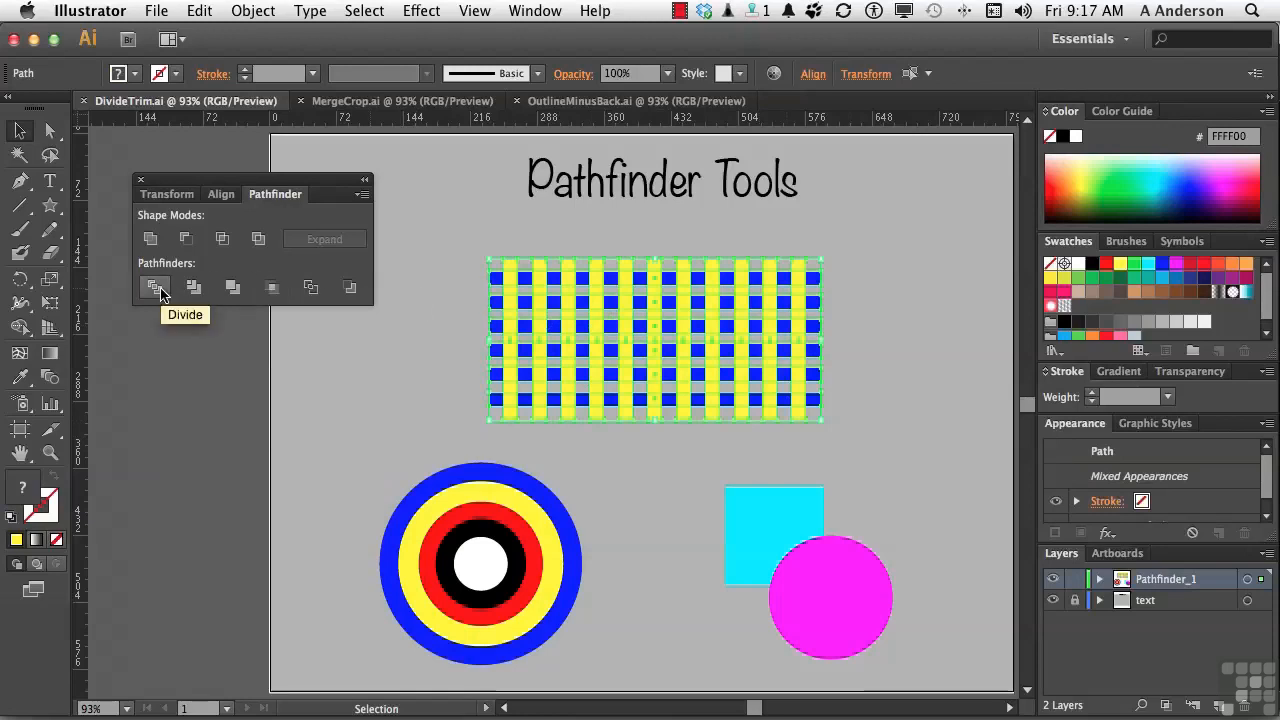
{"action": "left_click", "coordinate": [155, 287]}
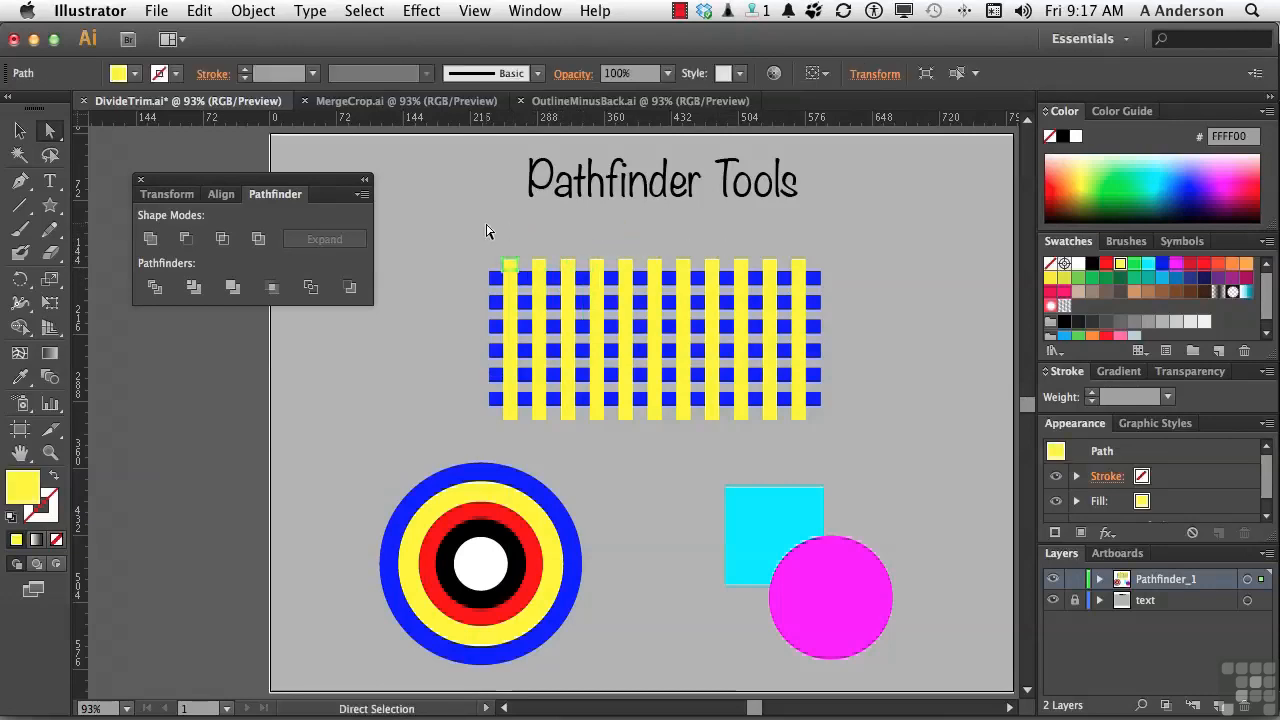
{"action": "mouse_move", "coordinate": [510, 288]}
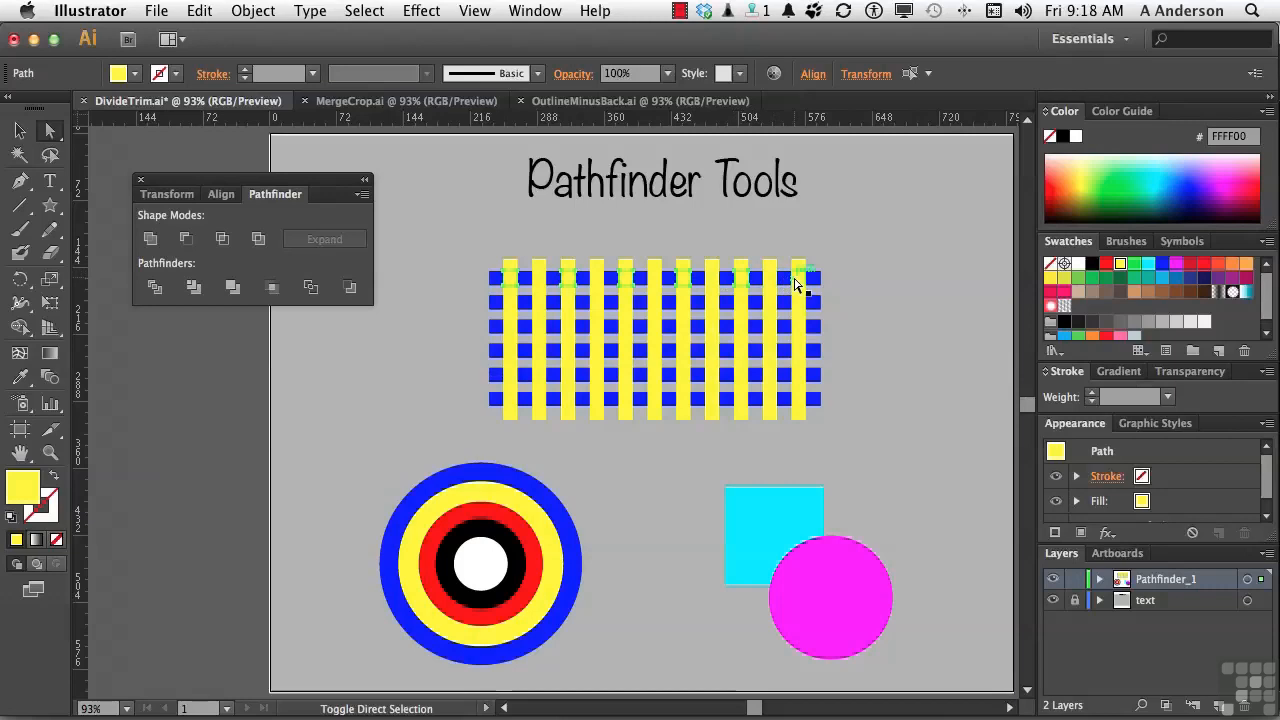
Step: Pick a yellow crossing piece in the divided grid with Direct Selection
{"action": "left_click", "coordinate": [49, 131]}
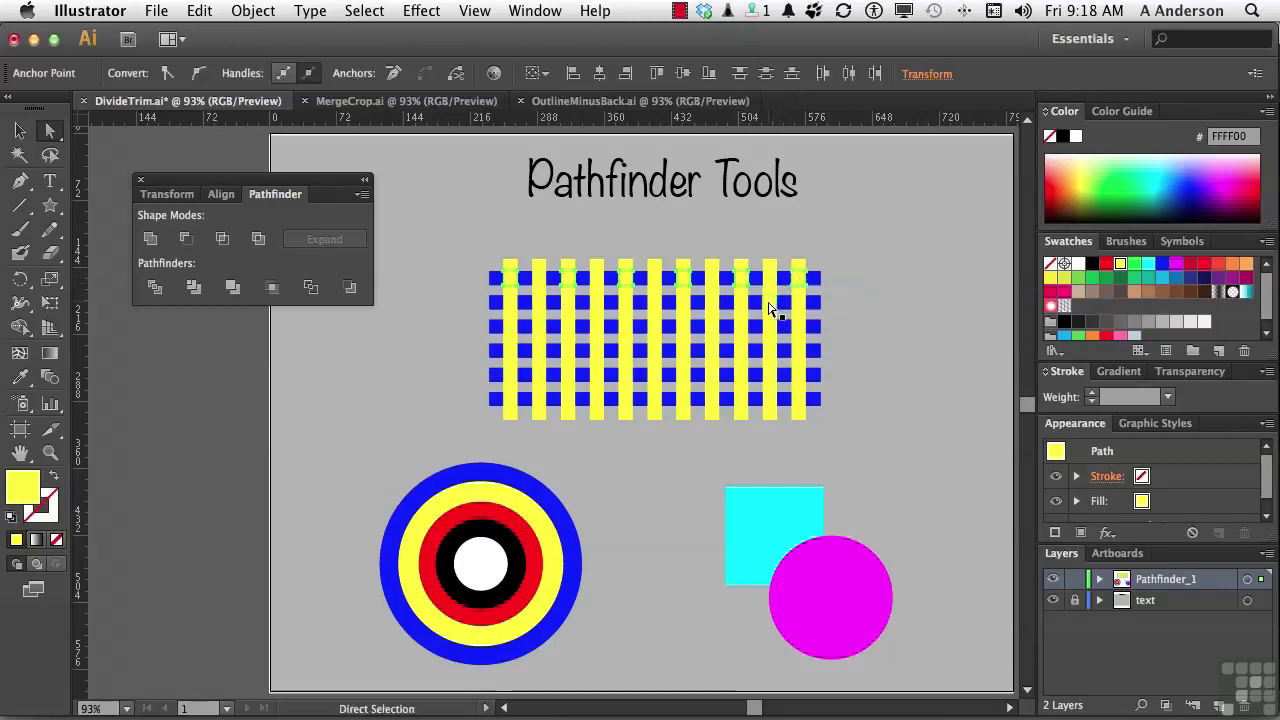
{"action": "mouse_move", "coordinate": [712, 311]}
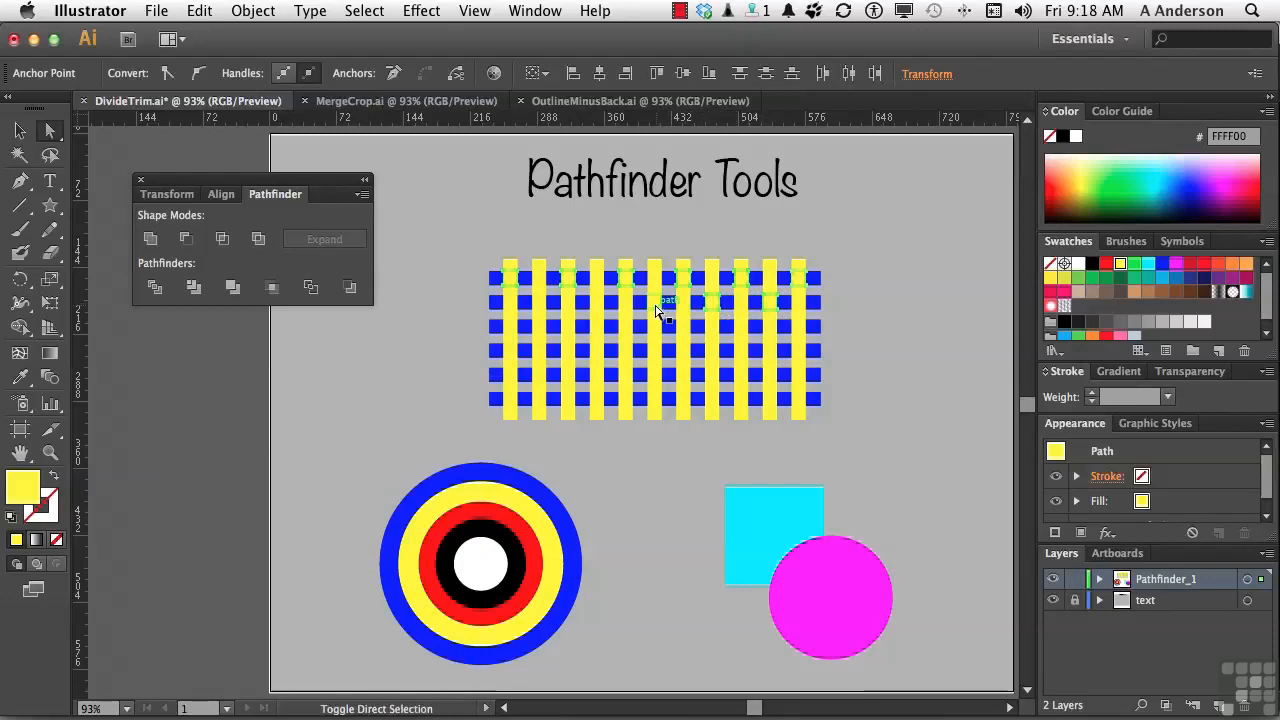
{"action": "mouse_move", "coordinate": [595, 307]}
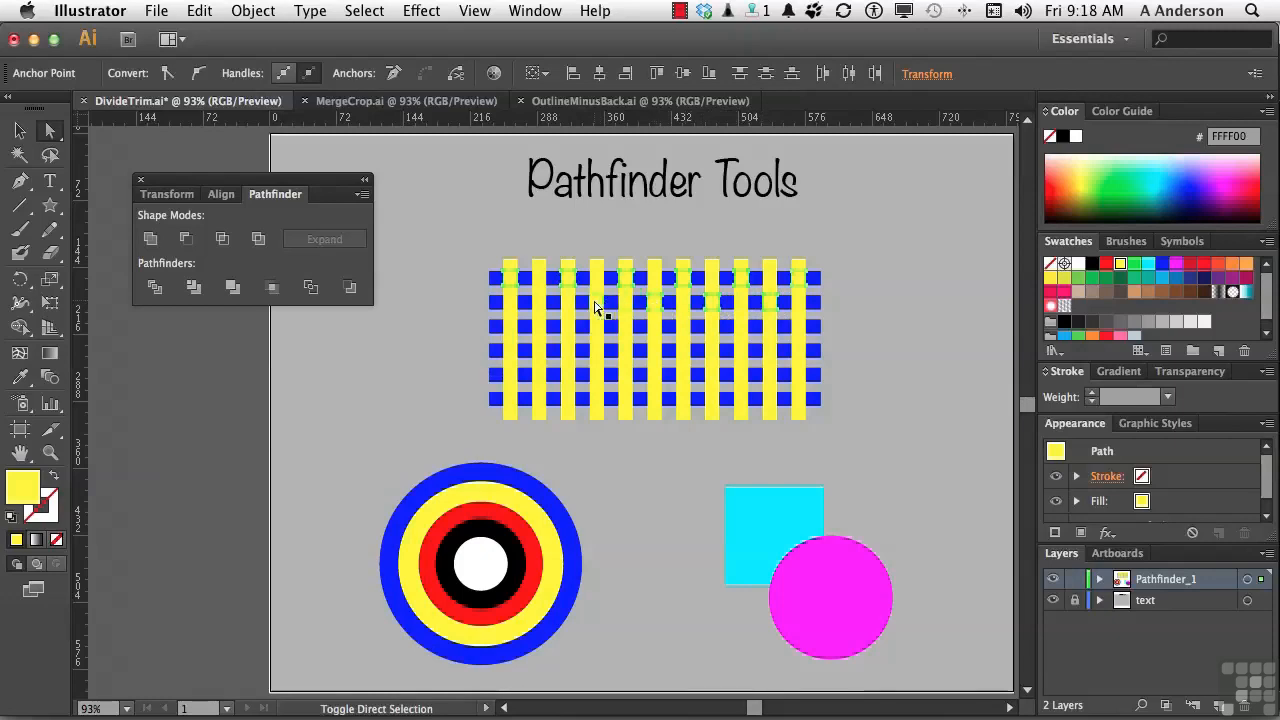
{"action": "mouse_move", "coordinate": [538, 312]}
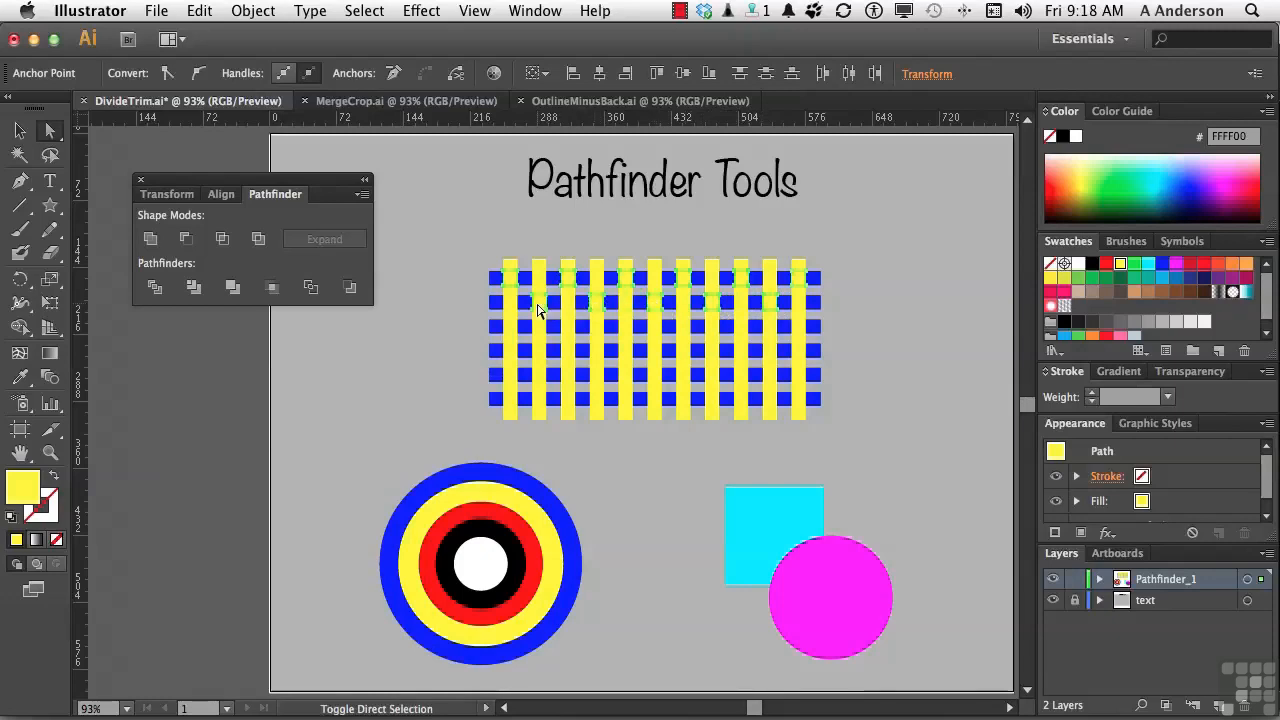
{"action": "mouse_move", "coordinate": [511, 333]}
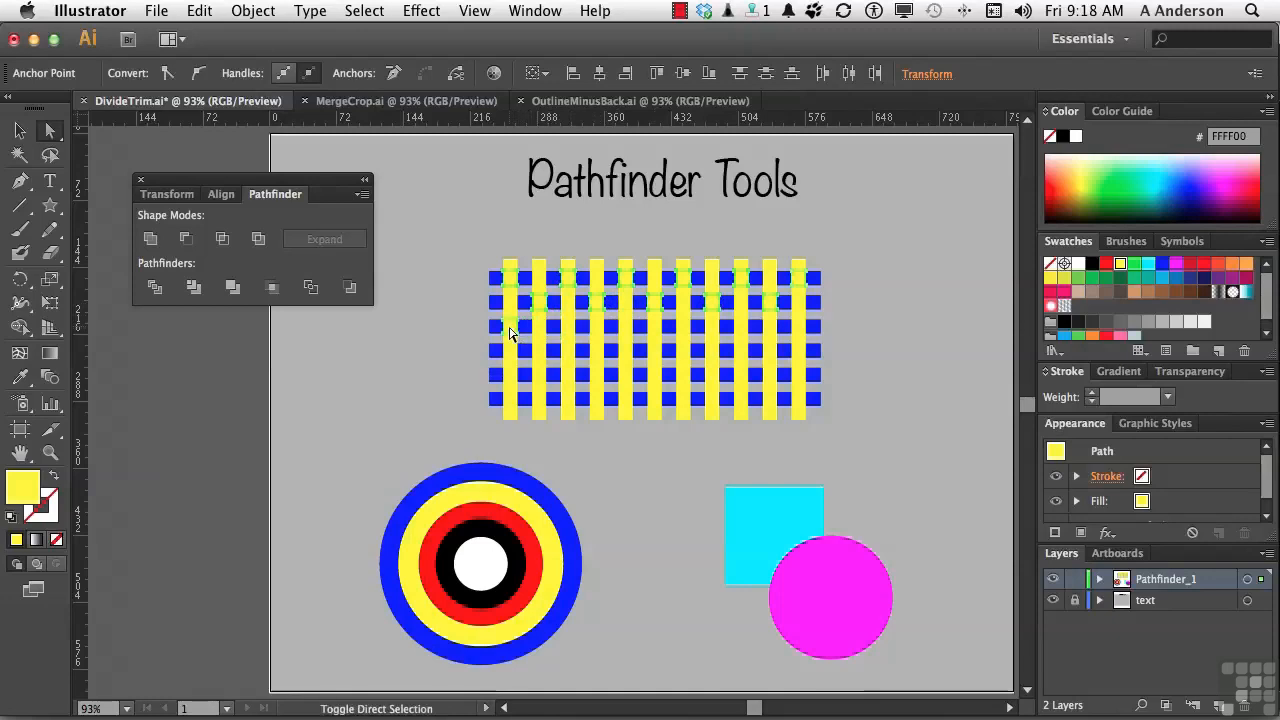
{"action": "mouse_move", "coordinate": [590, 332]}
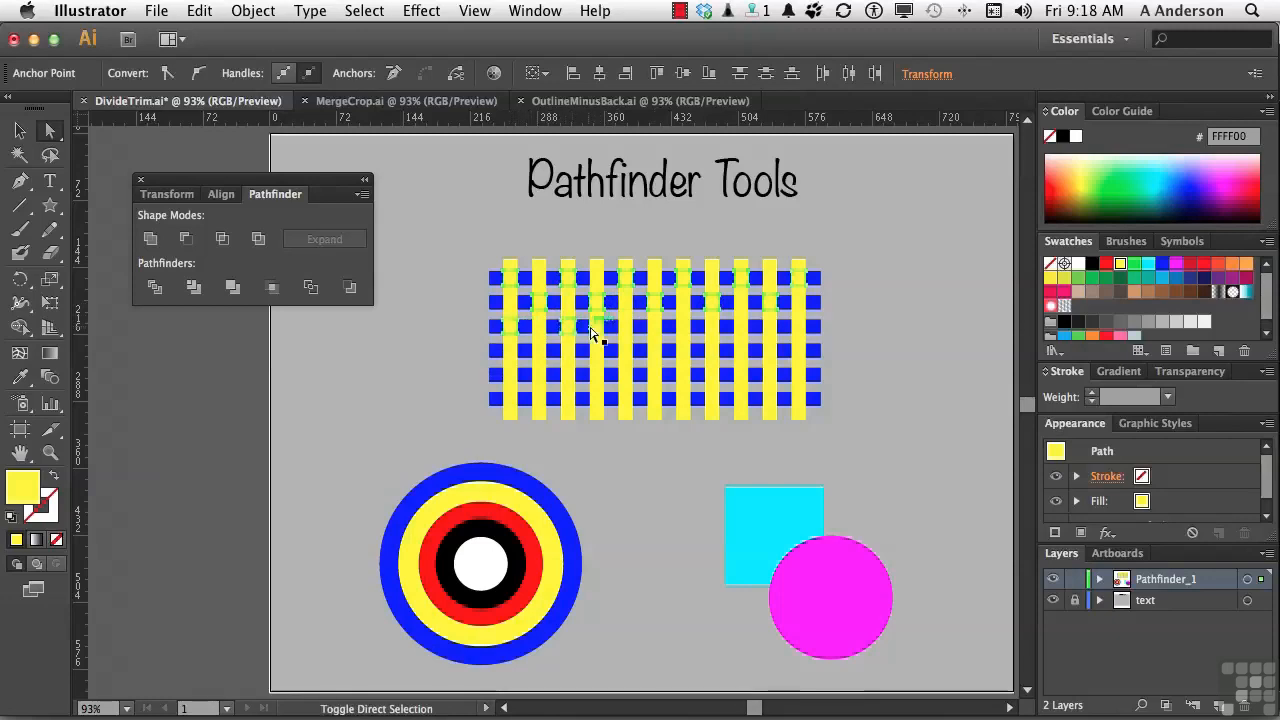
{"action": "mouse_move", "coordinate": [625, 335]}
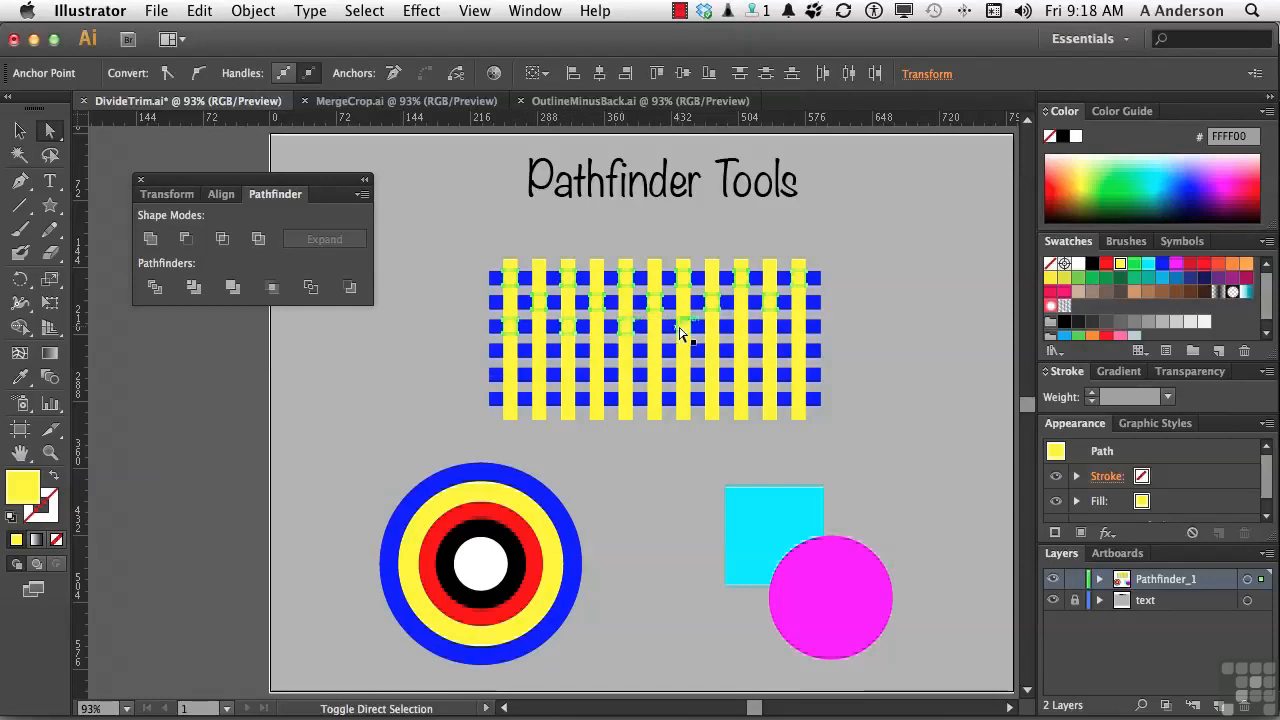
{"action": "mouse_move", "coordinate": [738, 330]}
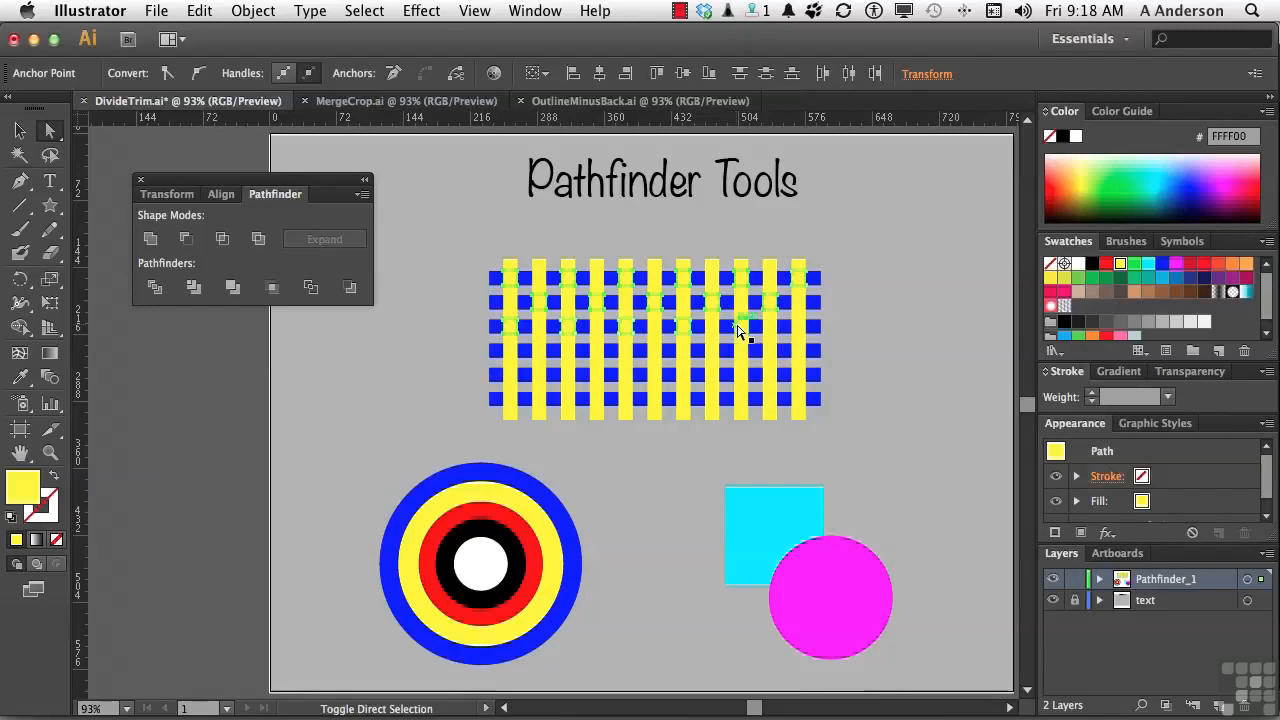
{"action": "mouse_move", "coordinate": [795, 330]}
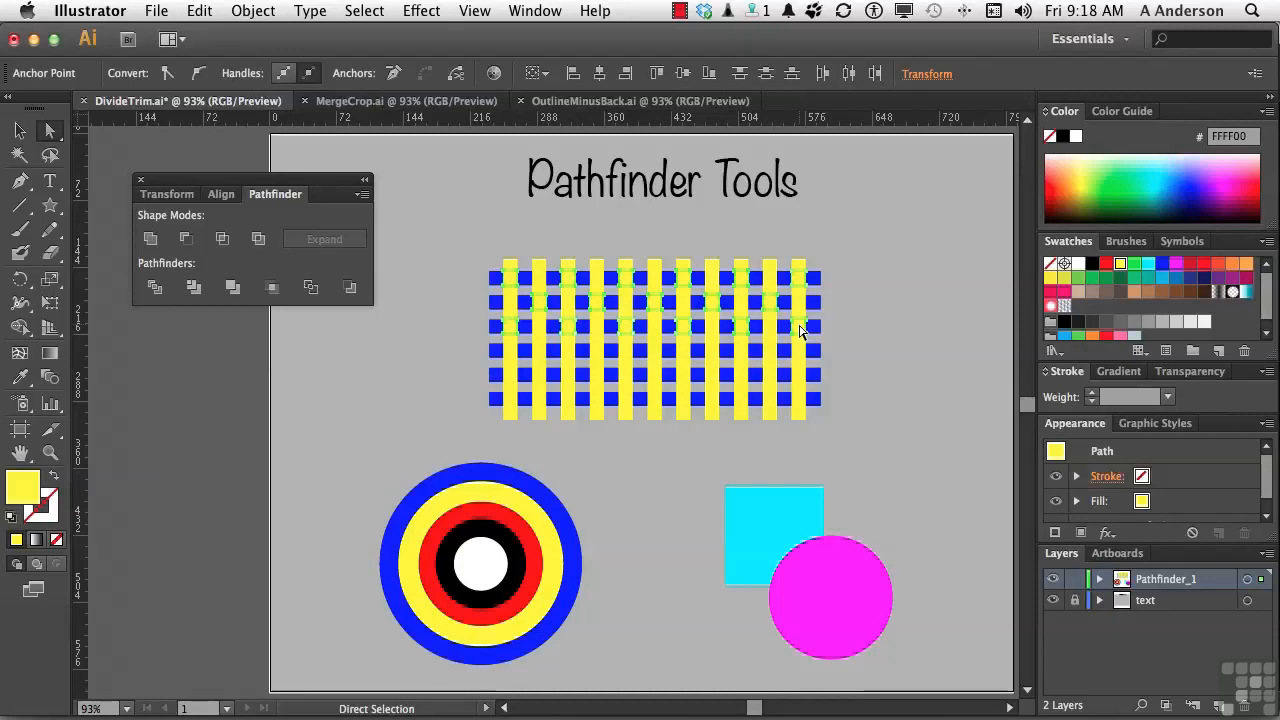
{"action": "mouse_move", "coordinate": [196, 442]}
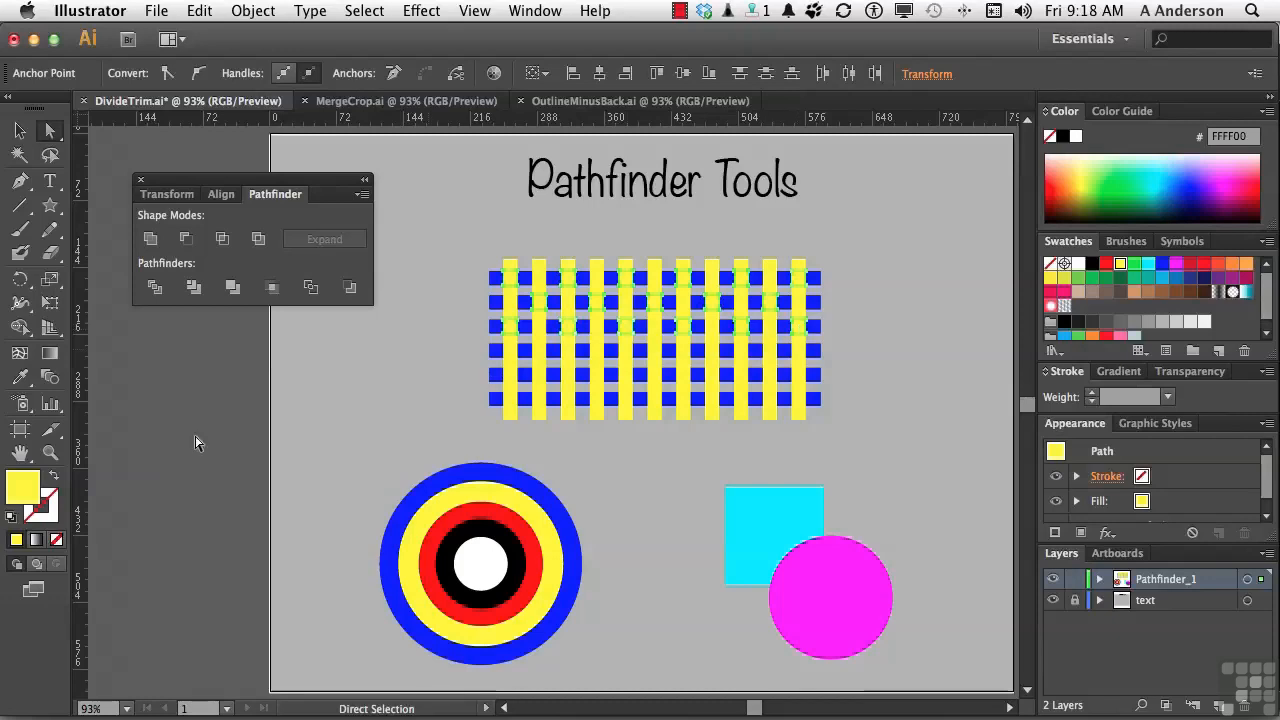
{"action": "mouse_move", "coordinate": [1050, 287]}
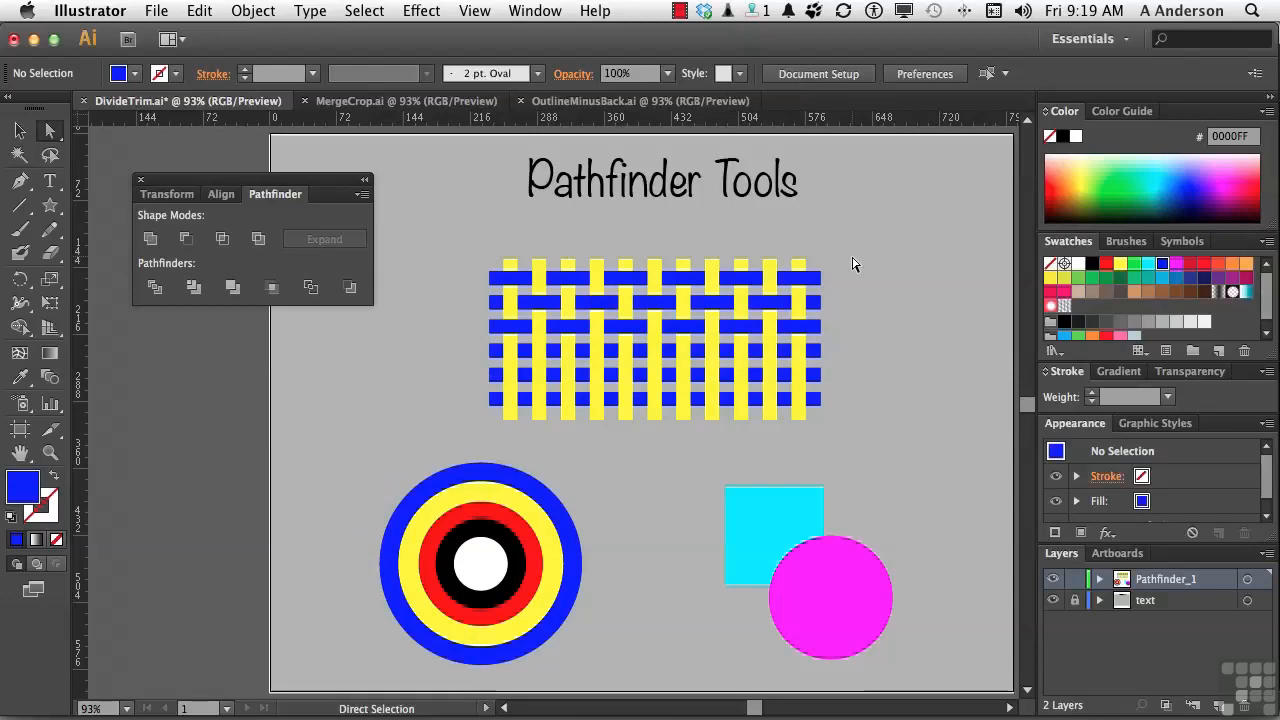
{"action": "mouse_move", "coordinate": [480, 577]}
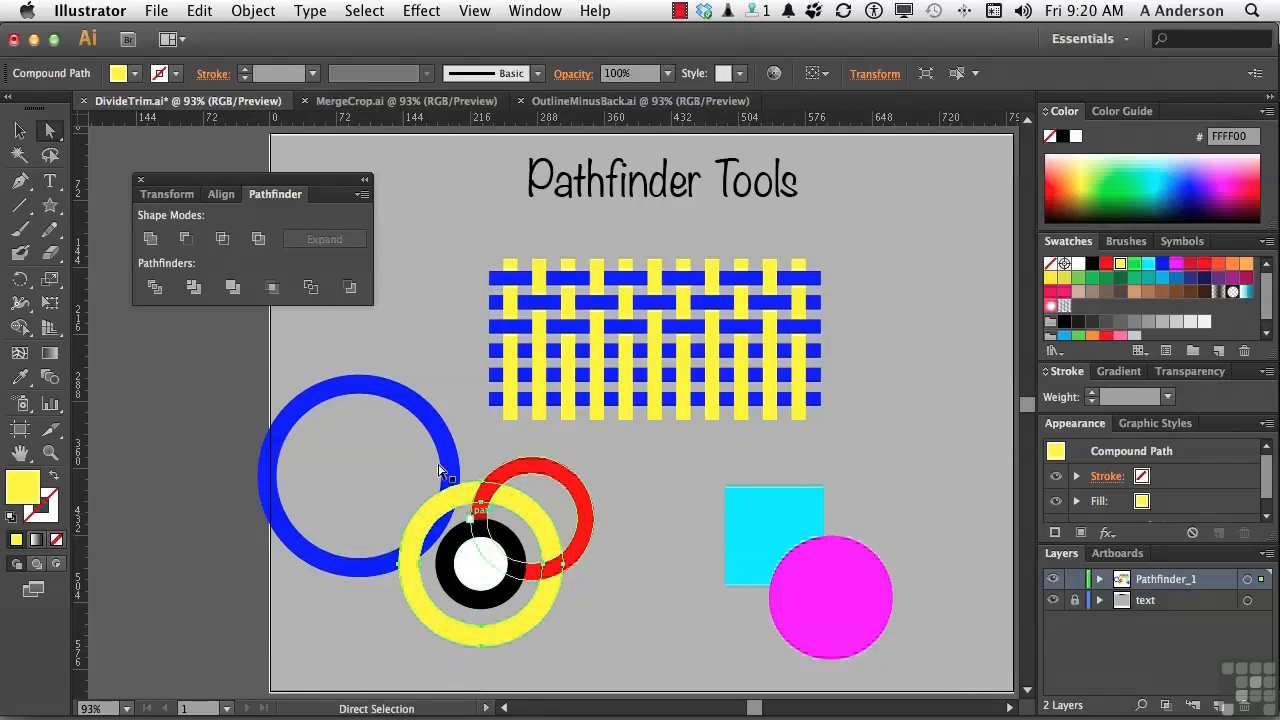
{"action": "mouse_move", "coordinate": [194, 287]}
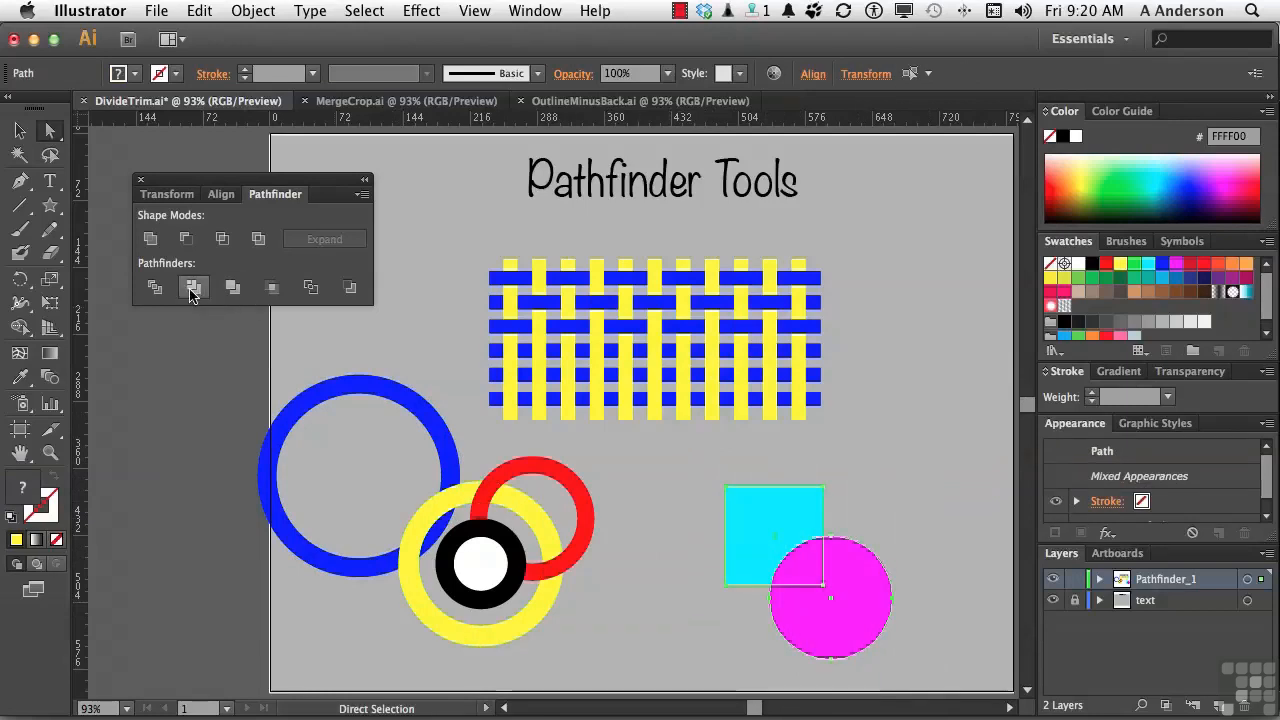
Step: Trim the cyan square with the magenta circle, then drag the circle away from it
{"action": "left_click", "coordinate": [194, 287]}
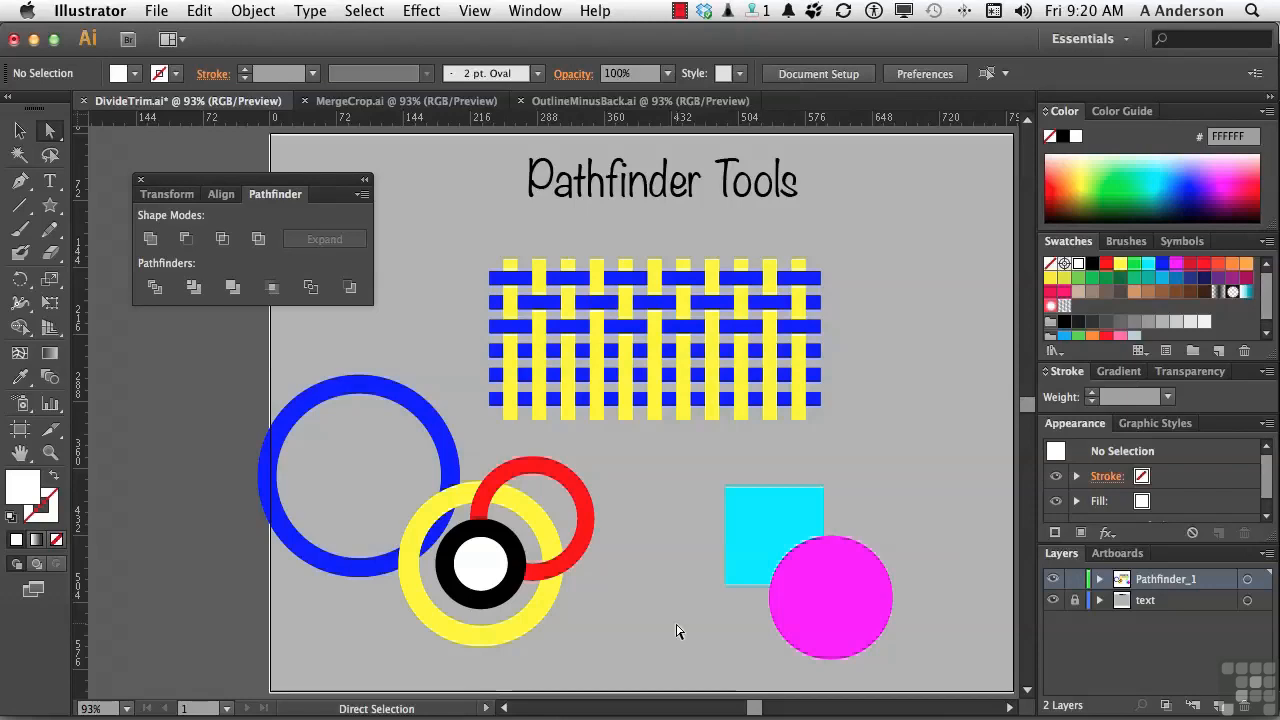
{"action": "left_click", "coordinate": [830, 600]}
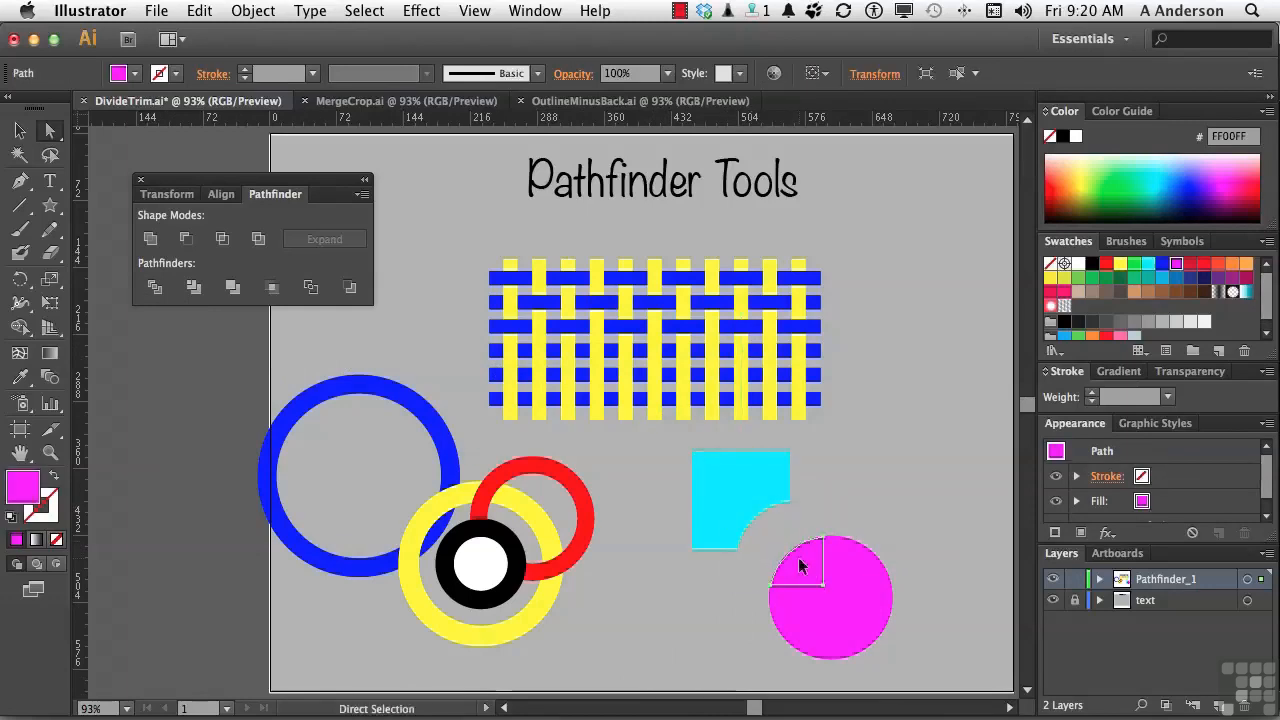
{"action": "left_click_drag", "start_coordinate": [800, 565], "coordinate": [785, 555]}
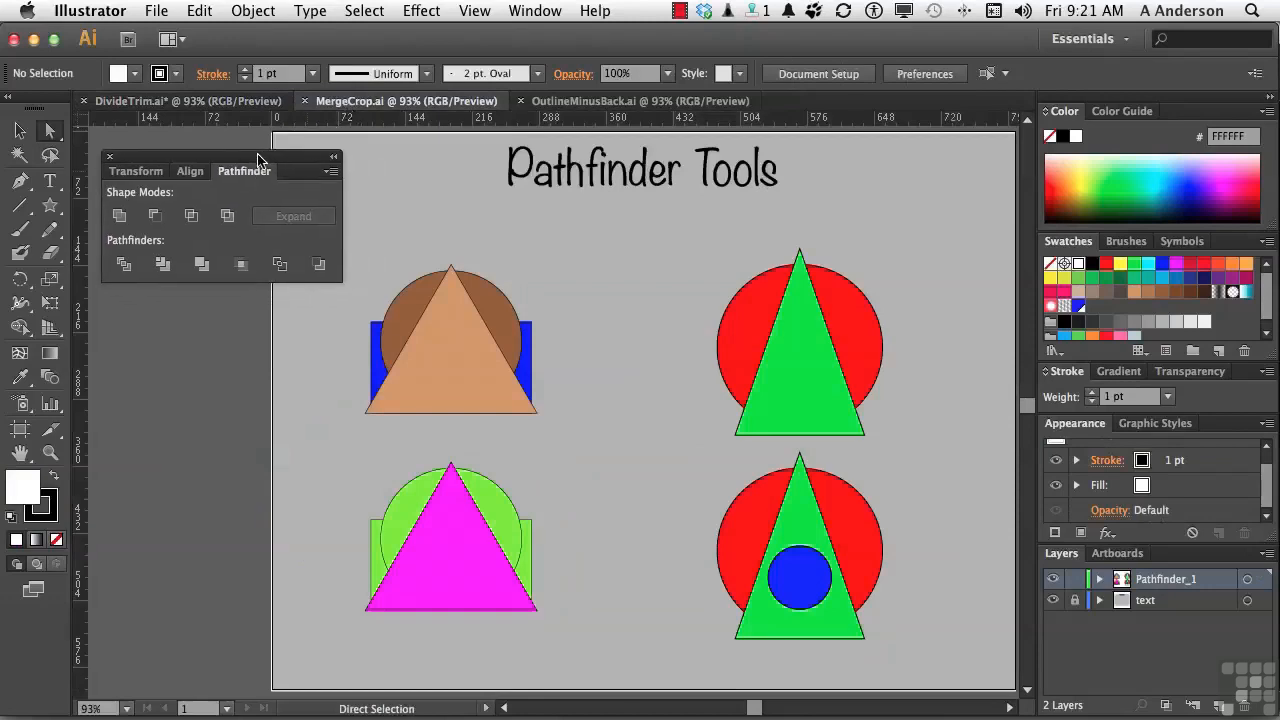
{"action": "mouse_move", "coordinate": [626, 457]}
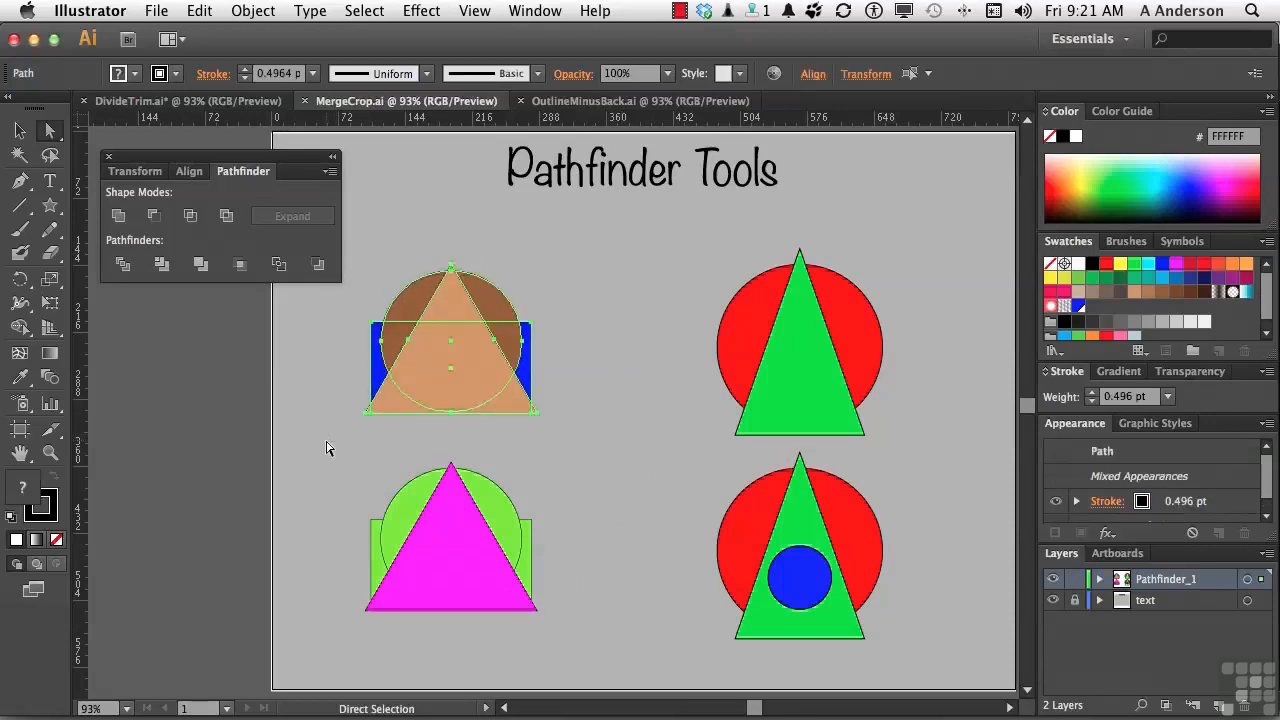
{"action": "mouse_move", "coordinate": [200, 265]}
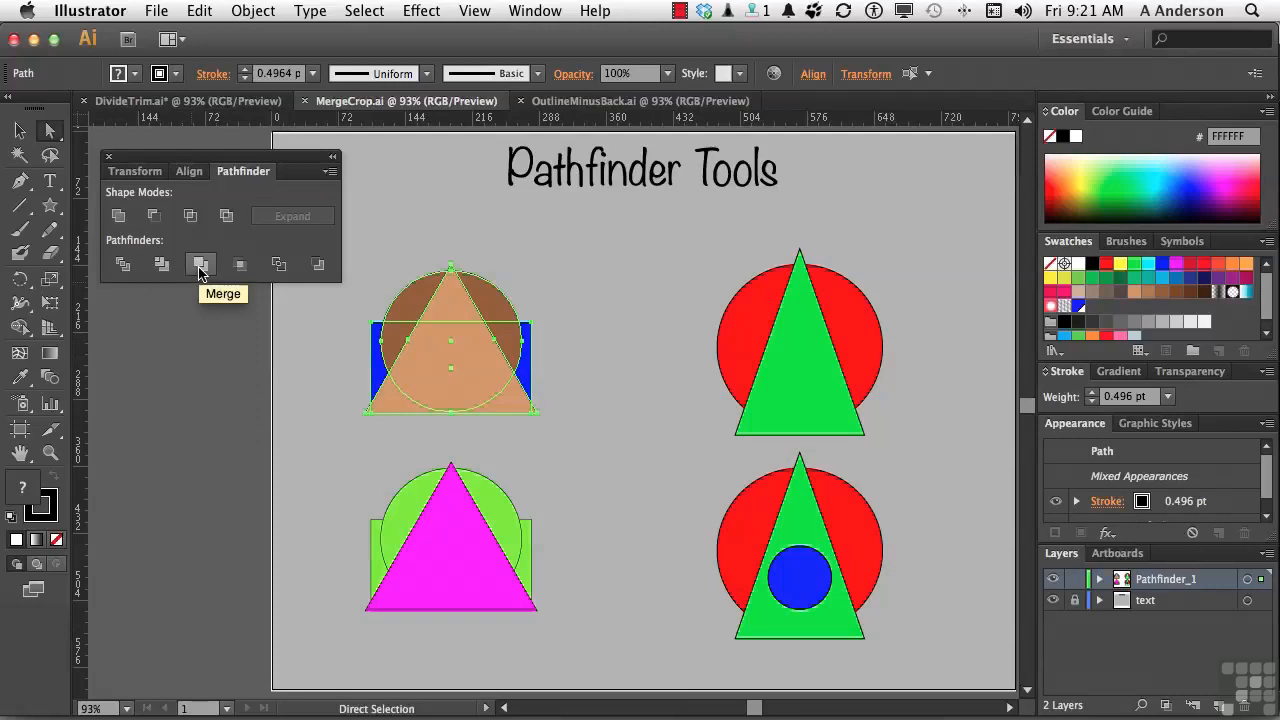
Step: Merge the top-left circle, triangle and rectangle, then pull the brown cap away
{"action": "left_click", "coordinate": [200, 264]}
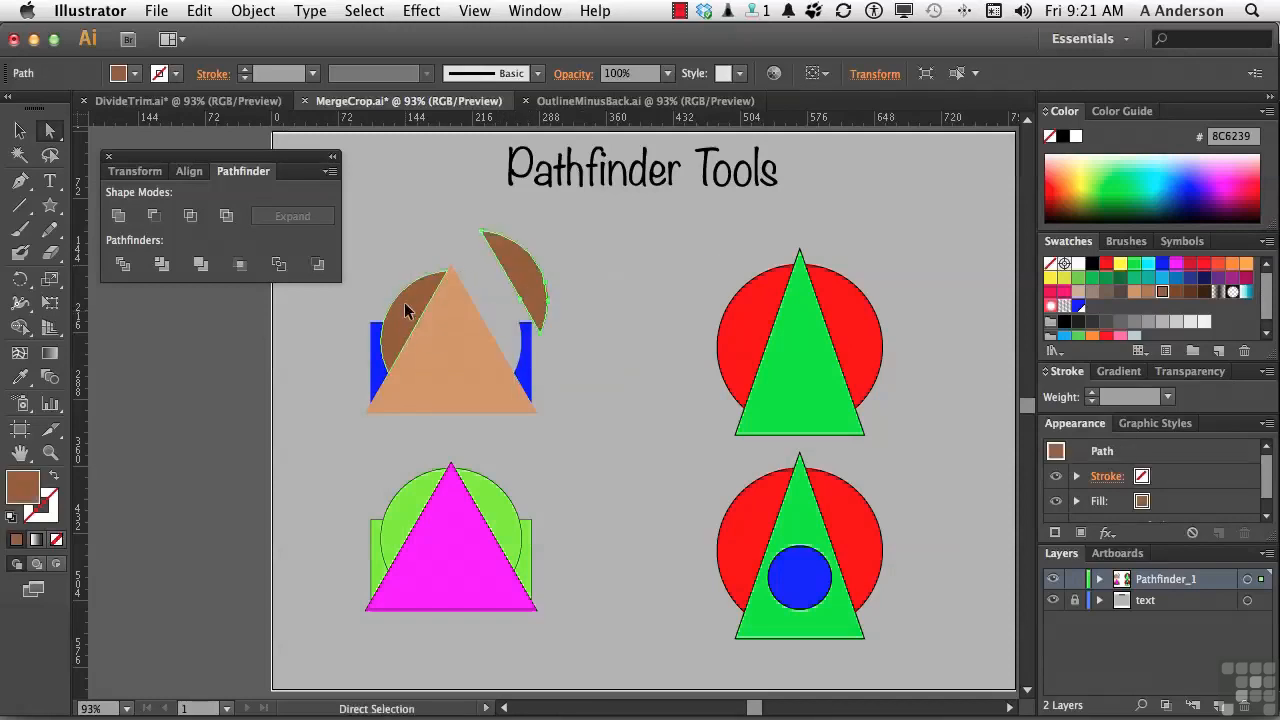
{"action": "left_click_drag", "start_coordinate": [420, 310], "coordinate": [390, 275]}
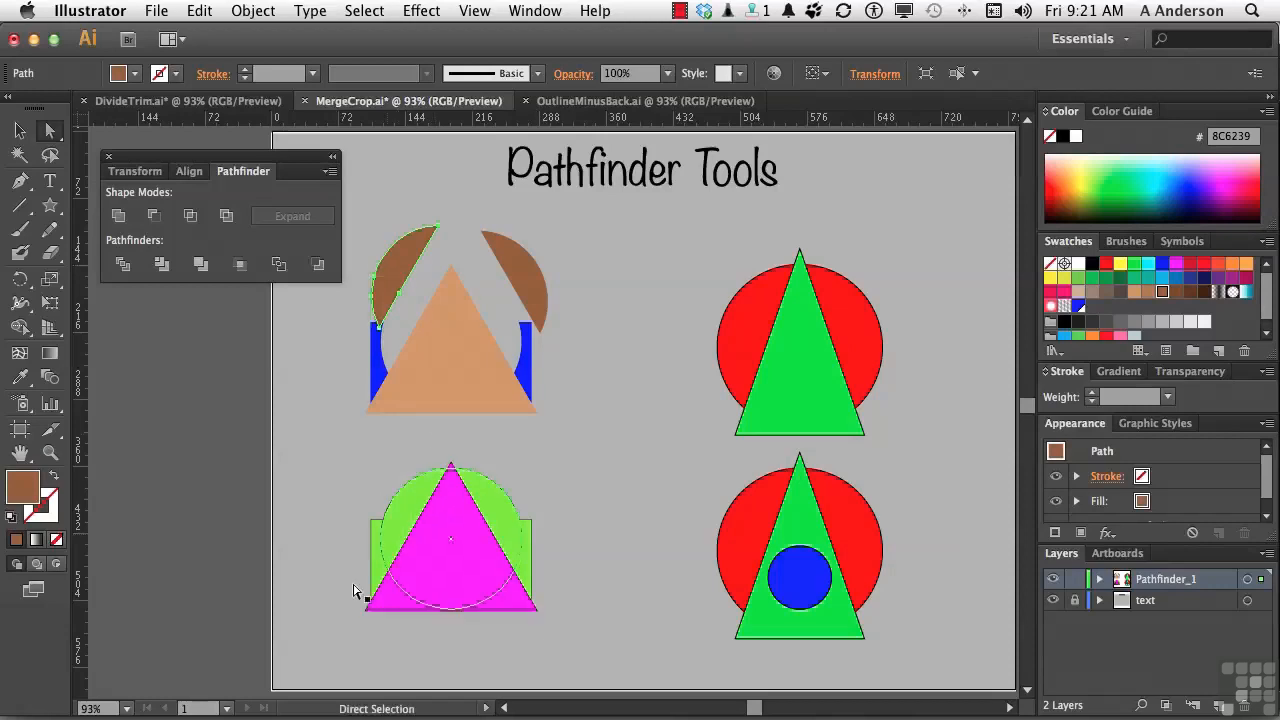
{"action": "mouse_move", "coordinate": [392, 542]}
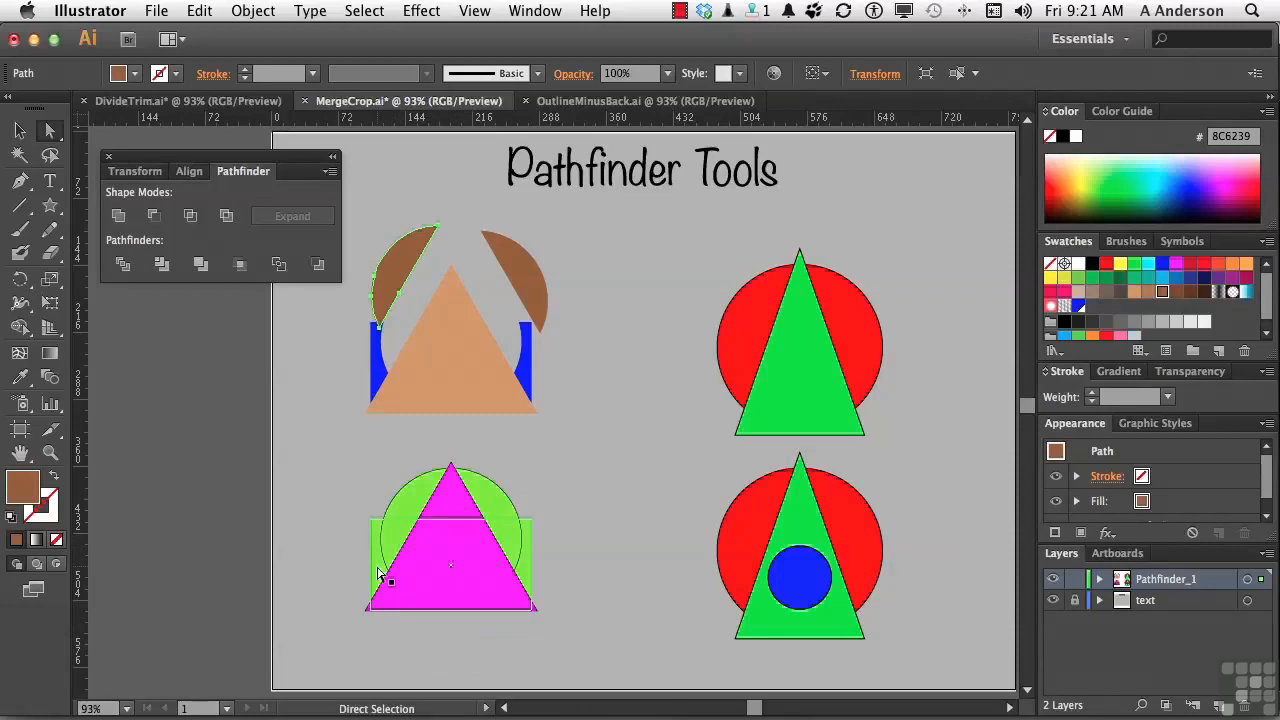
Step: Merge the bottom-left green shapes with the magenta triangle
{"action": "left_click", "coordinate": [335, 586]}
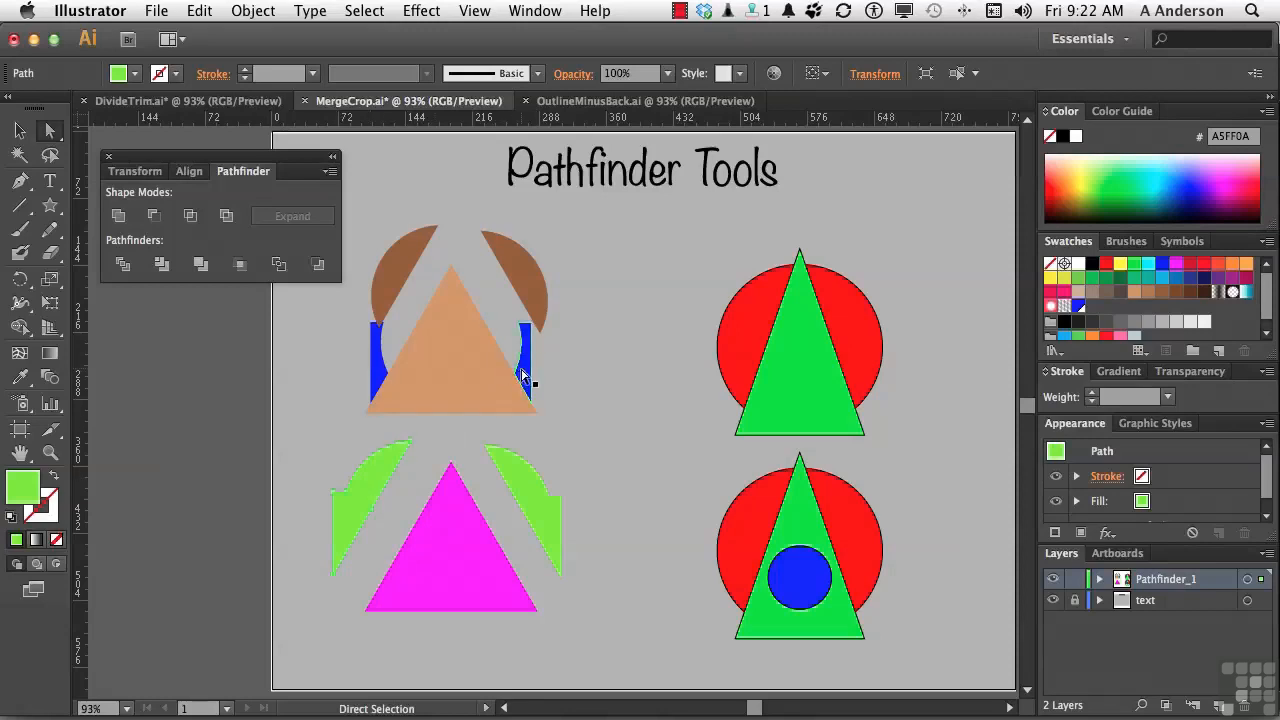
Step: Crop the top-right pair to a red cone and the bottom-right pair to a green circle
{"action": "left_click", "coordinate": [240, 264]}
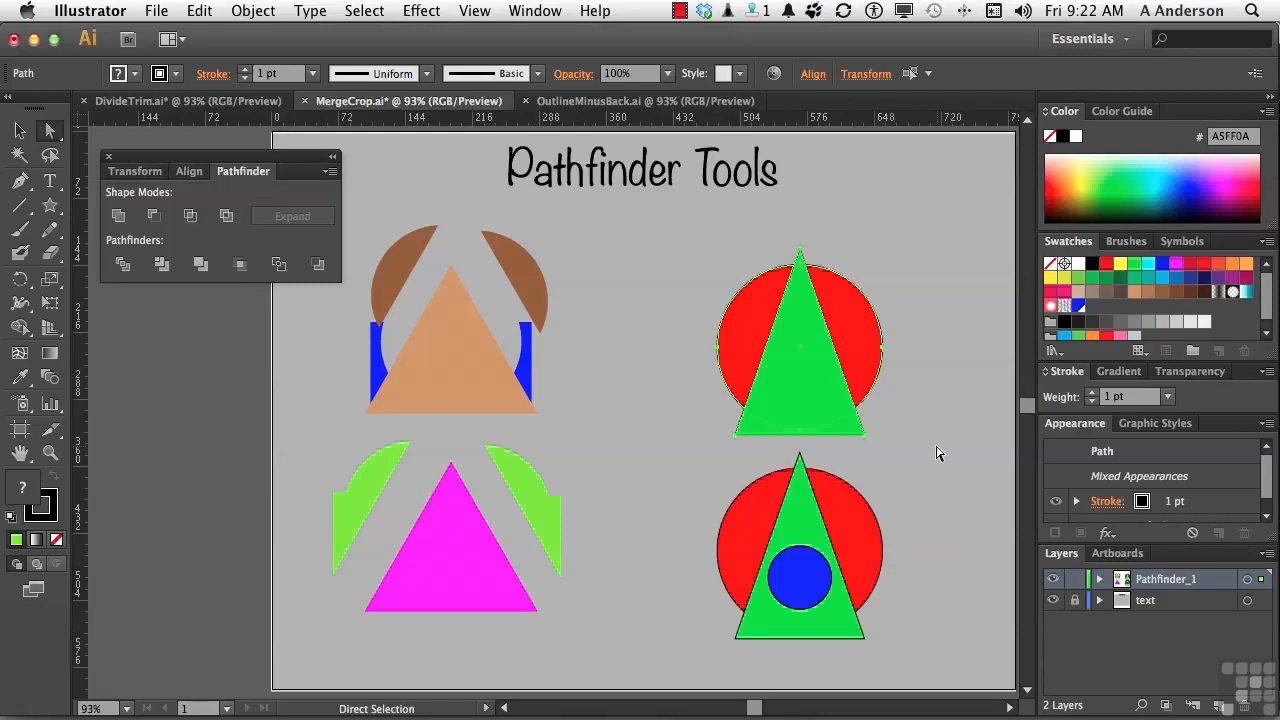
{"action": "mouse_move", "coordinate": [795, 347]}
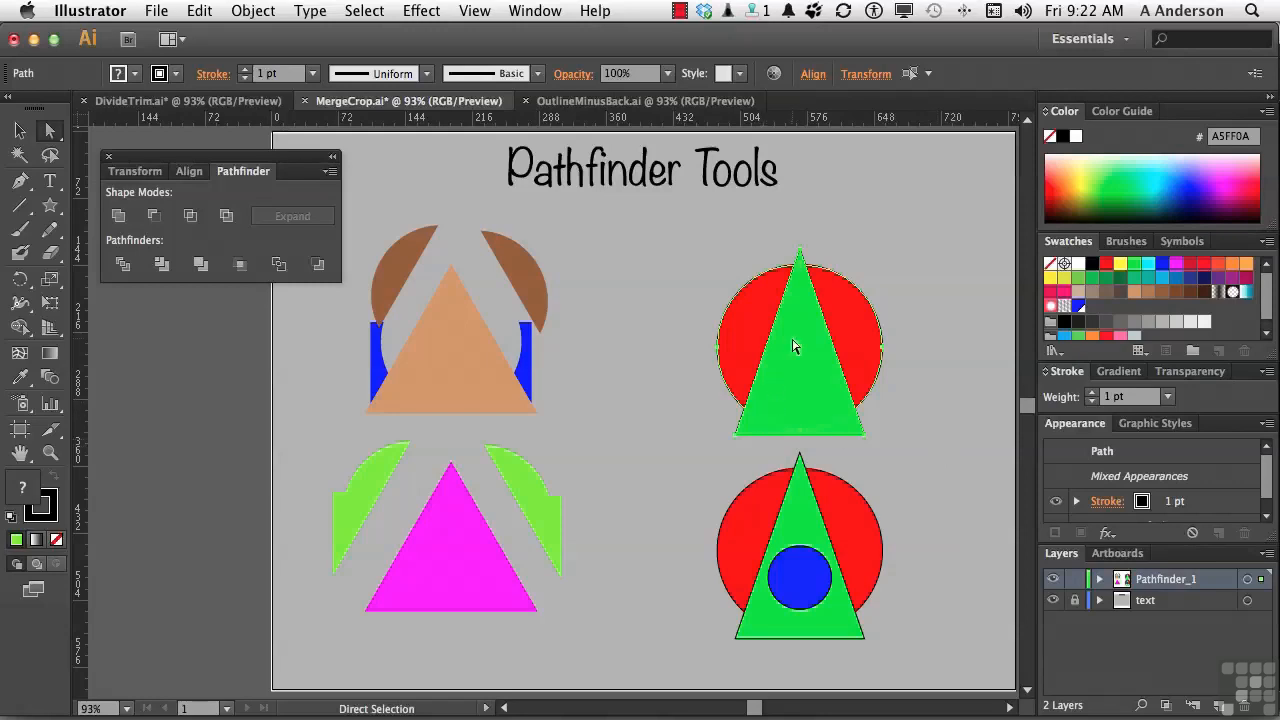
{"action": "mouse_move", "coordinate": [740, 338]}
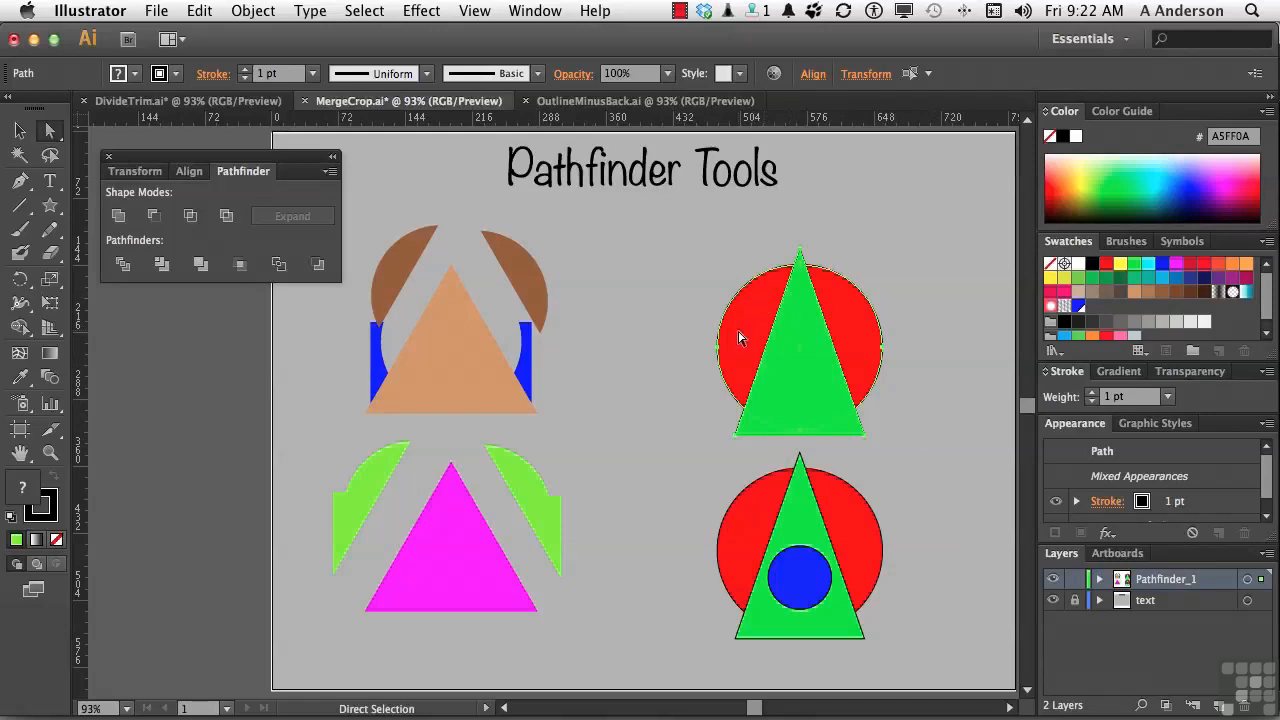
{"action": "mouse_move", "coordinate": [796, 284]}
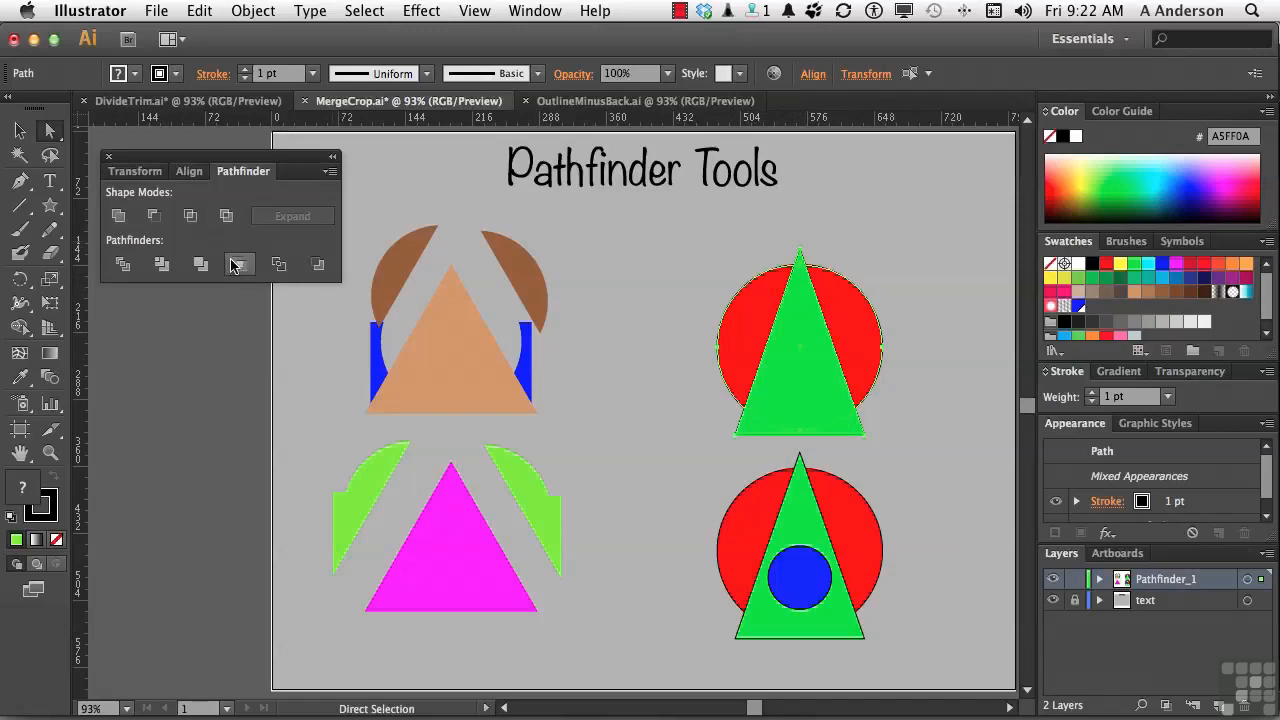
{"action": "left_click", "coordinate": [239, 264]}
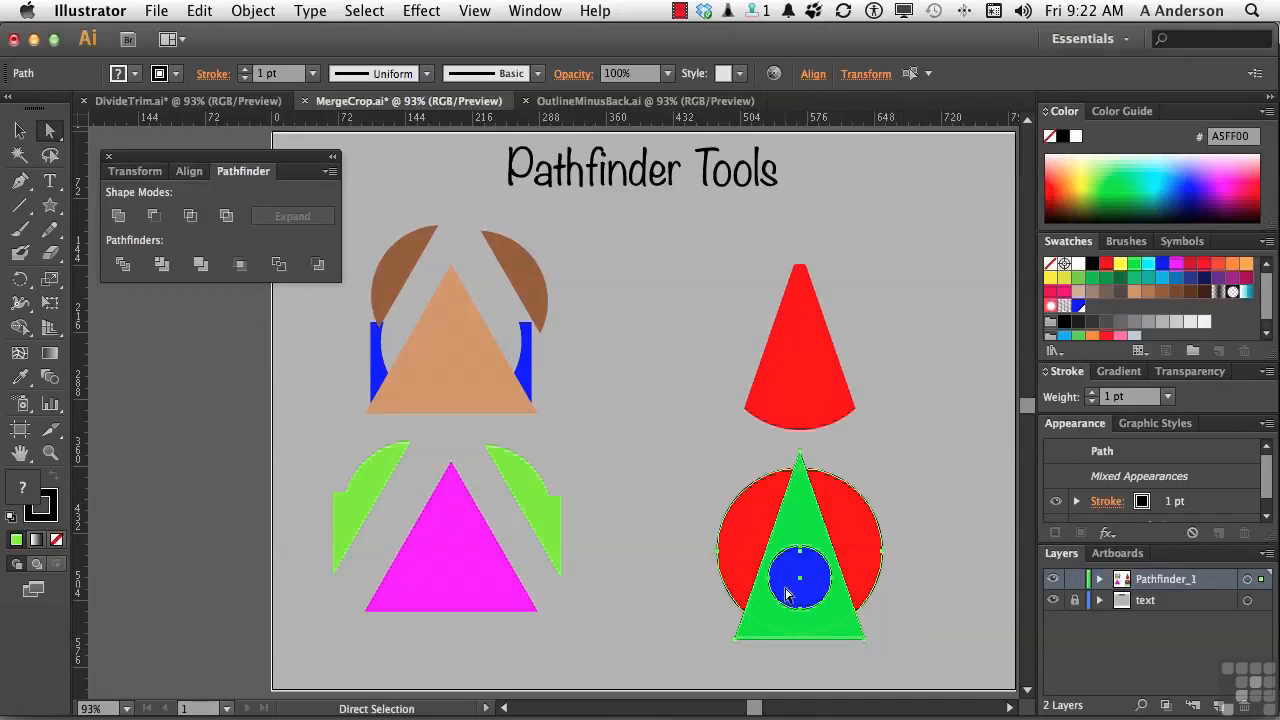
{"action": "mouse_move", "coordinate": [765, 528]}
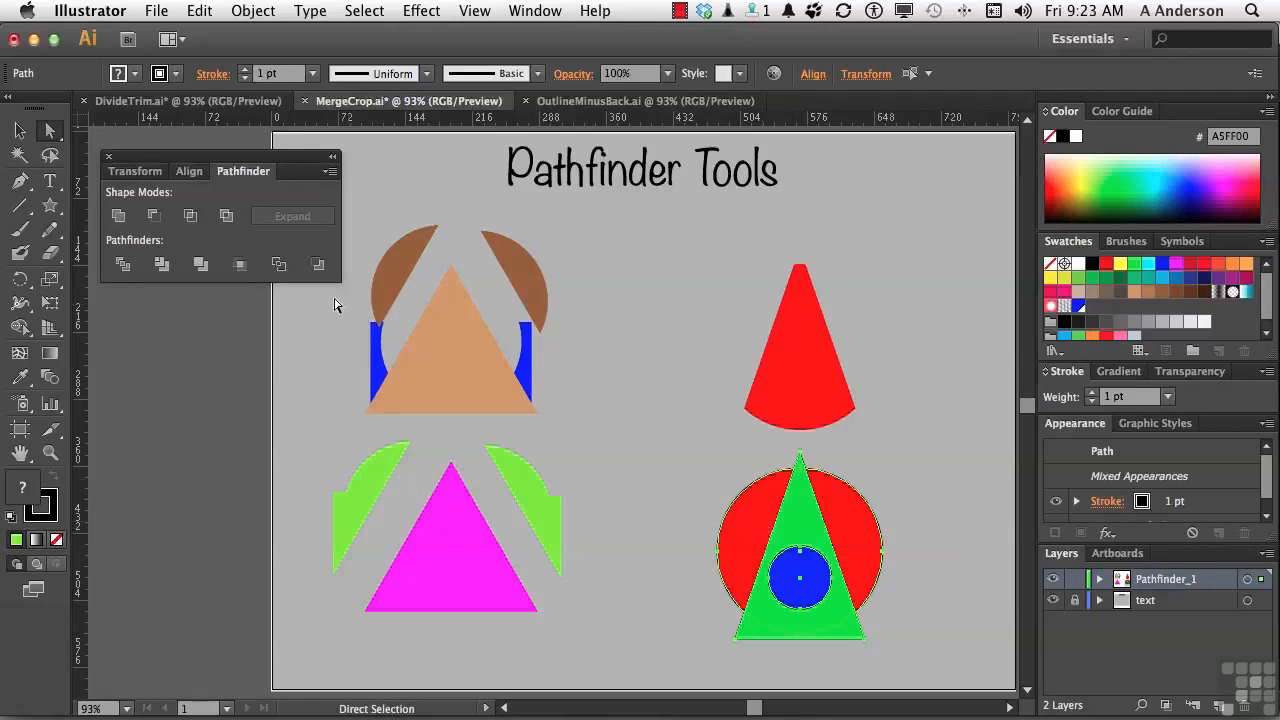
{"action": "left_click", "coordinate": [240, 264]}
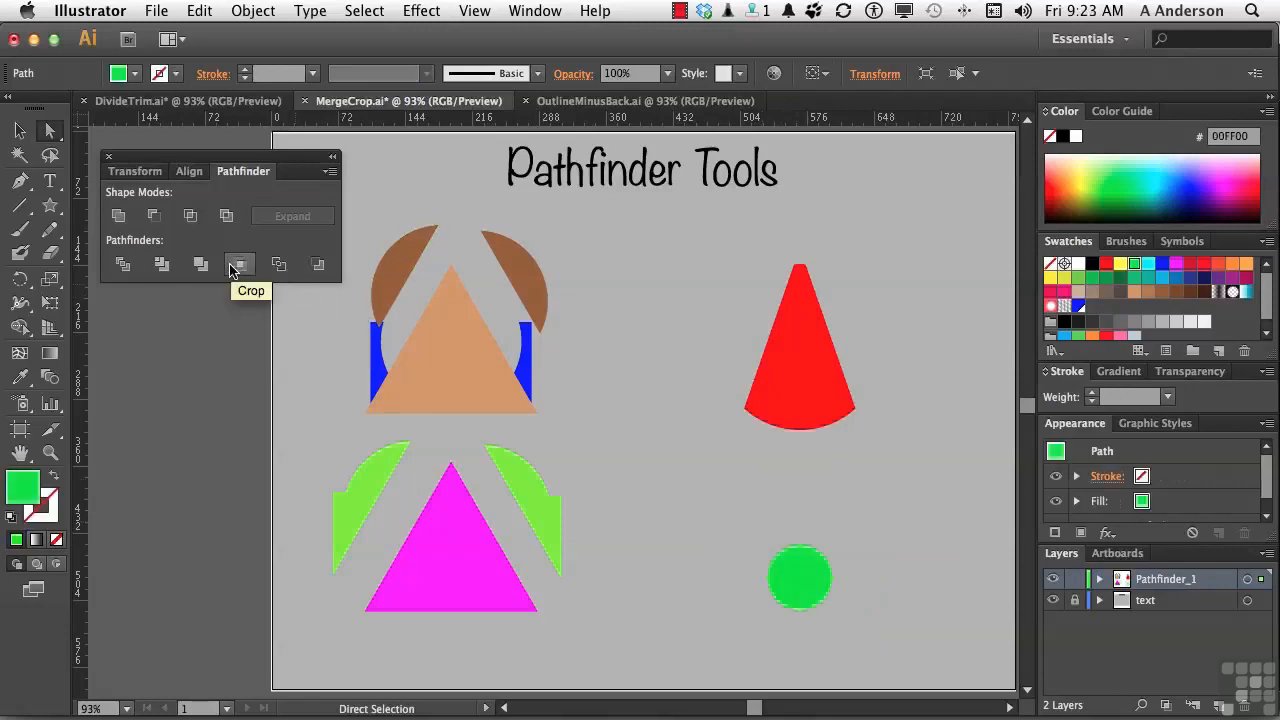
{"action": "left_click", "coordinate": [705, 509]}
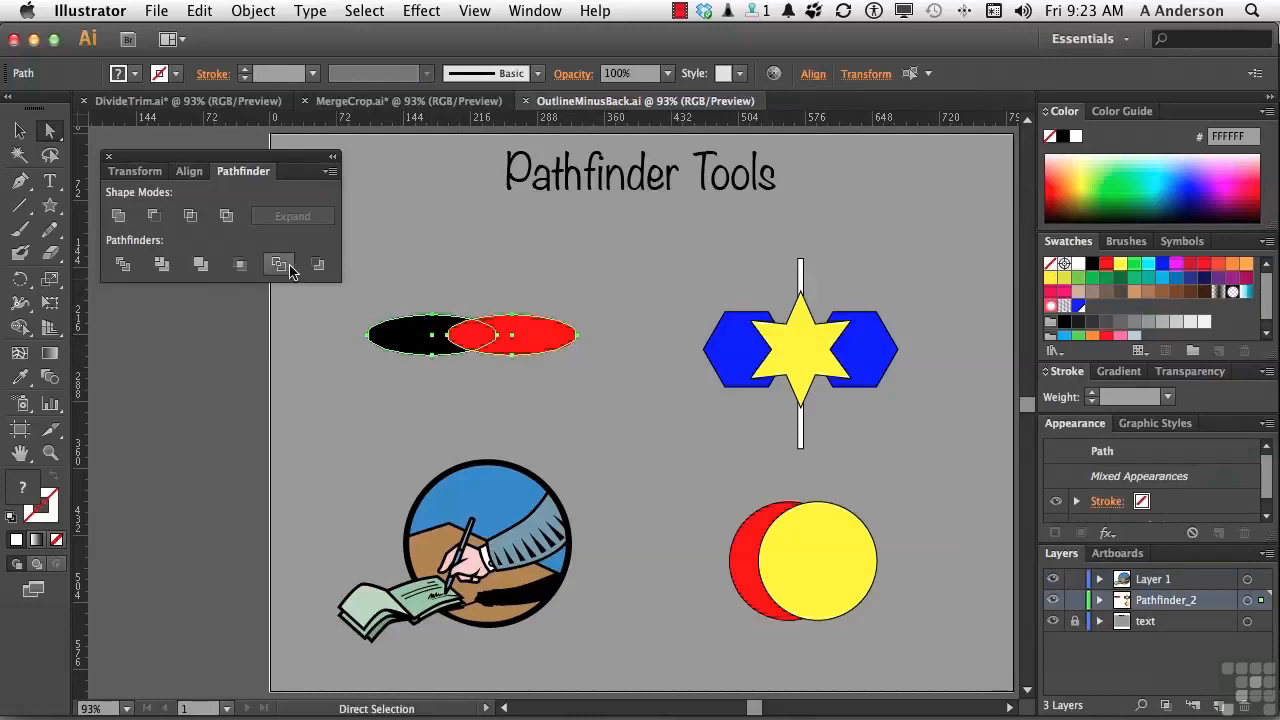
{"action": "mouse_move", "coordinate": [279, 264]}
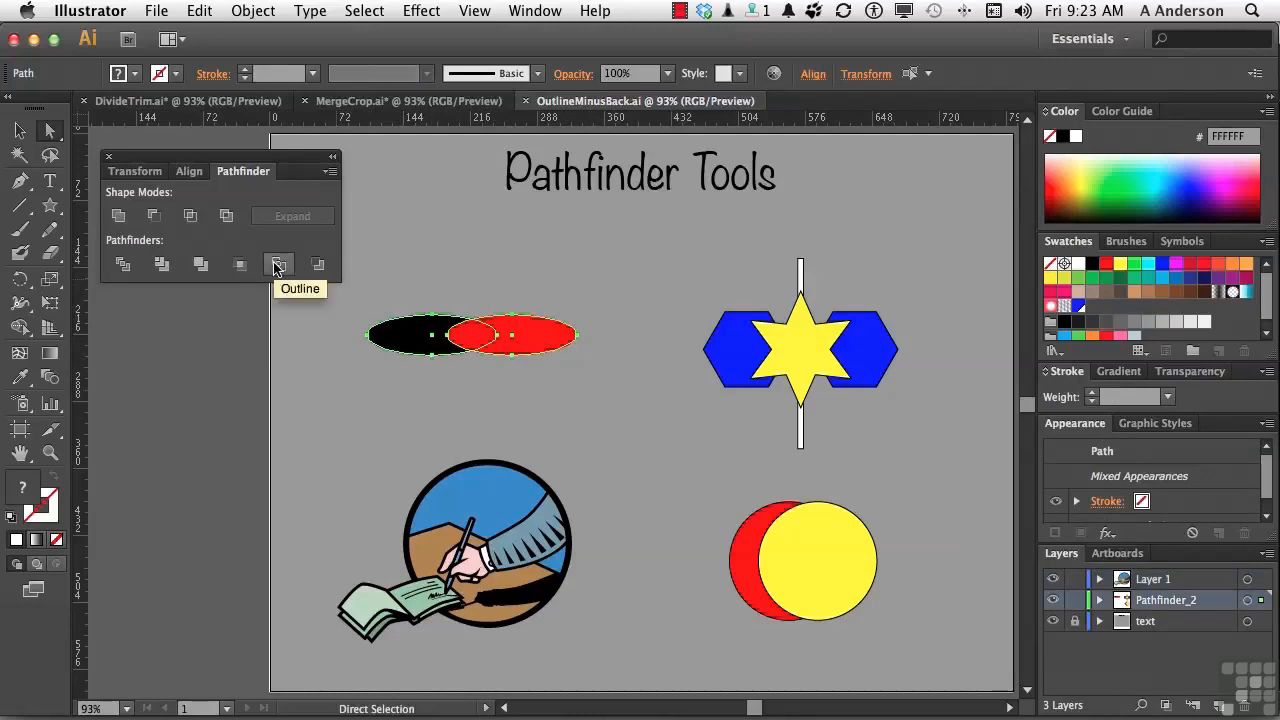
Step: Convert the overlapping ellipses to outlines and set their stroke weight to 1 pt
{"action": "left_click", "coordinate": [279, 264]}
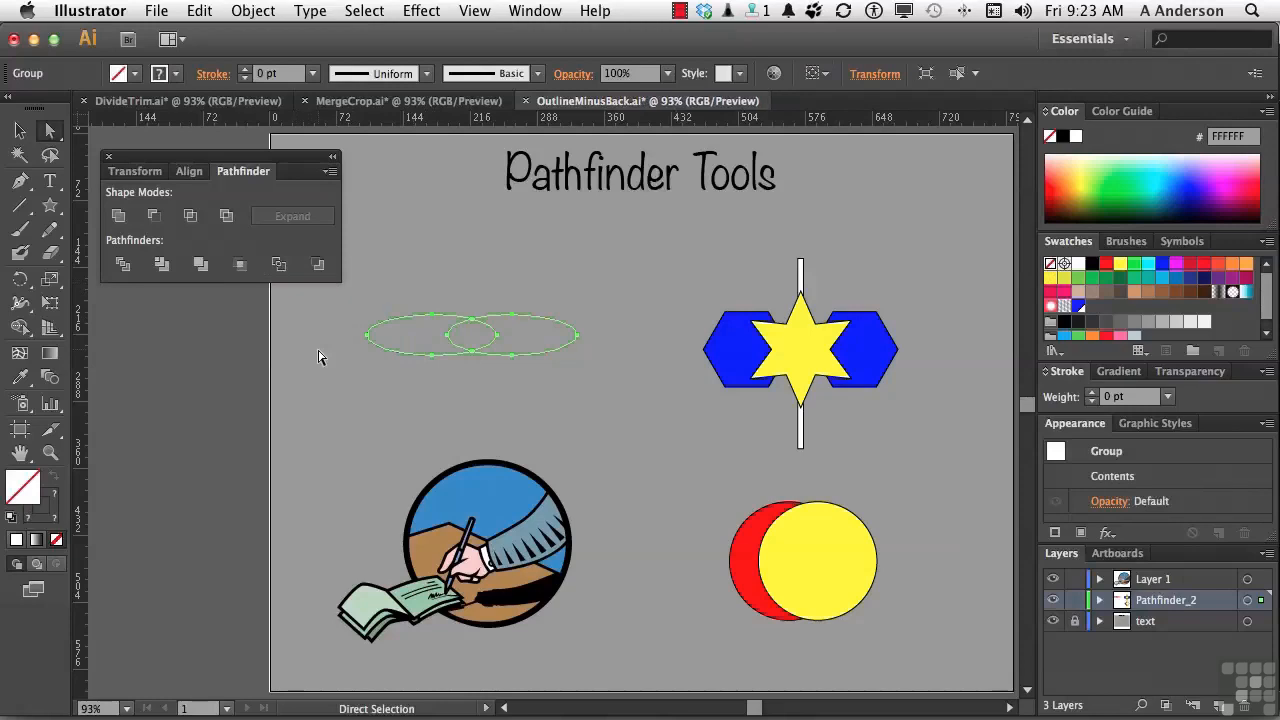
{"action": "left_click", "coordinate": [487, 418]}
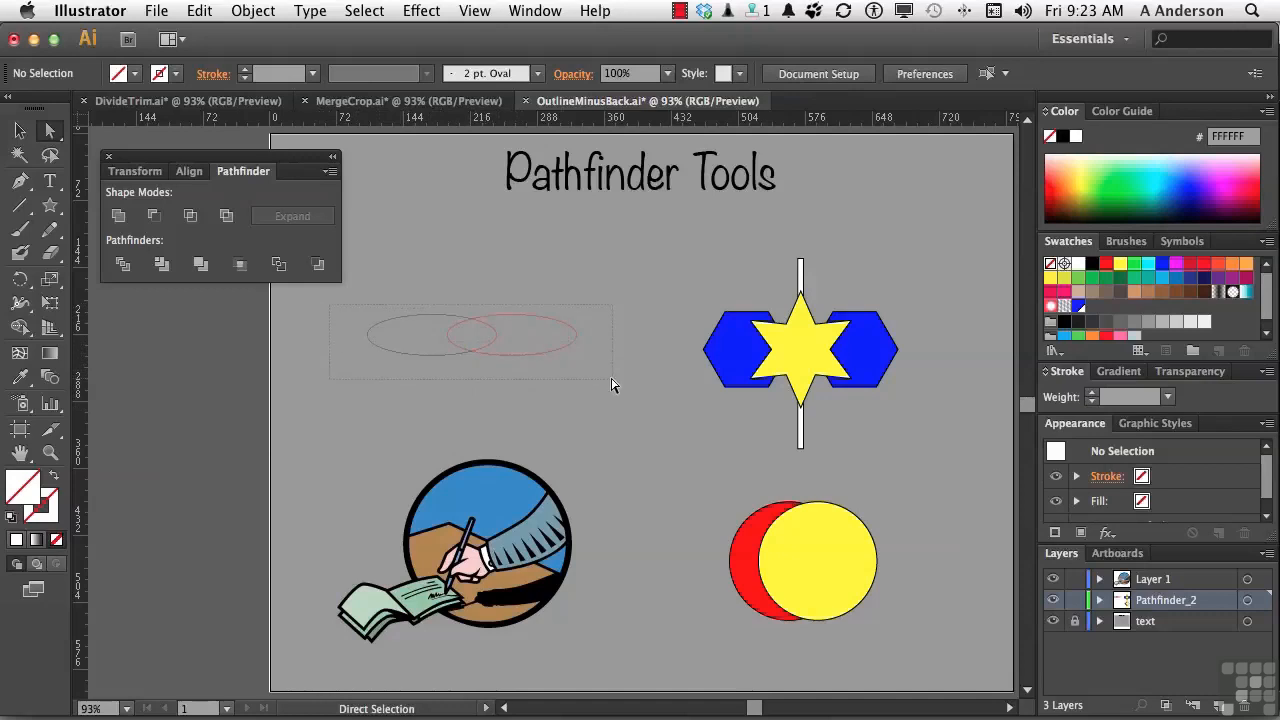
{"action": "left_click", "coordinate": [470, 335]}
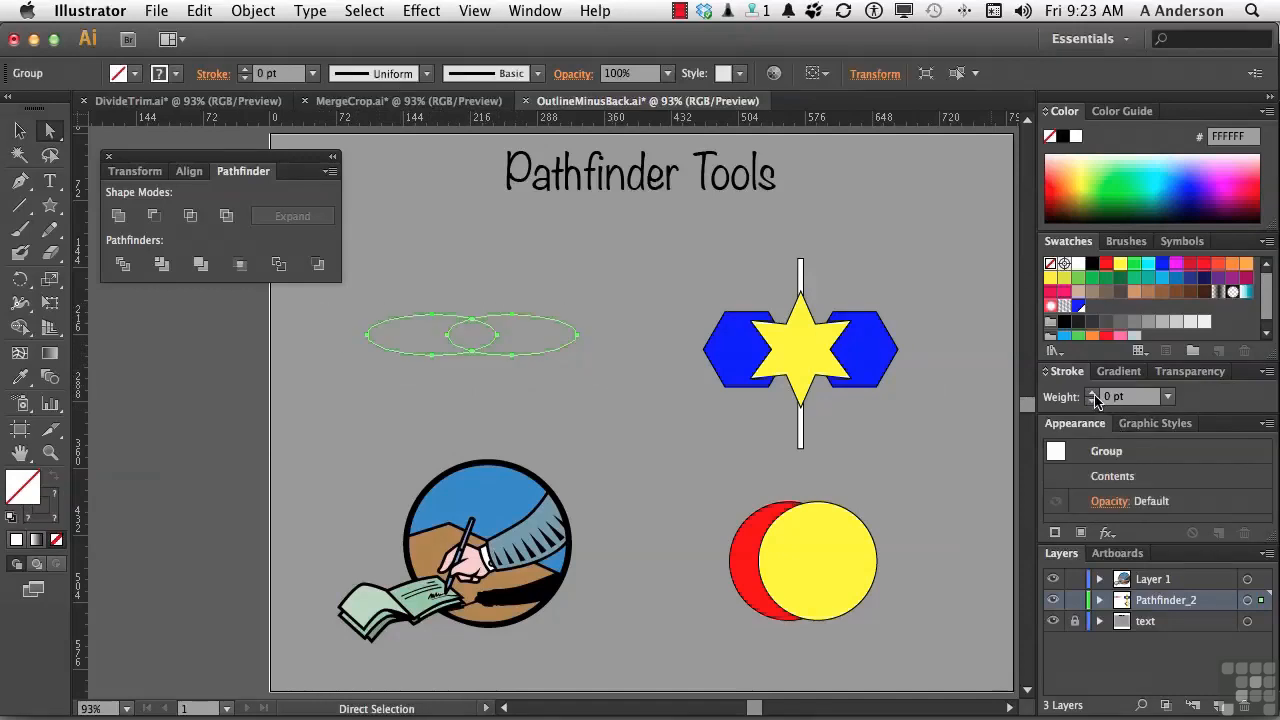
{"action": "left_click", "coordinate": [1092, 392]}
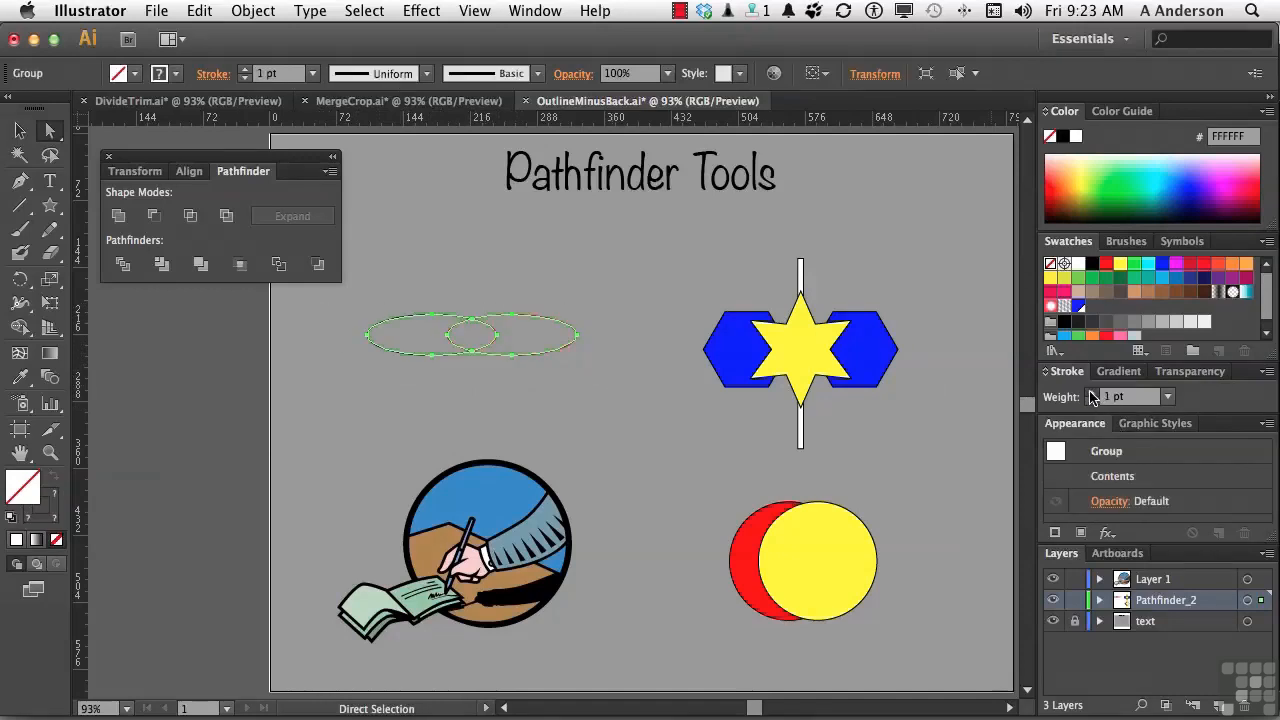
{"action": "left_click", "coordinate": [657, 418]}
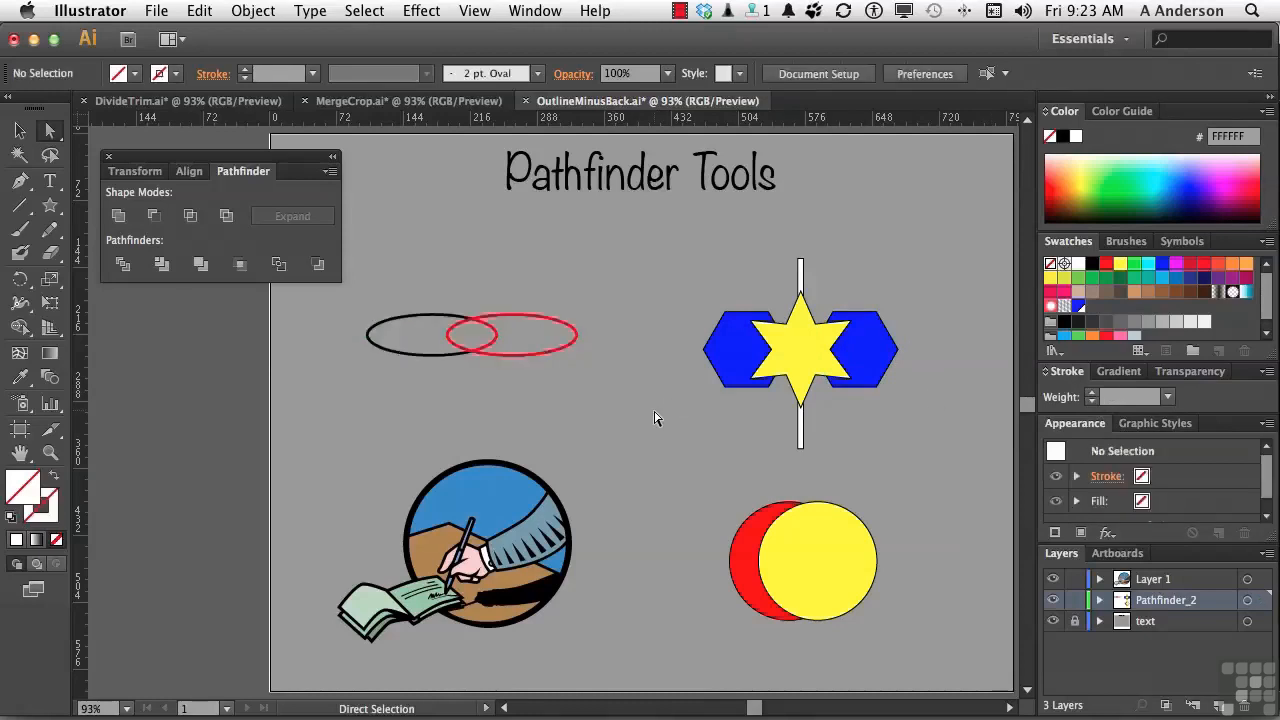
{"action": "left_click_drag", "start_coordinate": [310, 430], "coordinate": [510, 545]}
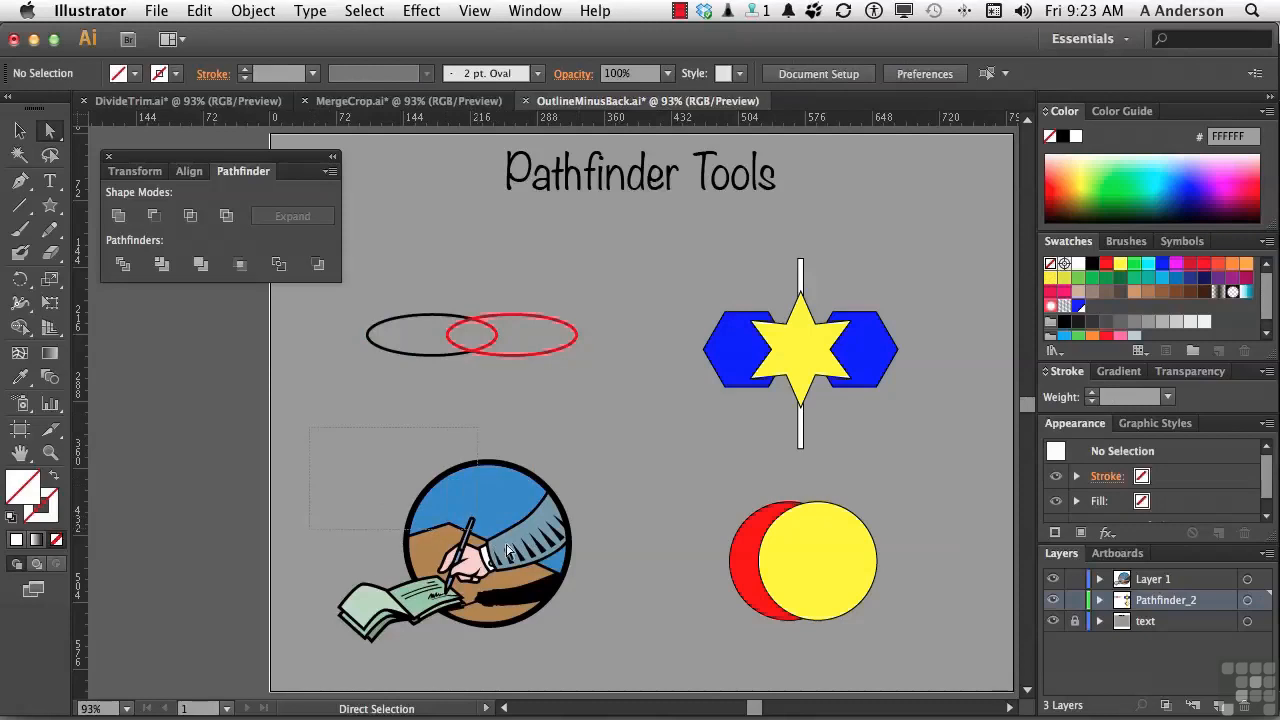
Step: Select the circular hand-and-pen illustration group and apply Pathfinder Outline
{"action": "left_click", "coordinate": [508, 550]}
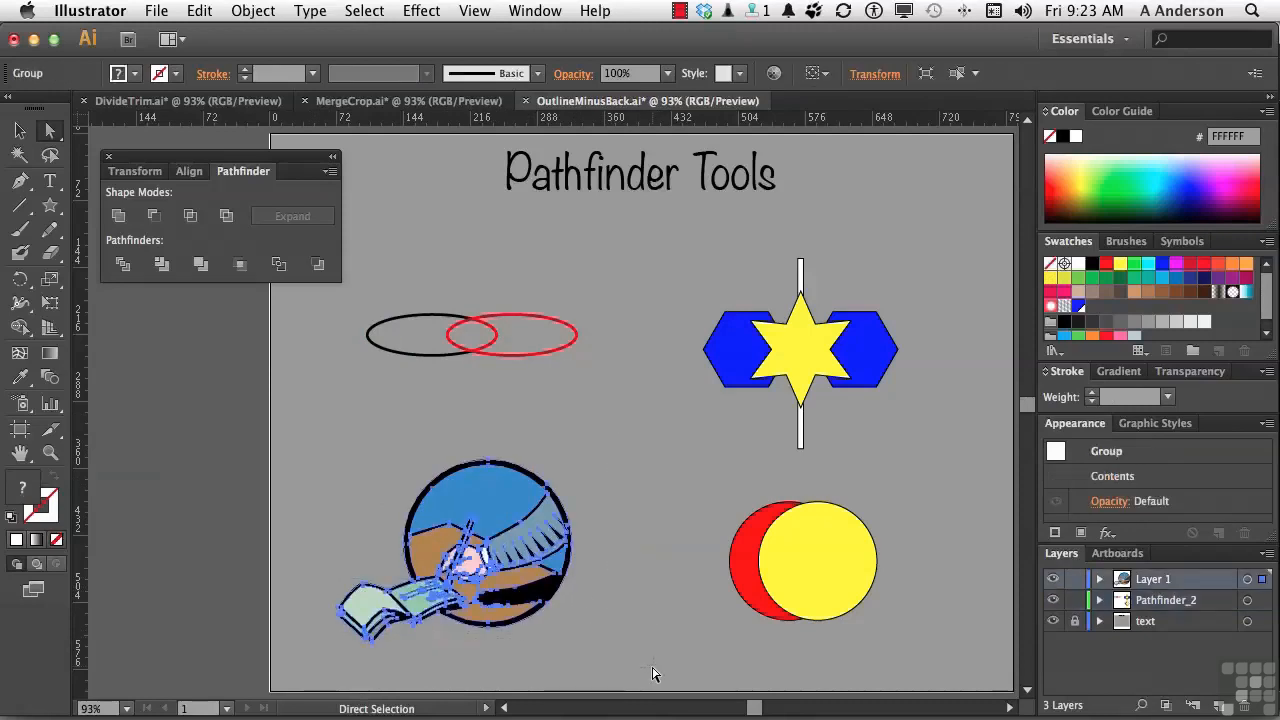
{"action": "mouse_move", "coordinate": [283, 303]}
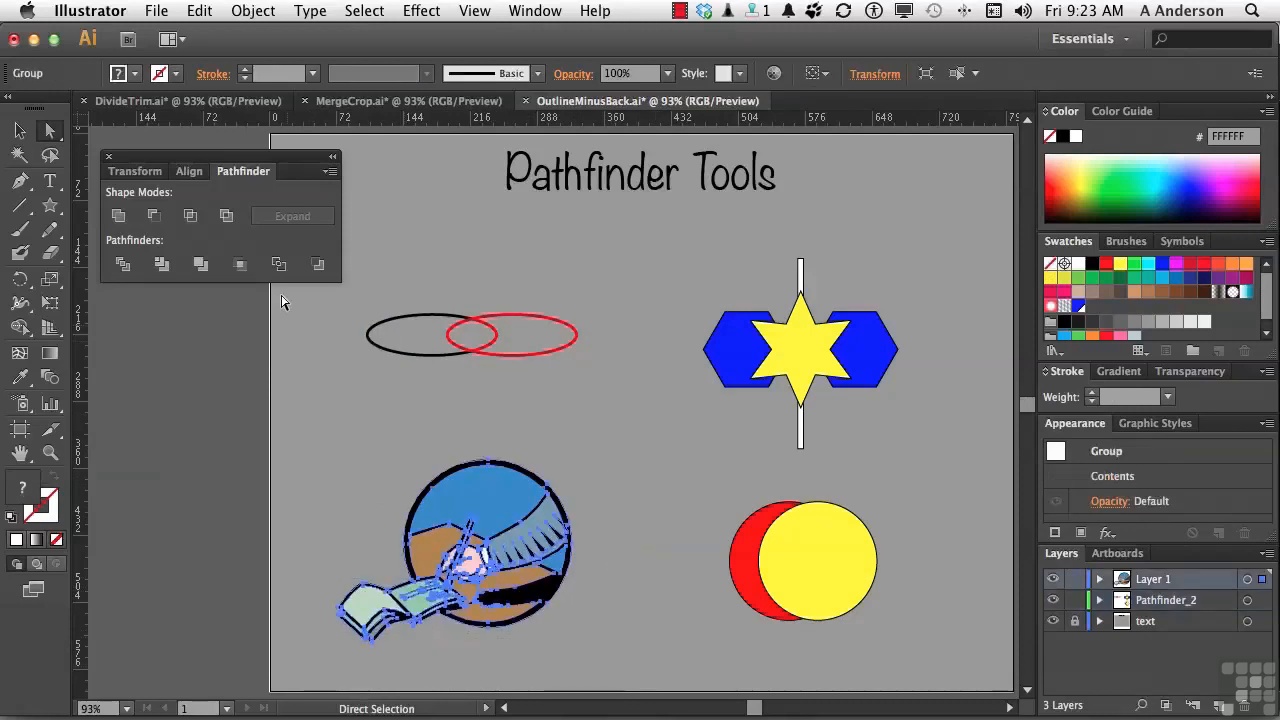
{"action": "left_click", "coordinate": [279, 264]}
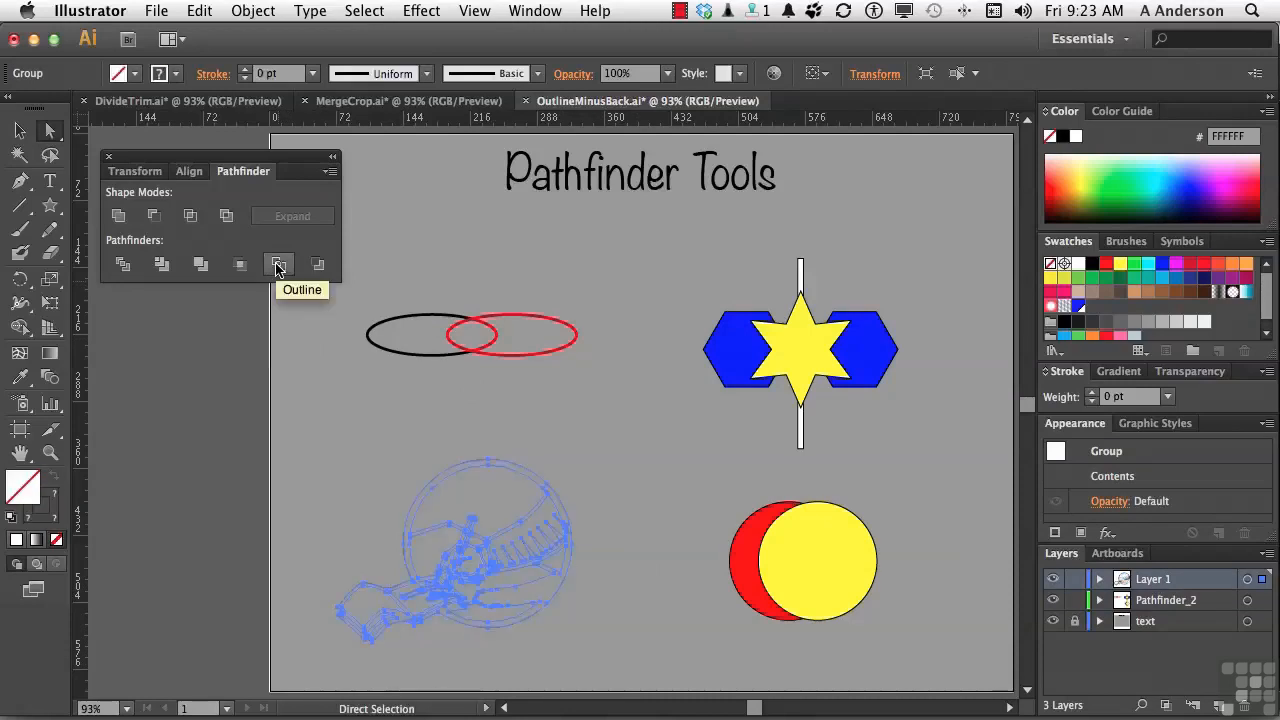
{"action": "mouse_move", "coordinate": [1095, 397]}
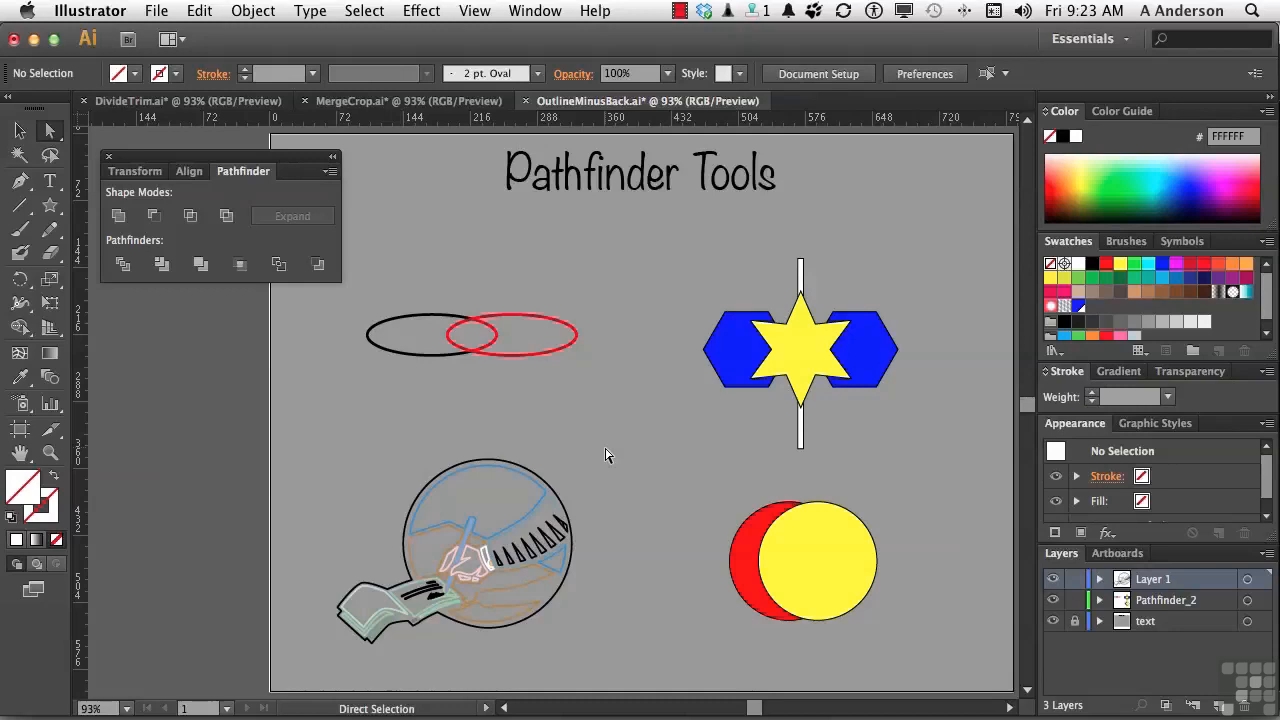
{"action": "mouse_move", "coordinate": [680, 224]}
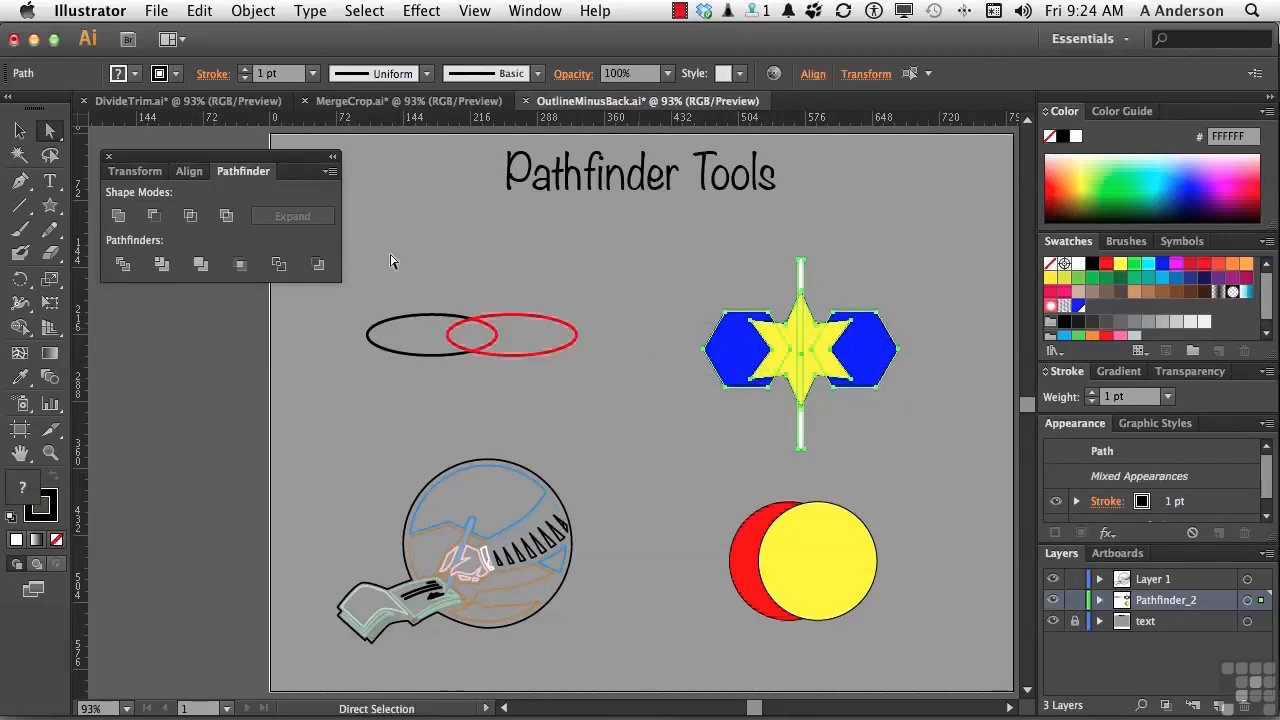
{"action": "mouse_move", "coordinate": [318, 264]}
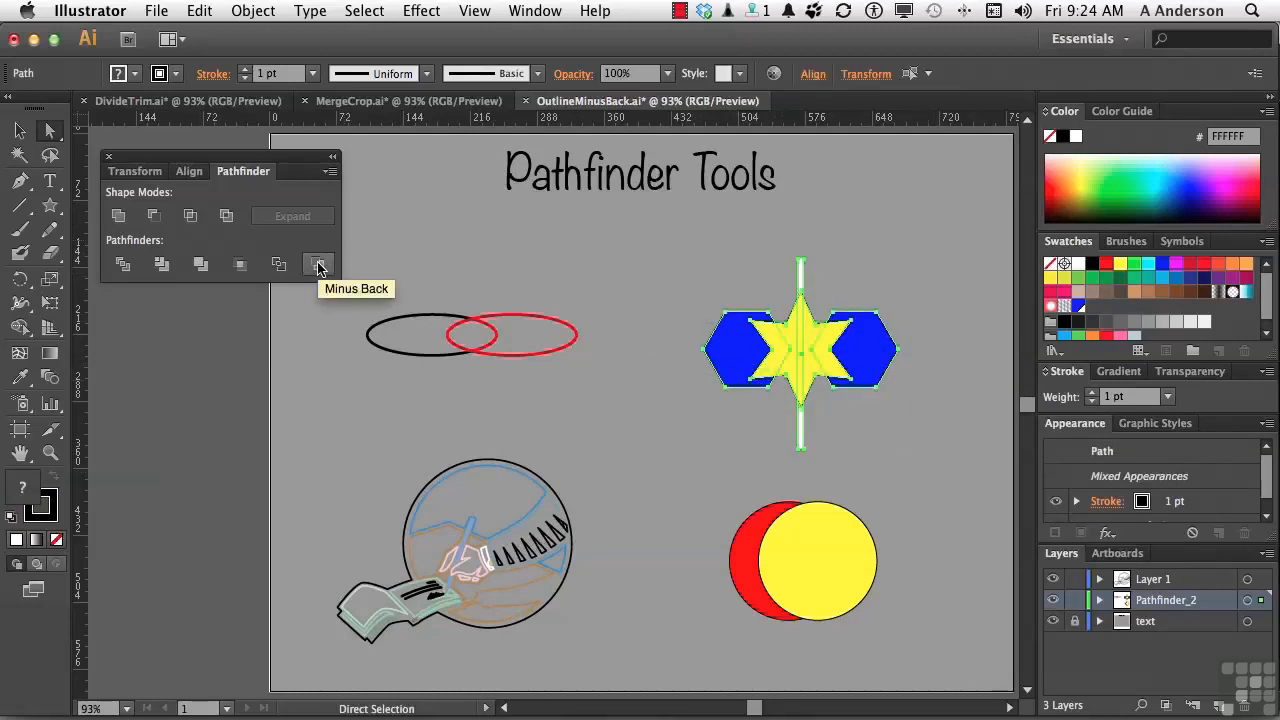
Step: Apply Minus Back to split the yellow star, then select the red and yellow circles
{"action": "left_click", "coordinate": [318, 264]}
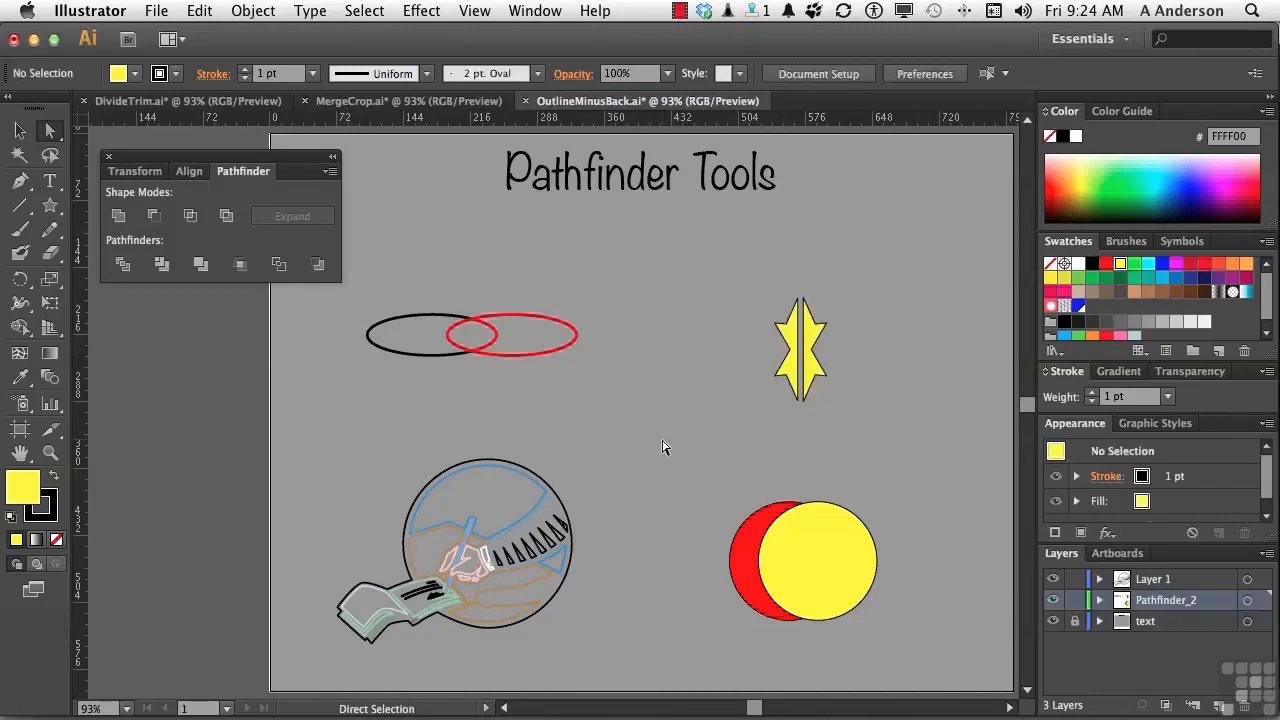
{"action": "mouse_move", "coordinate": [838, 404]}
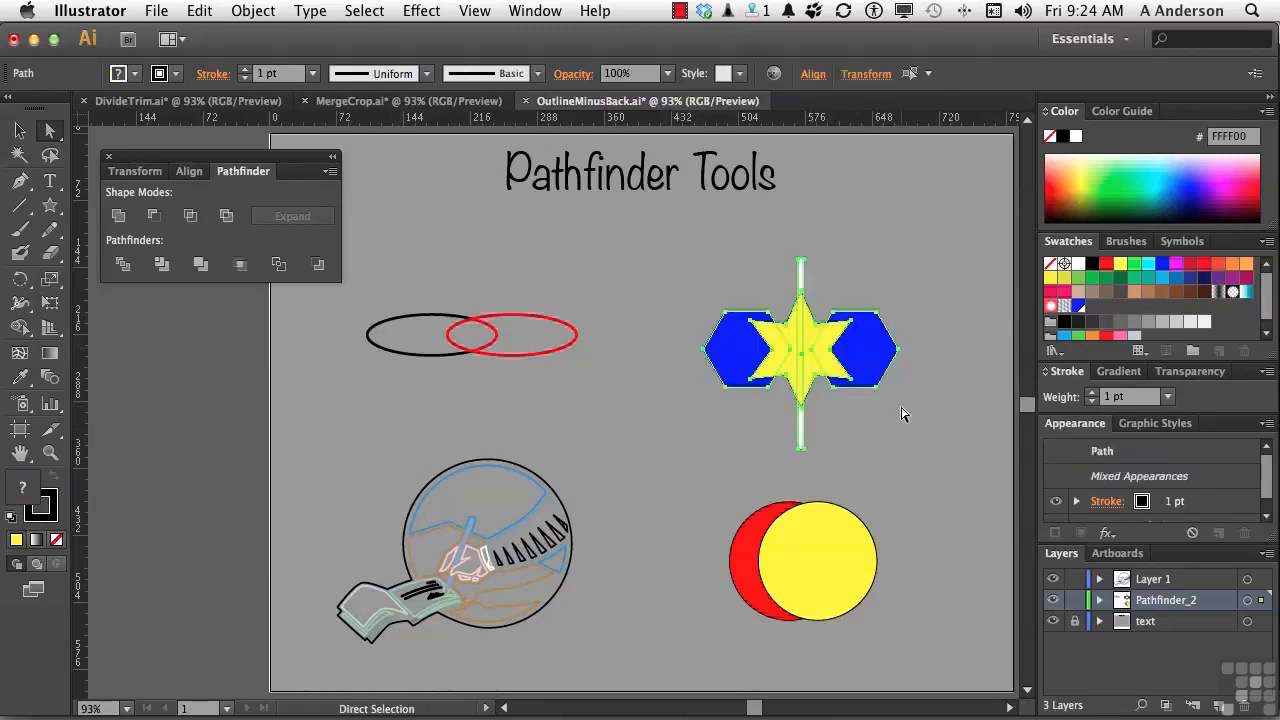
{"action": "mouse_move", "coordinate": [828, 395]}
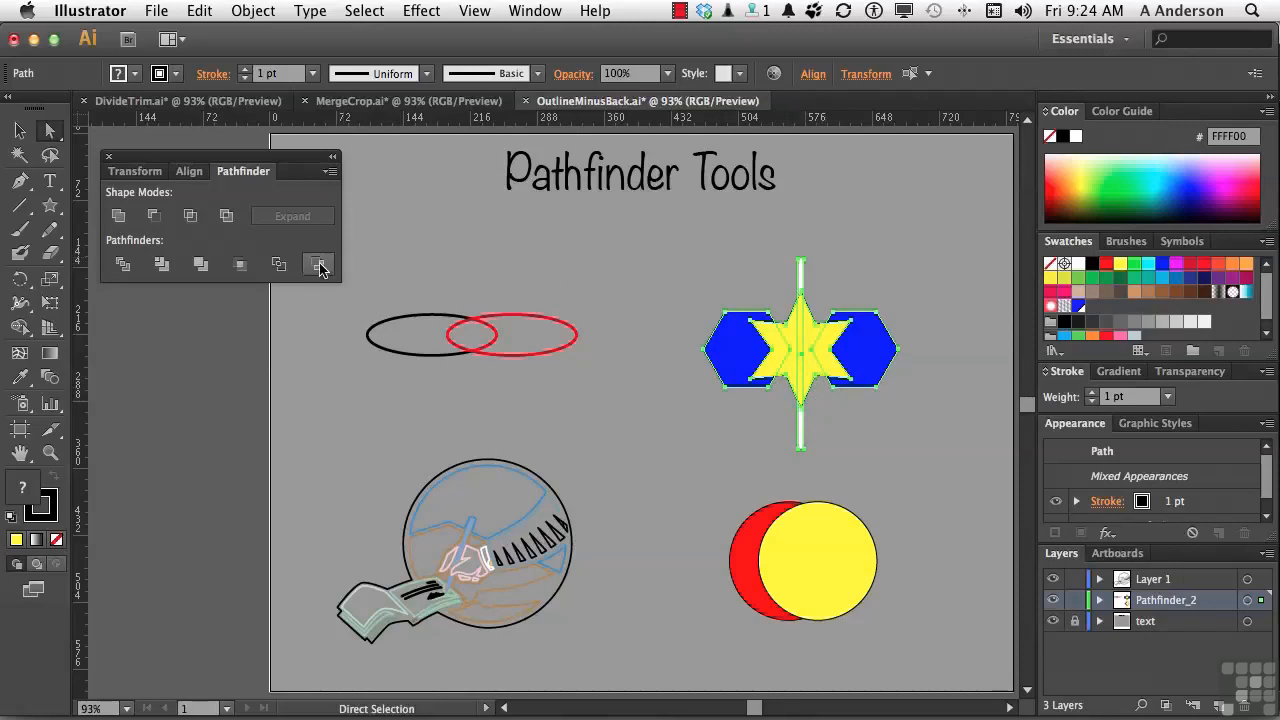
{"action": "left_click", "coordinate": [318, 264]}
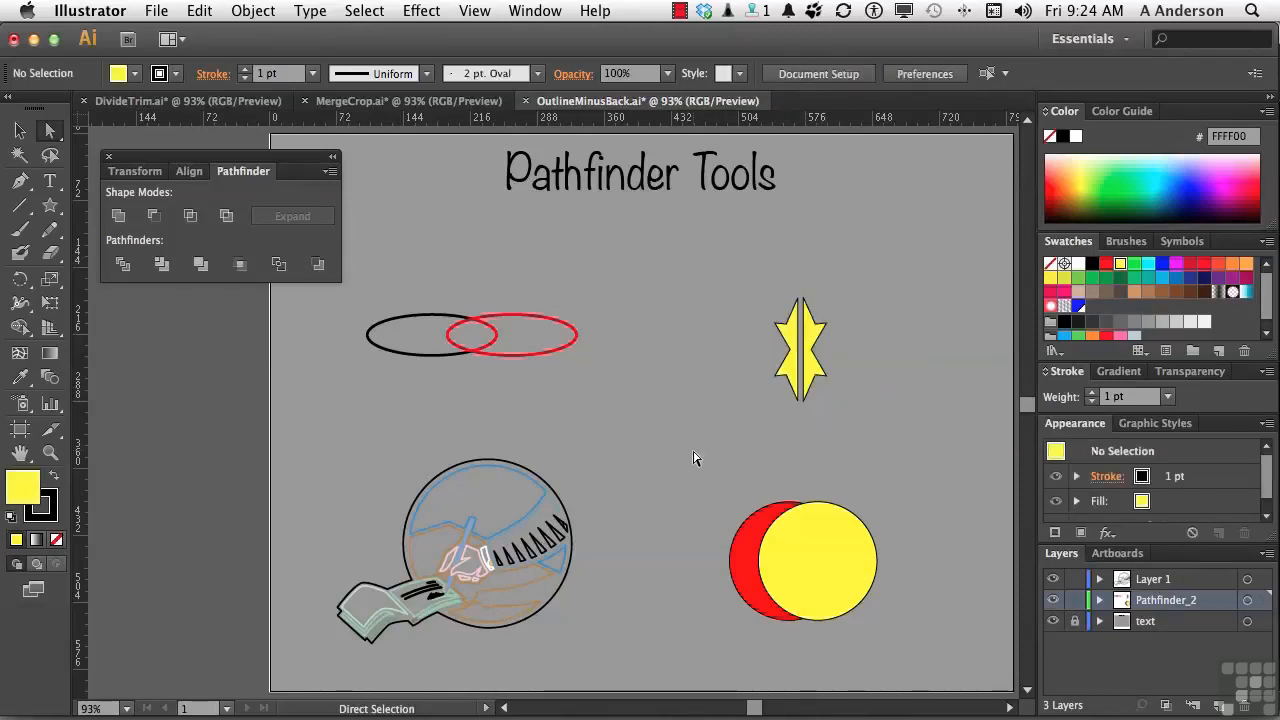
{"action": "left_click_drag", "start_coordinate": [697, 447], "coordinate": [835, 550]}
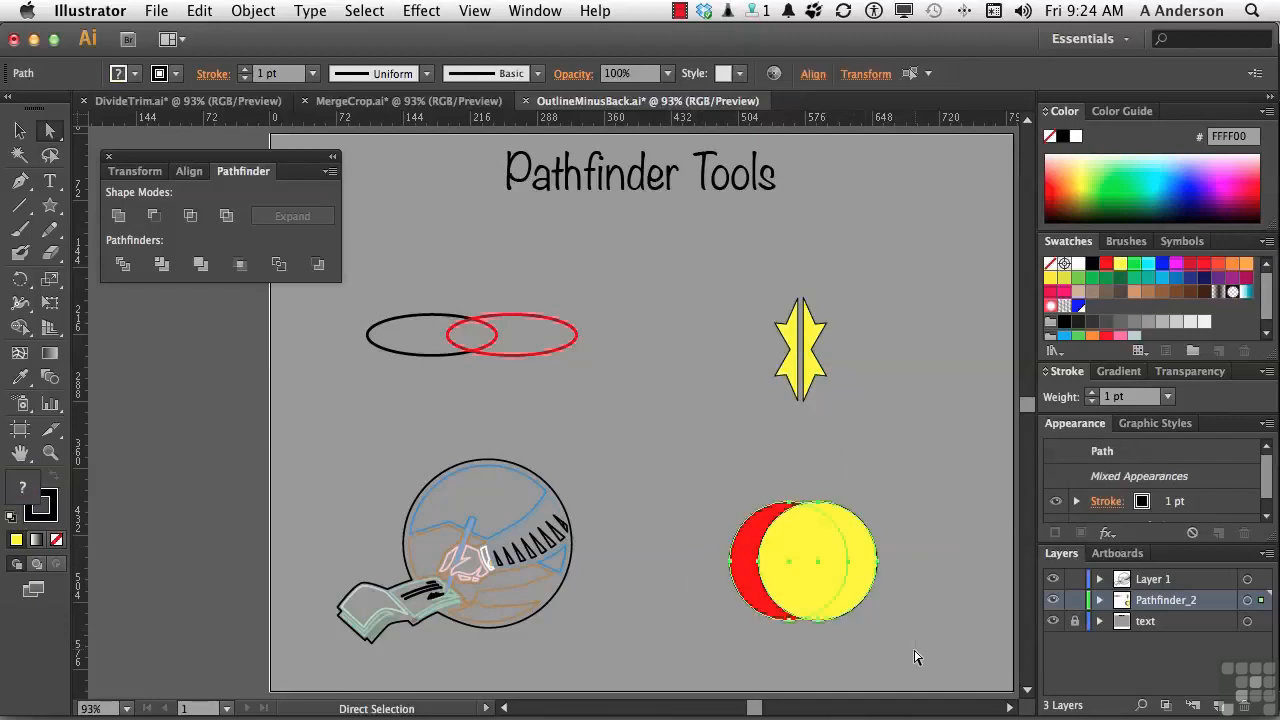
Step: Apply Minus Back to cut the red circle out of the yellow circle
{"action": "left_click", "coordinate": [317, 264]}
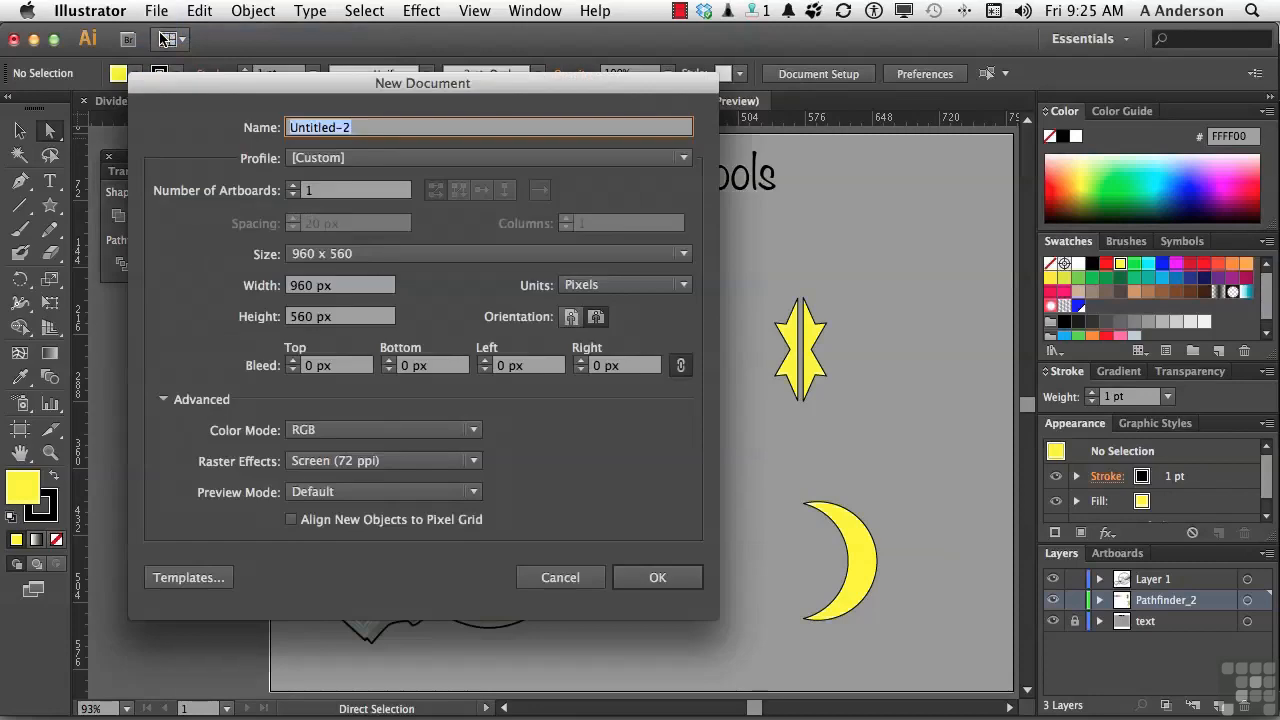
Step: Create the 960×560 px document and draw a large twelve-point star near the page centre
{"action": "left_click", "coordinate": [657, 577]}
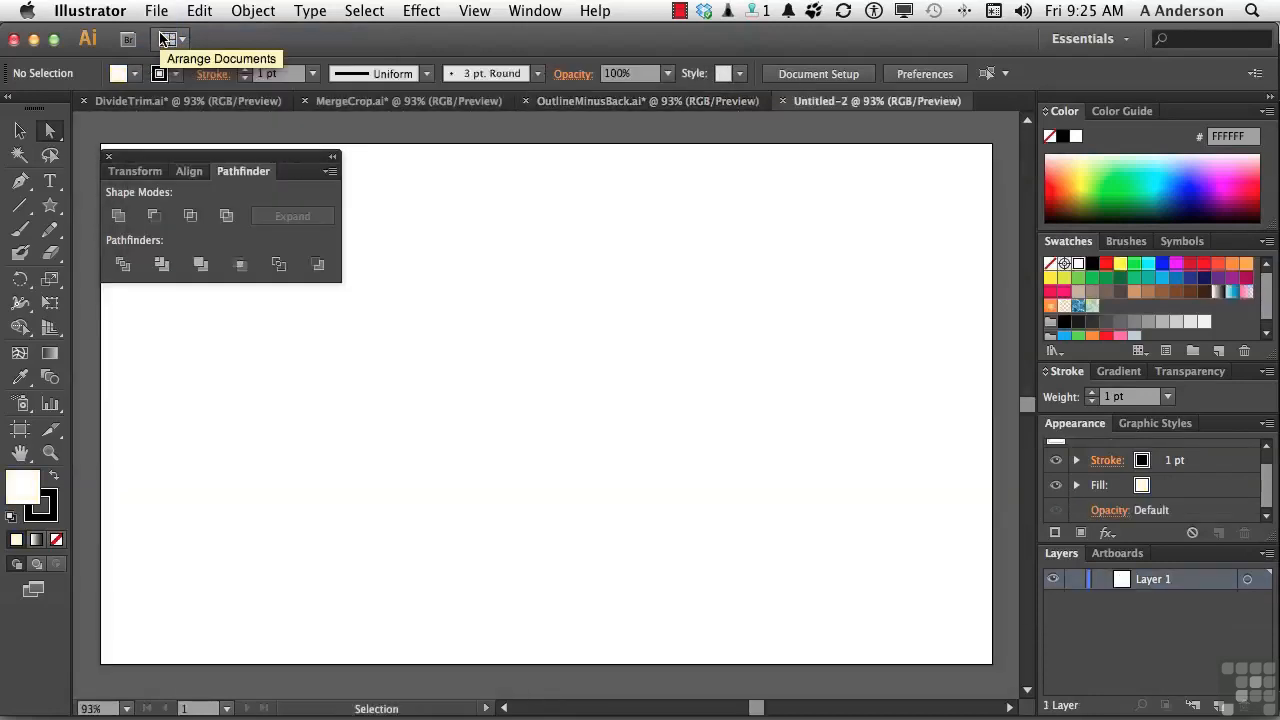
{"action": "left_click", "coordinate": [18, 205]}
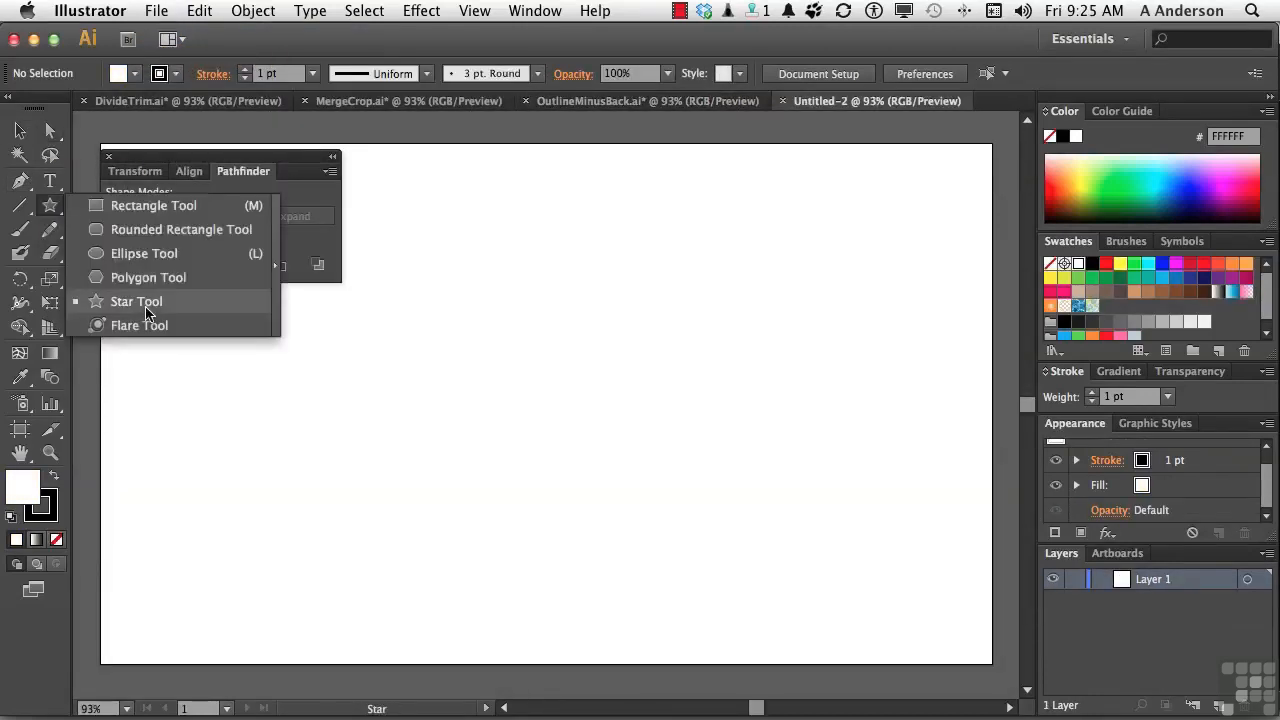
{"action": "left_click", "coordinate": [136, 301]}
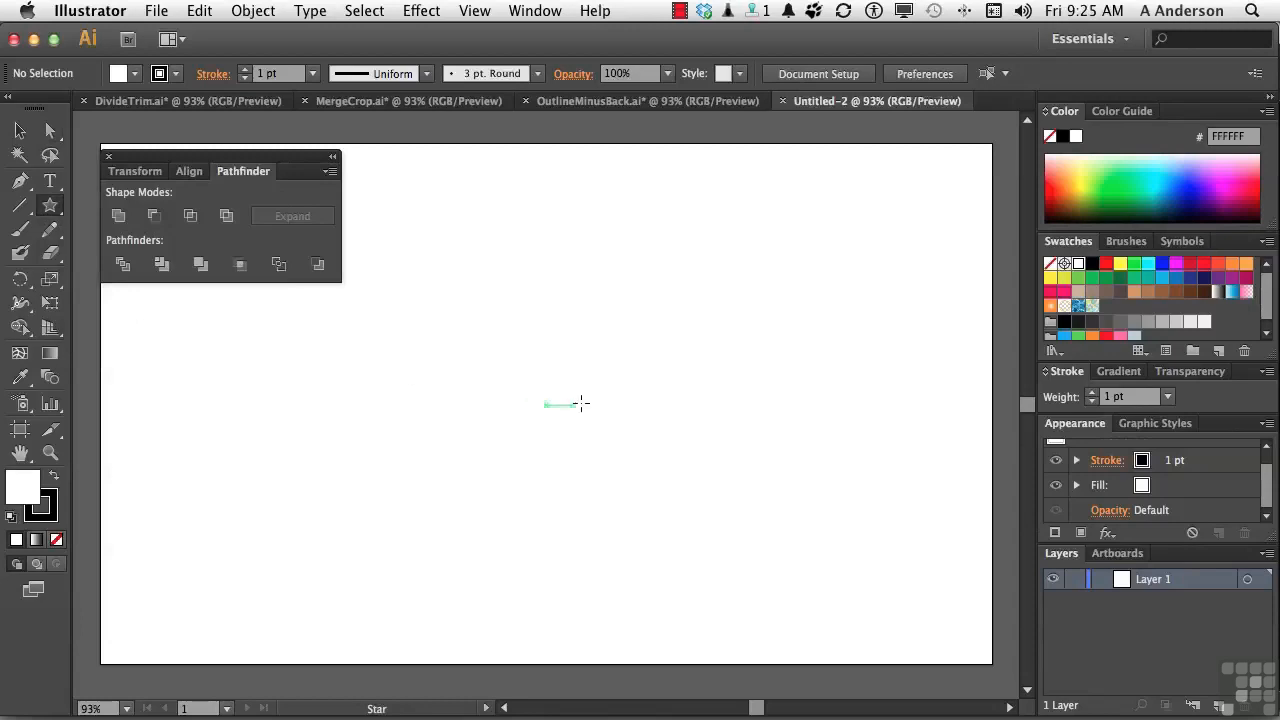
{"action": "left_click_drag", "start_coordinate": [565, 404], "coordinate": [680, 475]}
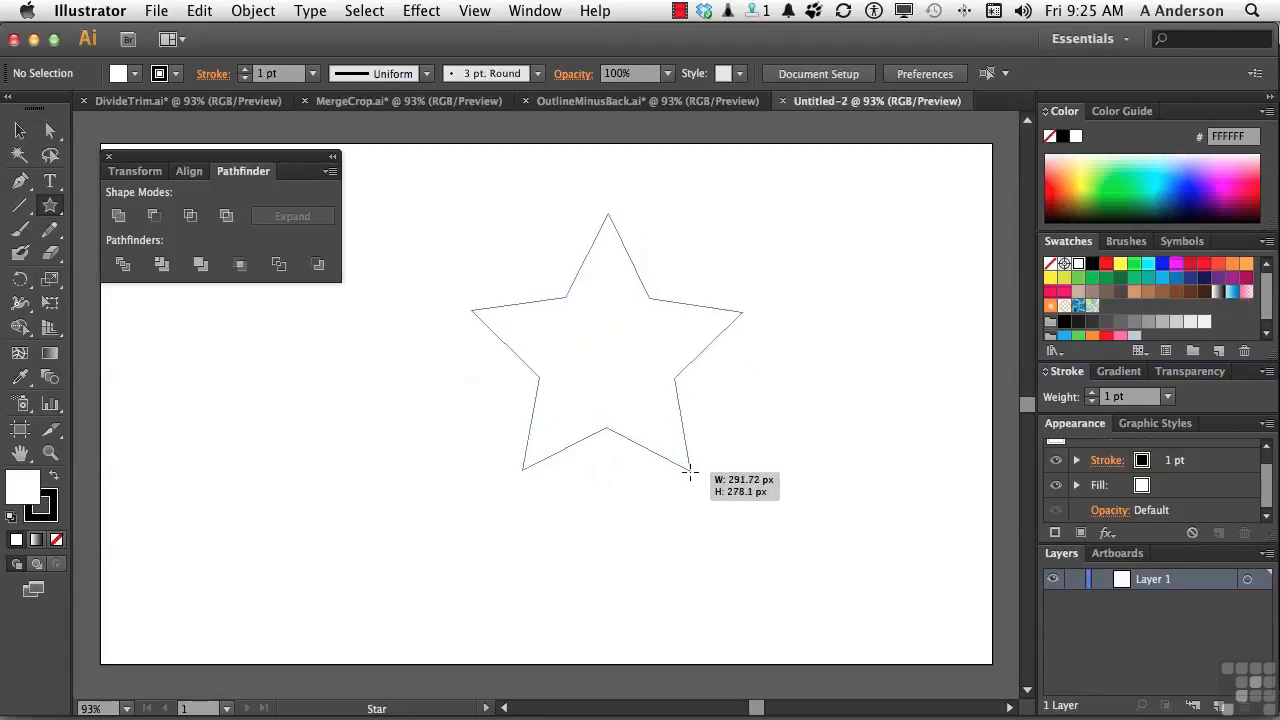
{"action": "key", "text": "up"}
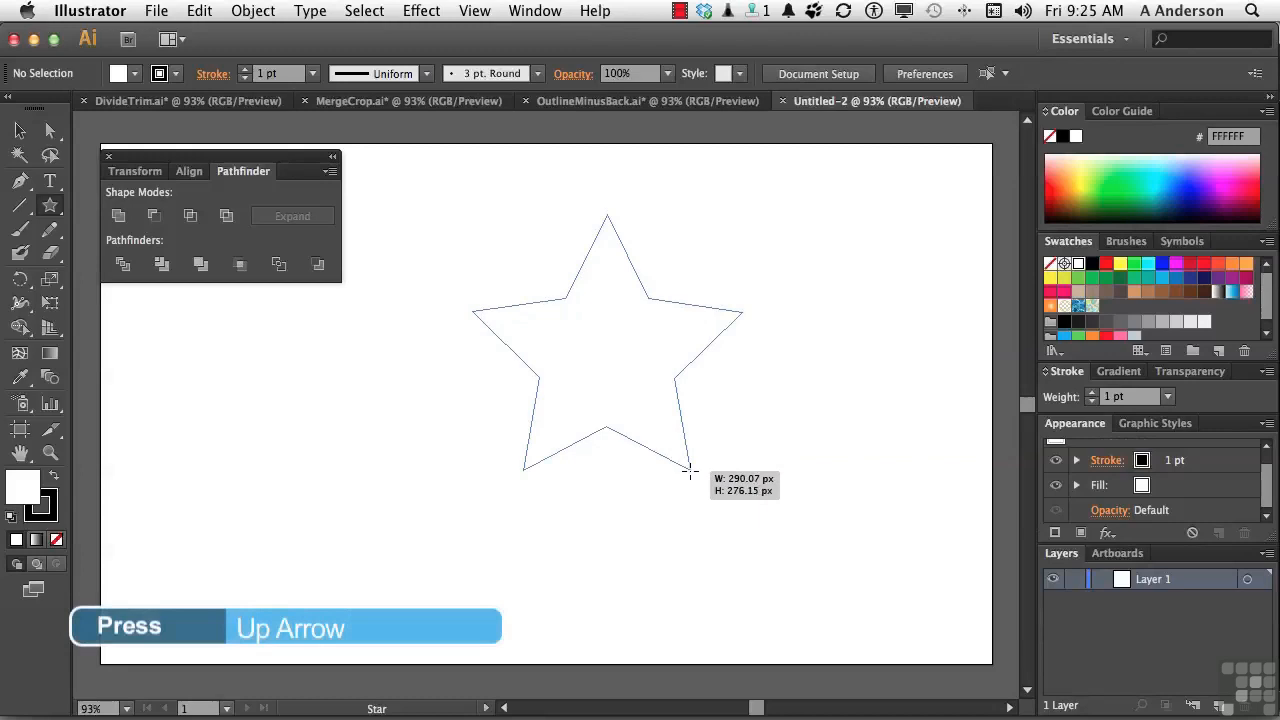
{"action": "key", "text": "Up"}
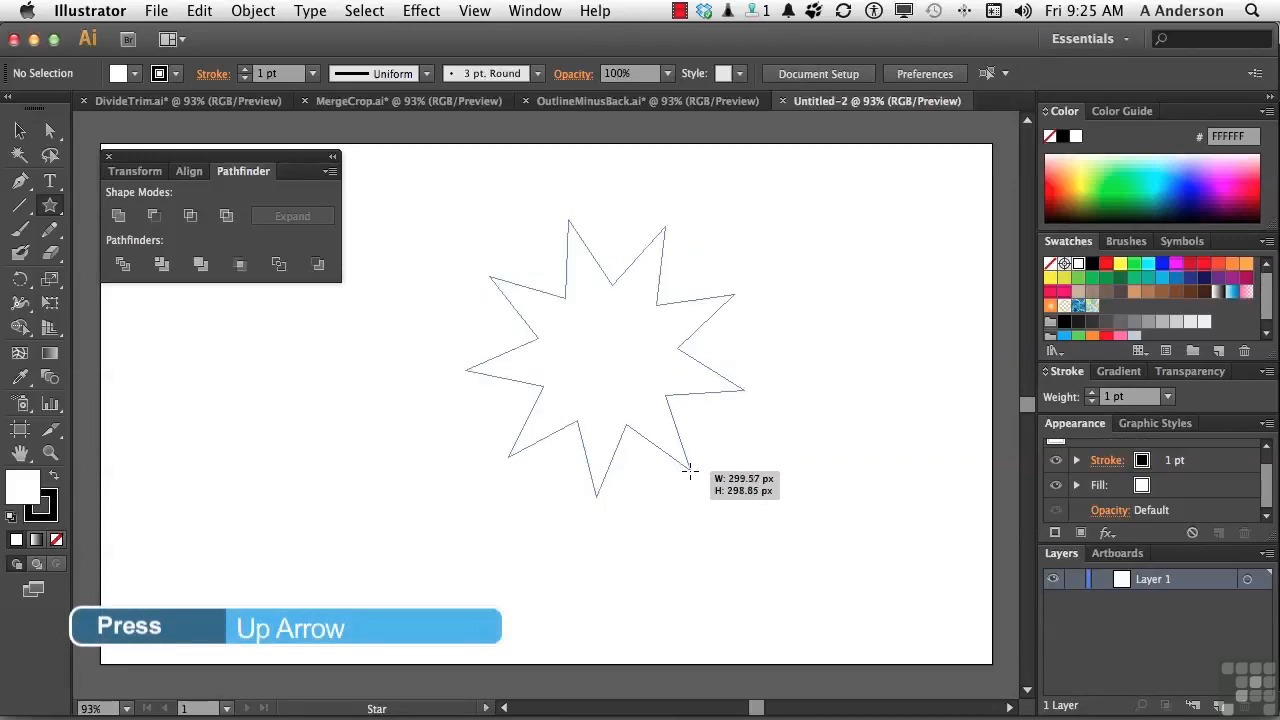
{"action": "key", "text": "Up"}
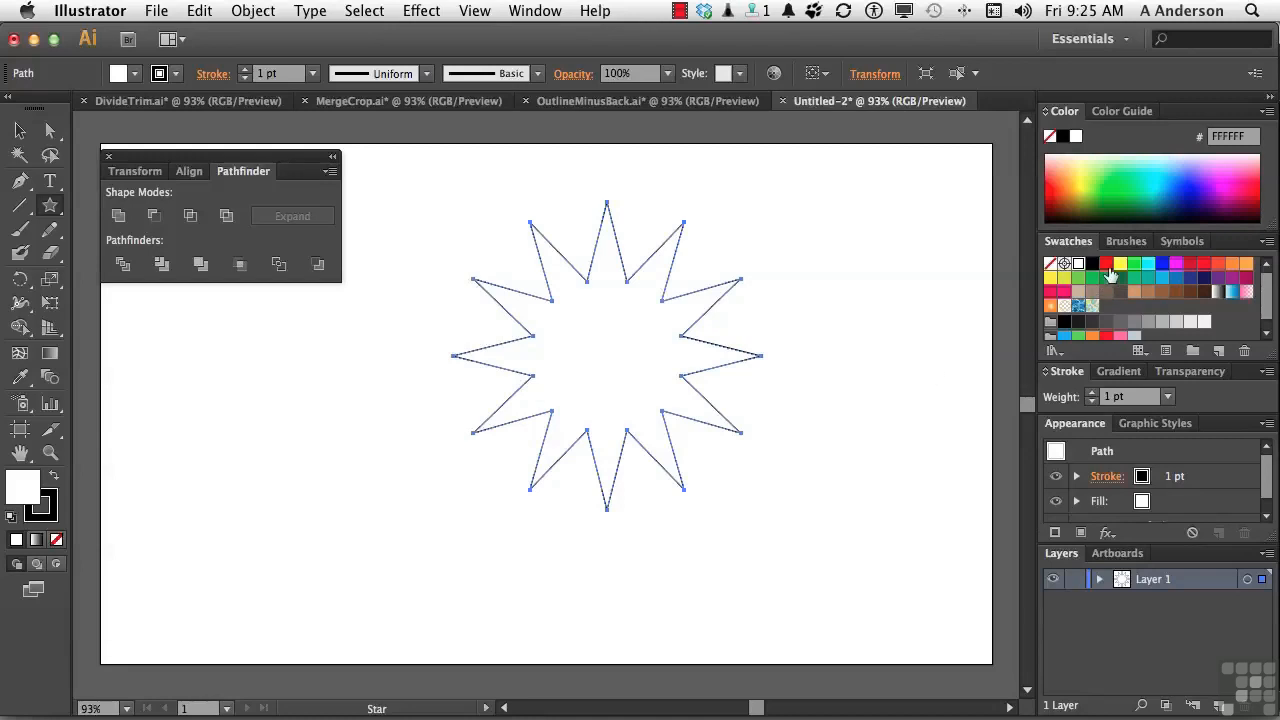
Step: Fill the star red and draw a circle from its centre covering the star's inner part
{"action": "left_click", "coordinate": [1104, 264]}
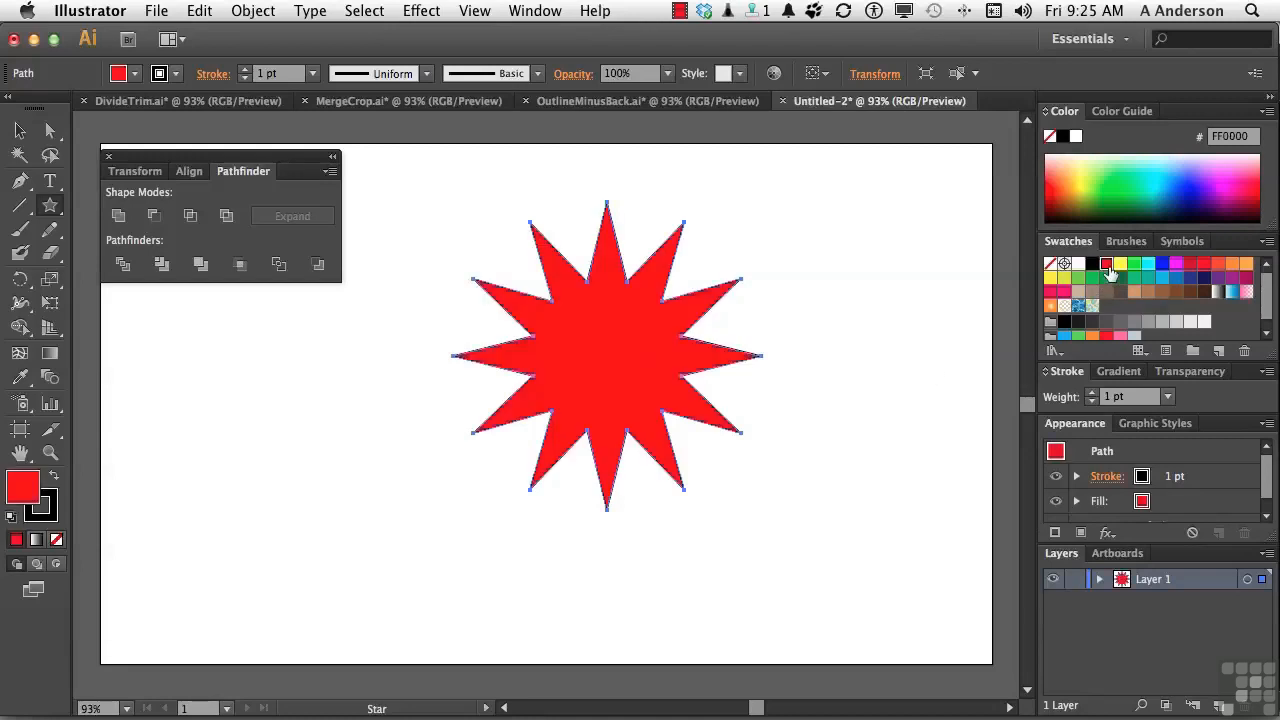
{"action": "left_click", "coordinate": [50, 204]}
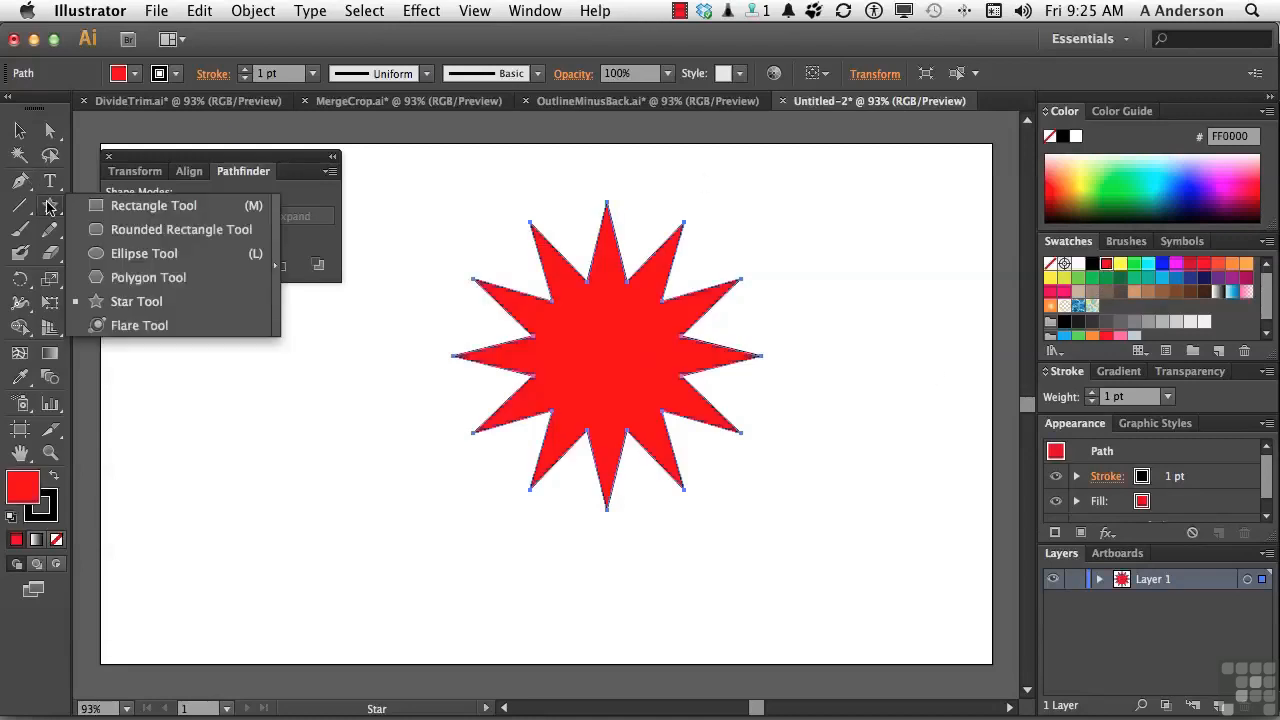
{"action": "mouse_move", "coordinate": [133, 253]}
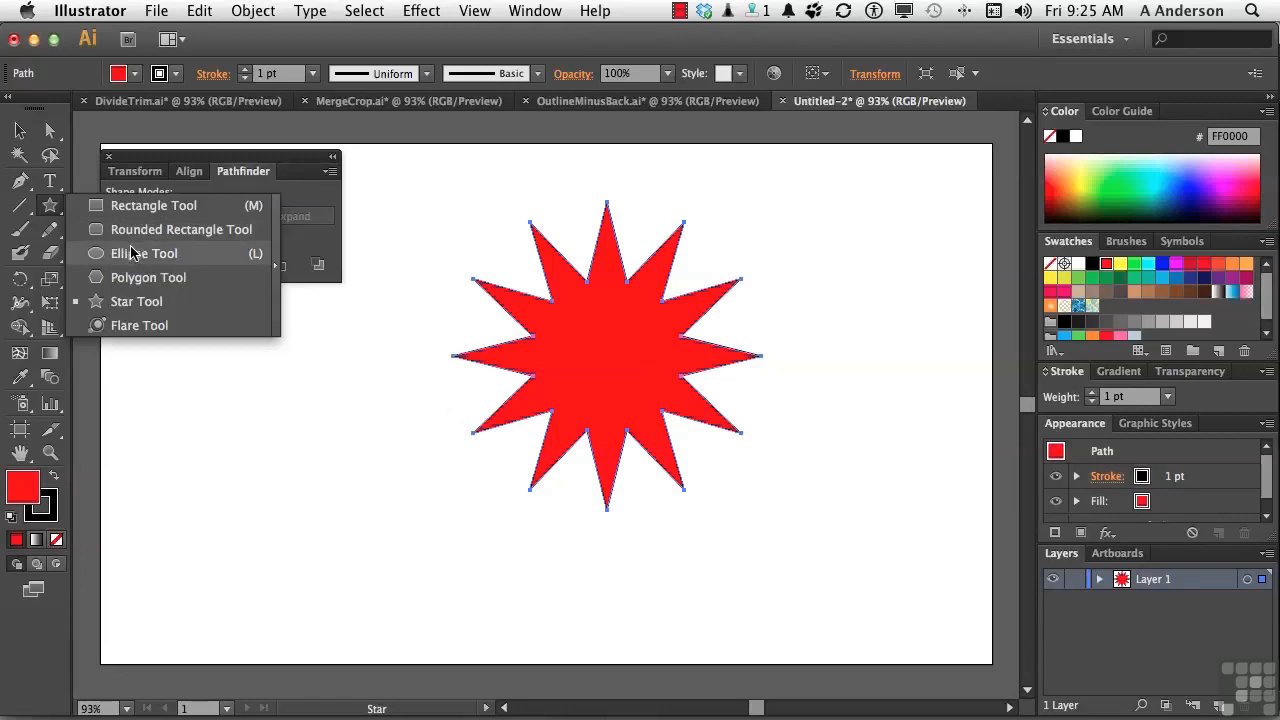
{"action": "left_click", "coordinate": [144, 253]}
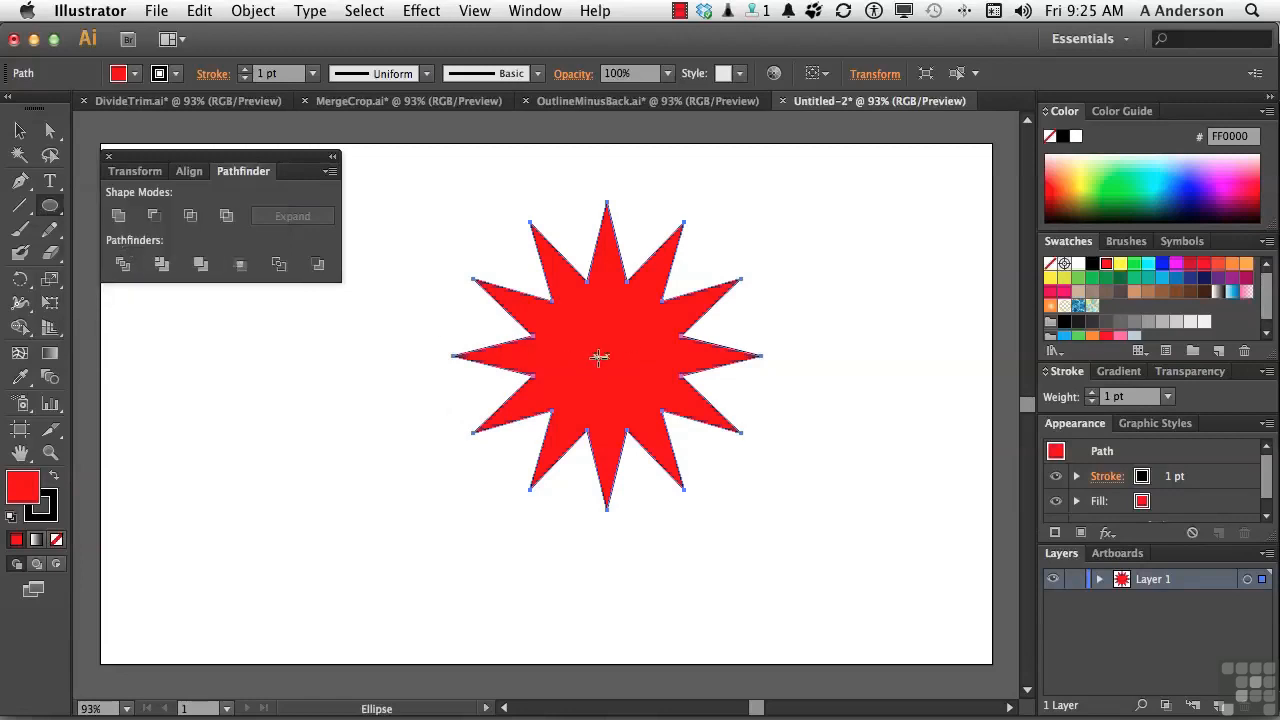
{"action": "mouse_move", "coordinate": [607, 356]}
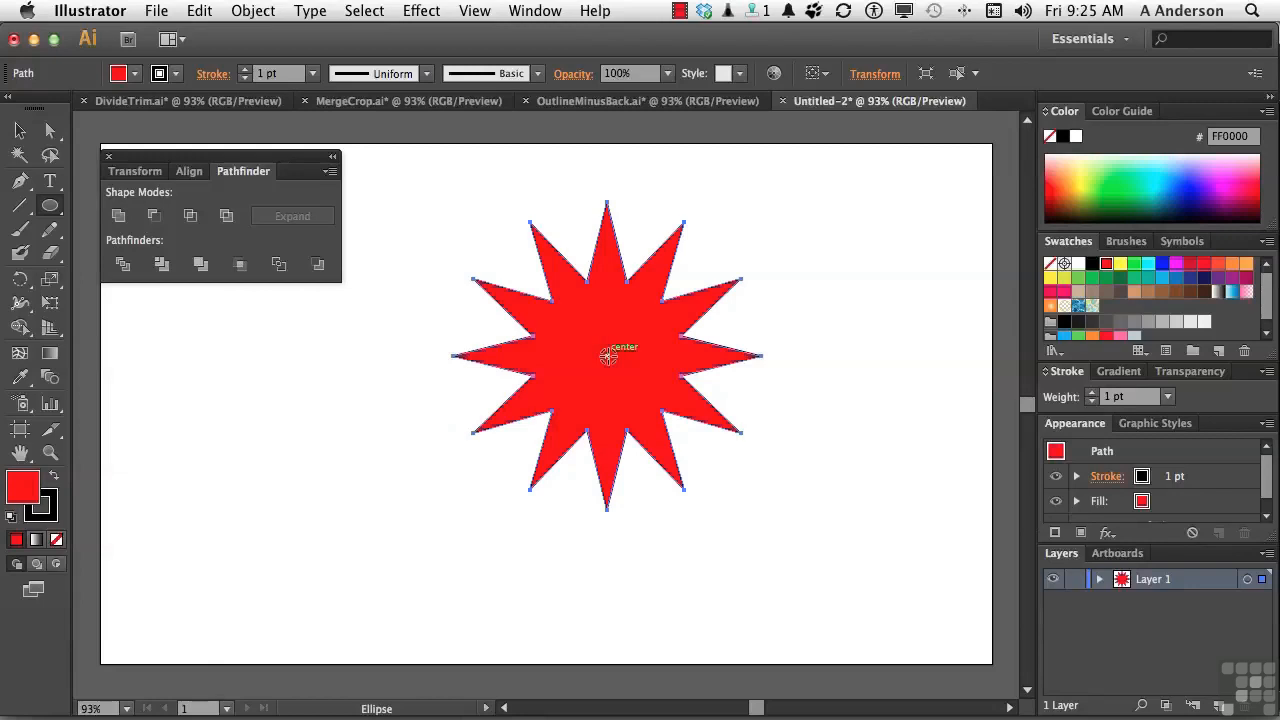
{"action": "left_click_drag", "start_coordinate": [607, 357], "coordinate": [685, 450]}
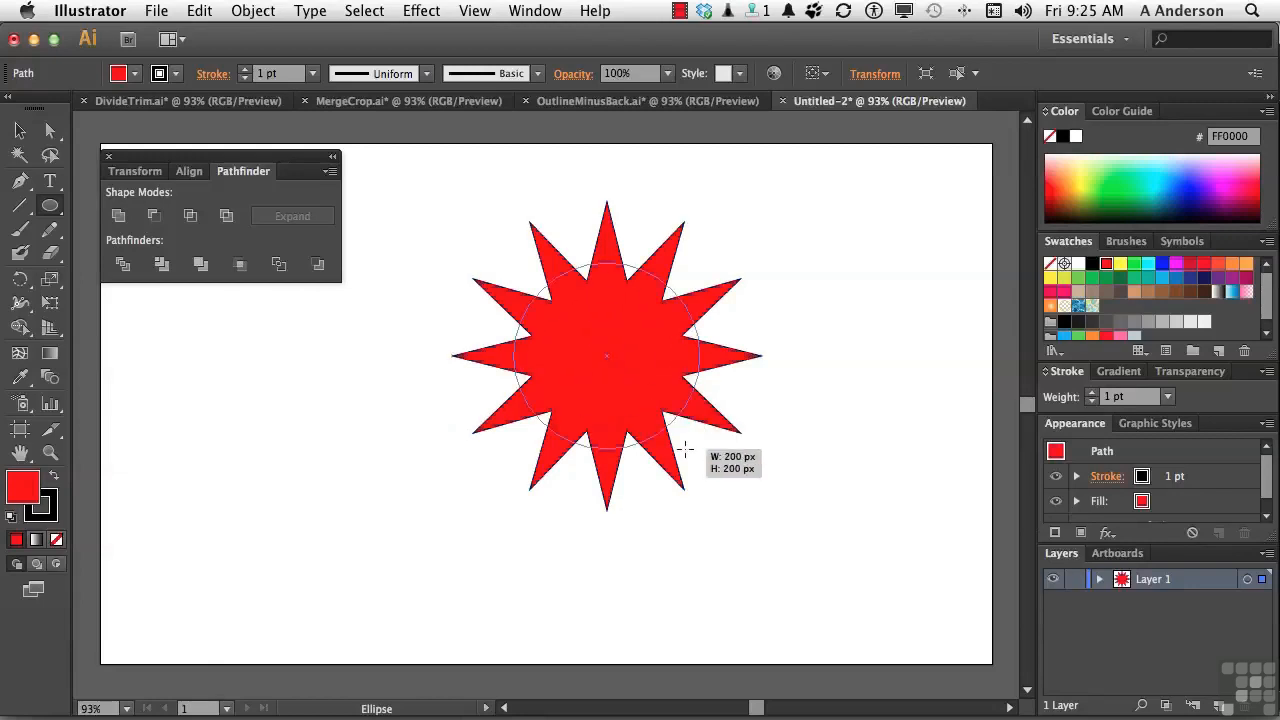
{"action": "left_click_drag", "start_coordinate": [685, 447], "coordinate": [708, 485]}
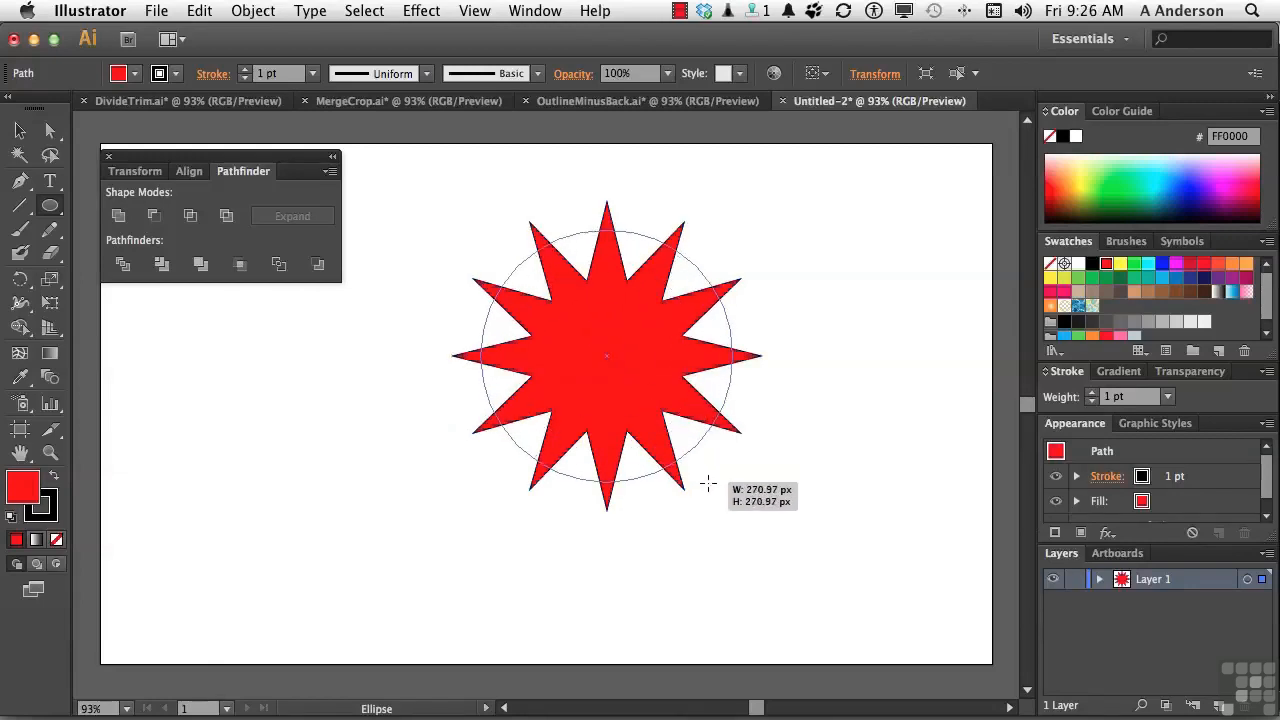
{"action": "left_click_drag", "start_coordinate": [707, 483], "coordinate": [711, 490]}
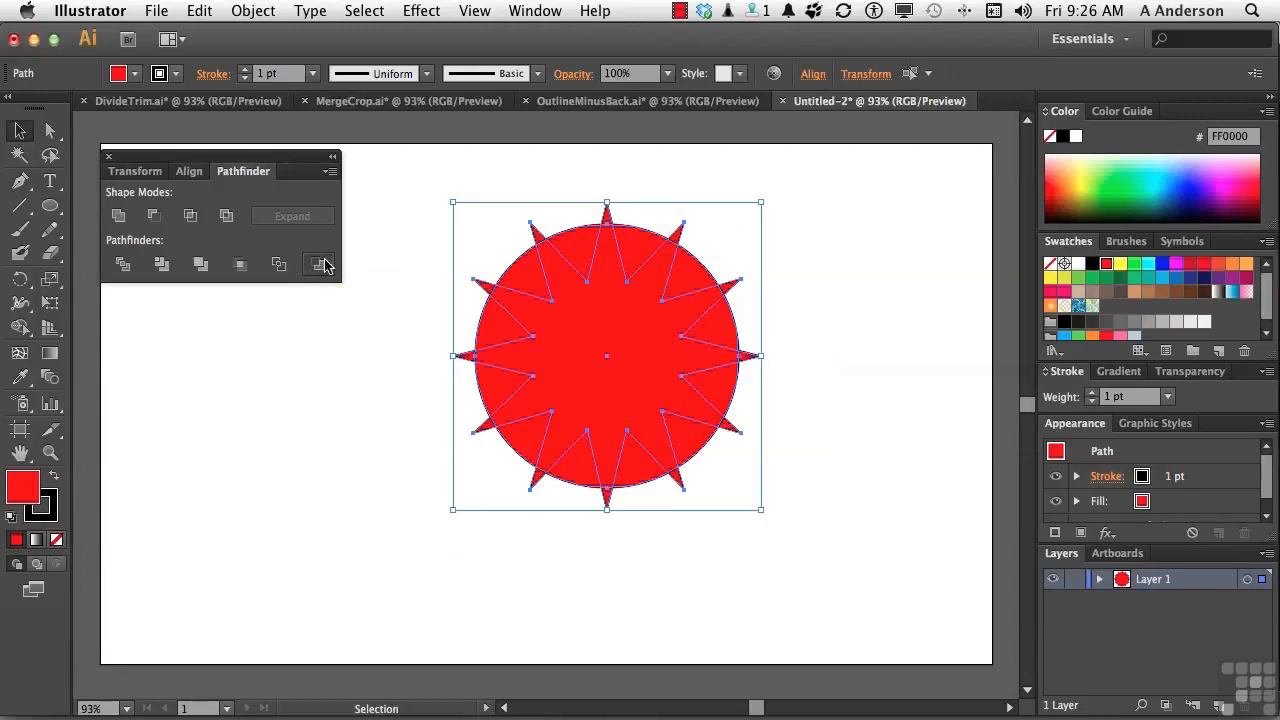
Step: Reverse the first Minus Back attempt and send the circle behind the star
{"action": "left_click", "coordinate": [318, 264]}
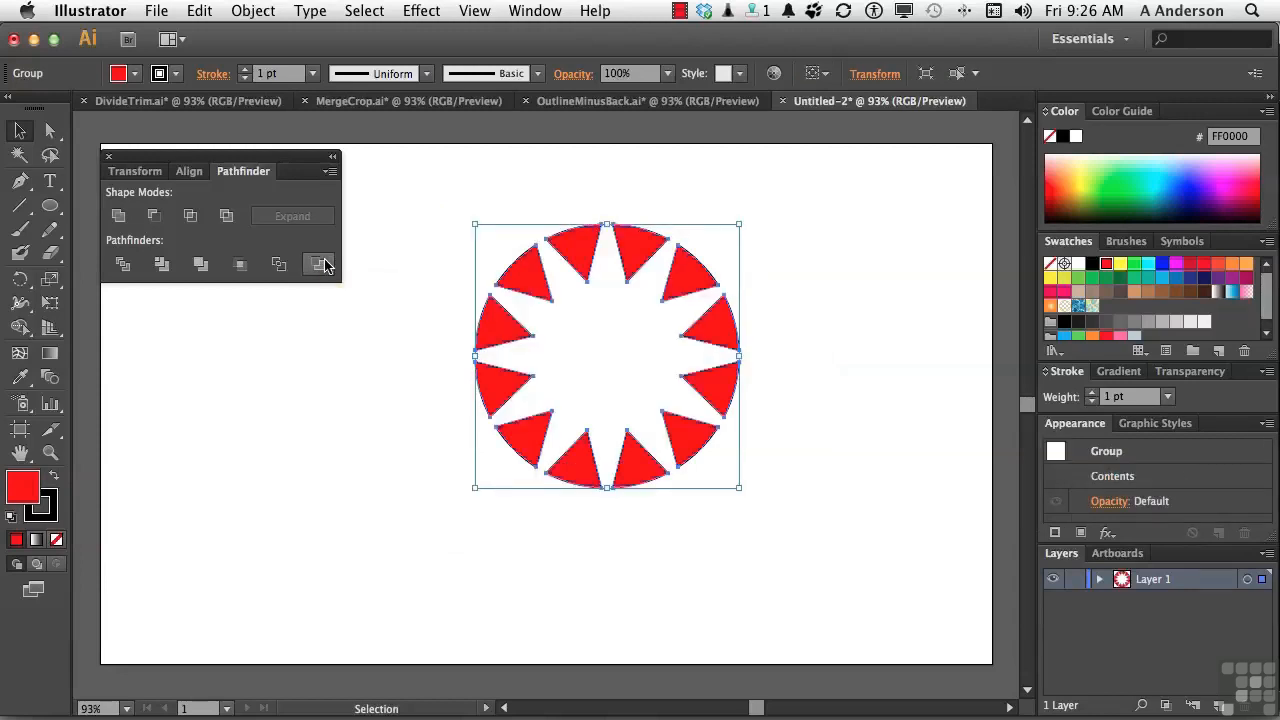
{"action": "left_click", "coordinate": [318, 264]}
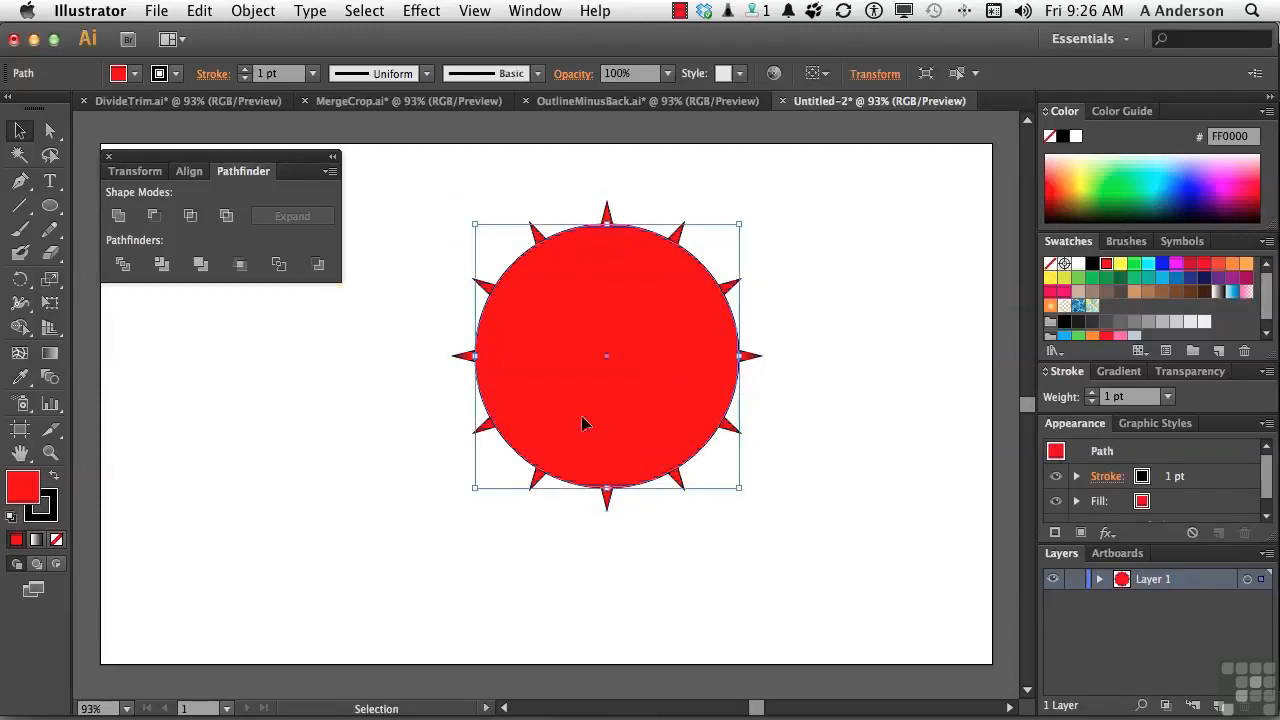
{"action": "left_click", "coordinate": [252, 9]}
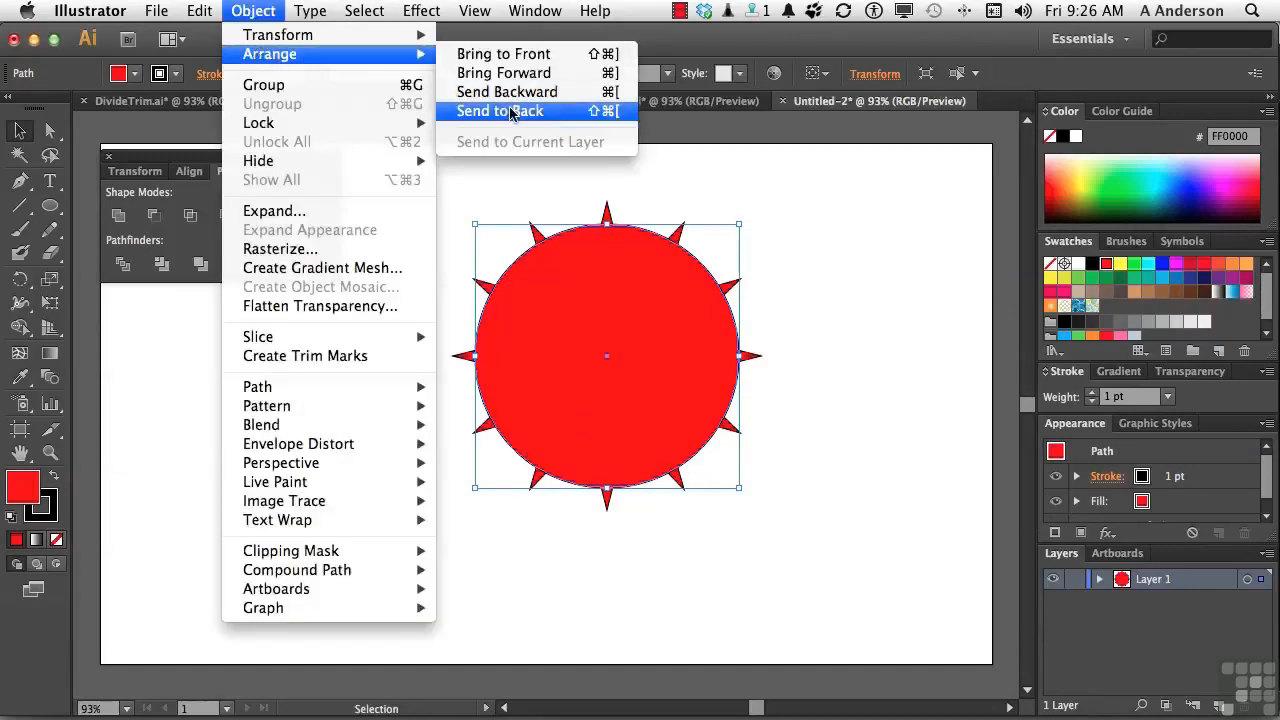
{"action": "left_click", "coordinate": [499, 111]}
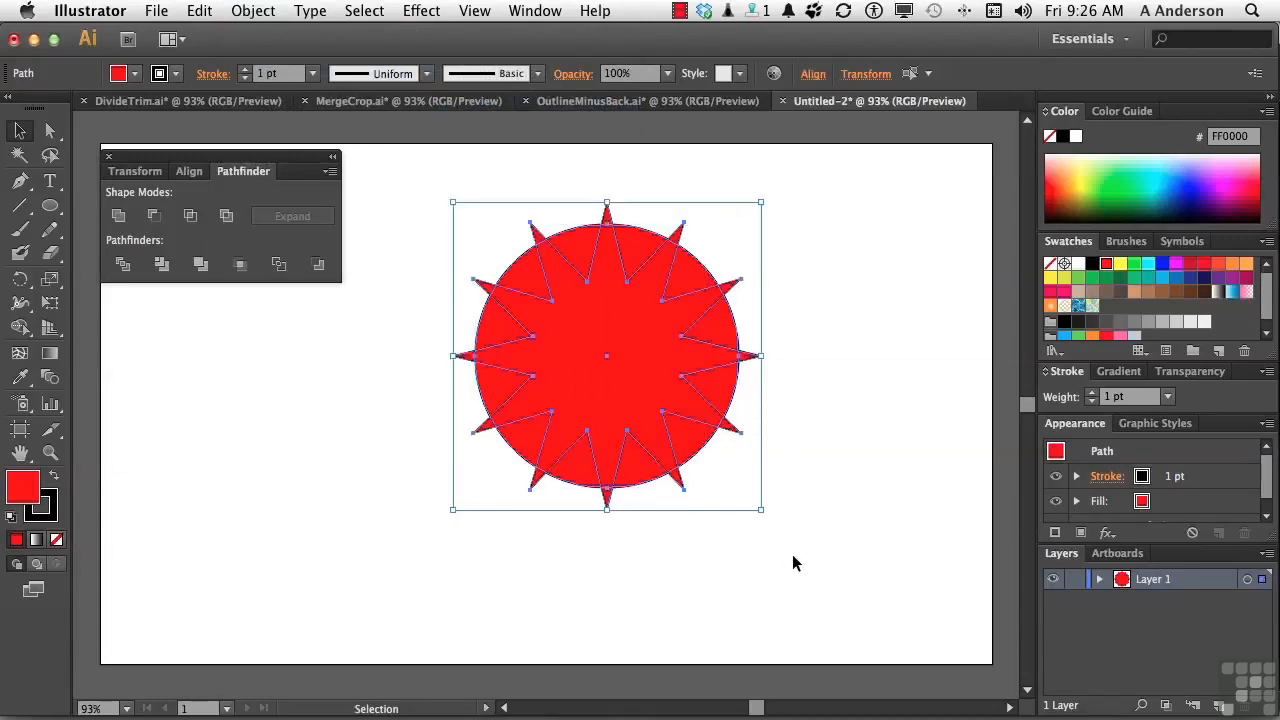
Step: Apply Minus Back again so the circle is cut away, leaving the star tips
{"action": "left_click", "coordinate": [318, 265]}
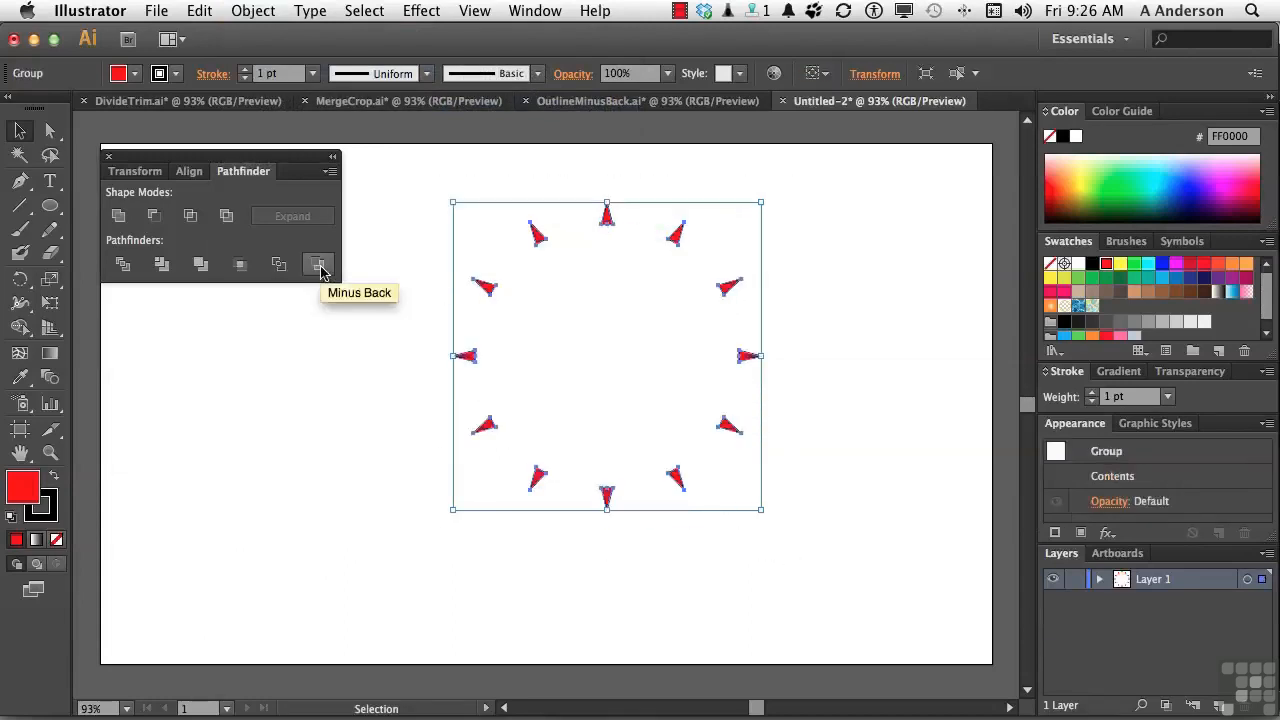
{"action": "left_click", "coordinate": [318, 264]}
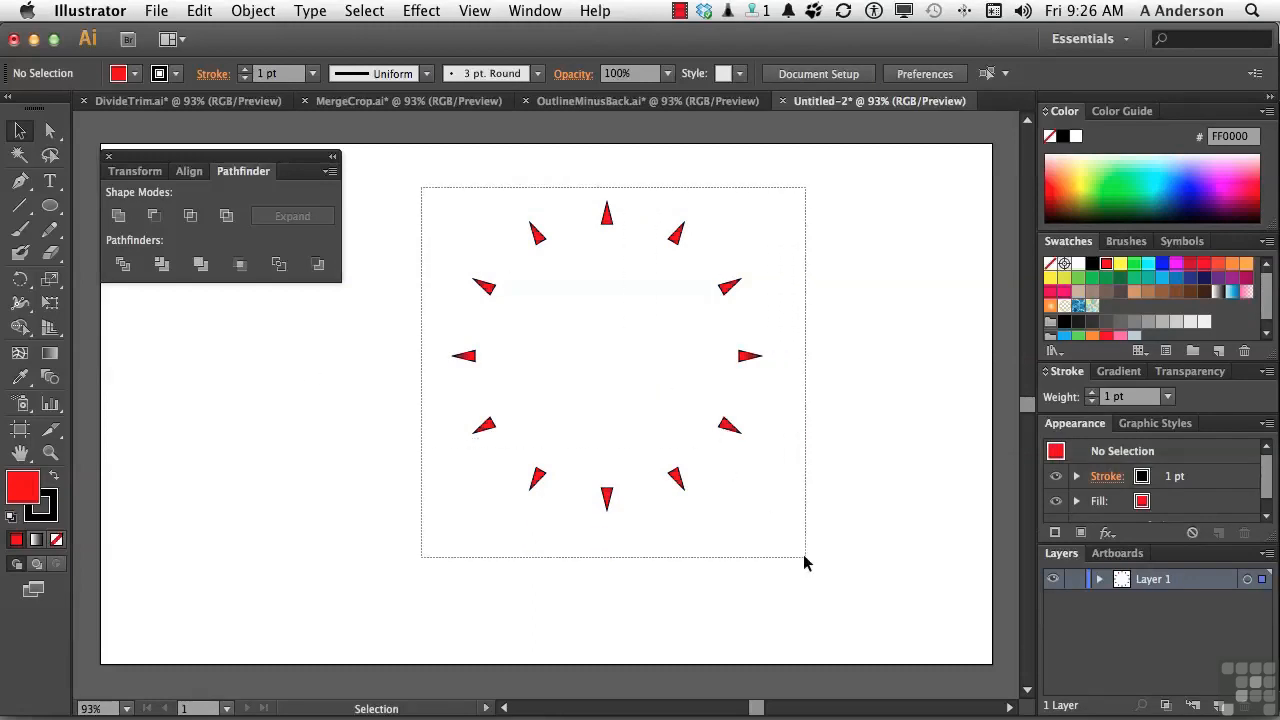
{"action": "left_click", "coordinate": [252, 11]}
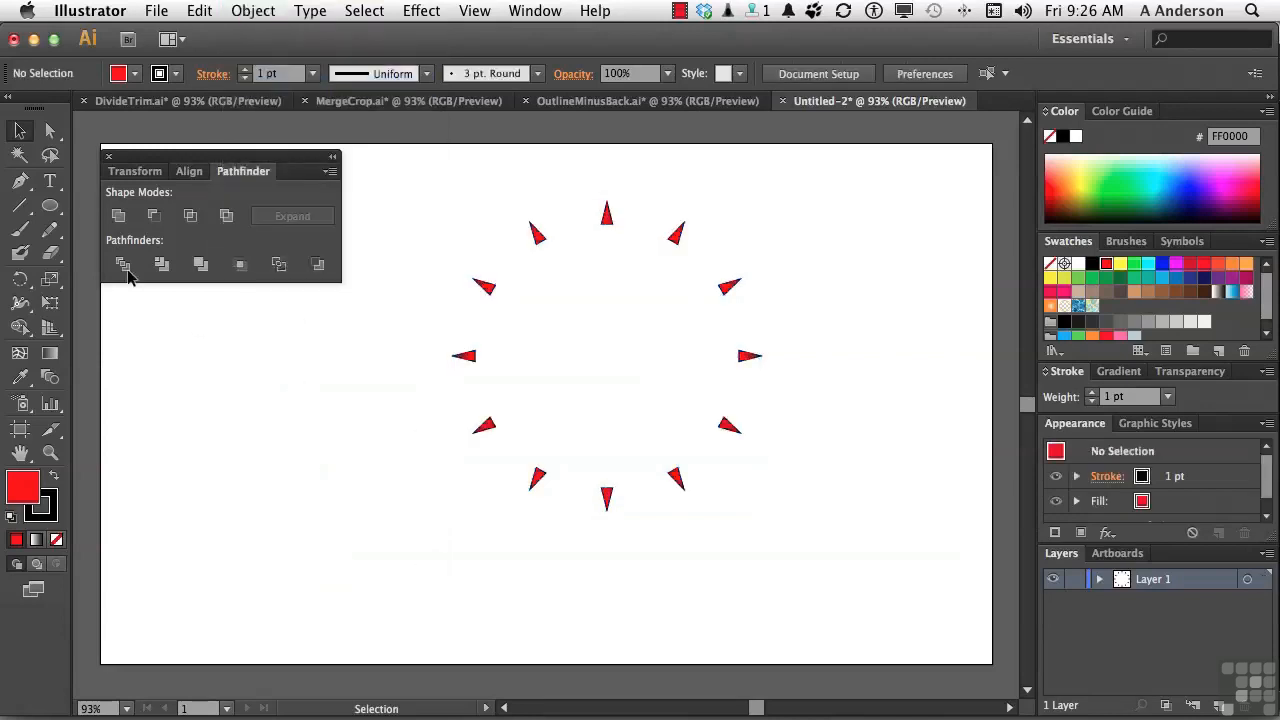
{"action": "mouse_move", "coordinate": [19, 207]}
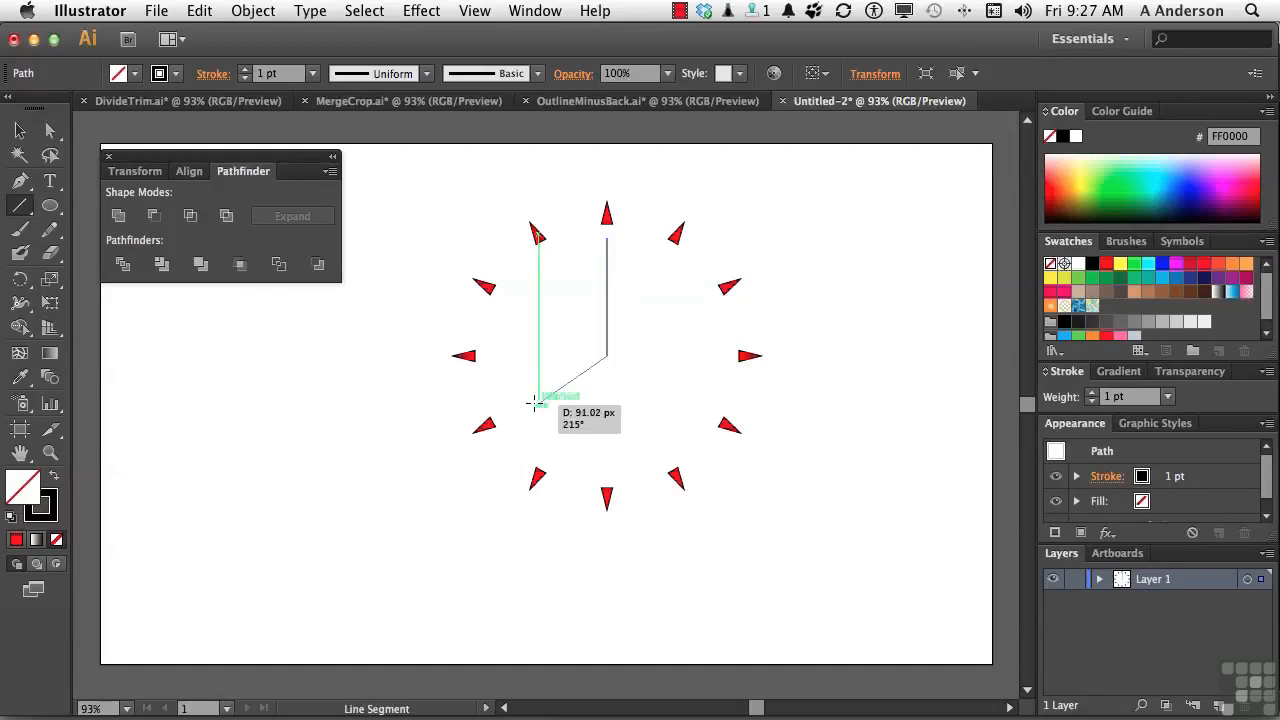
Step: Draw the short hand toward eight o'clock and widen the upright hand's middle
{"action": "left_click_drag", "start_coordinate": [535, 400], "coordinate": [607, 355]}
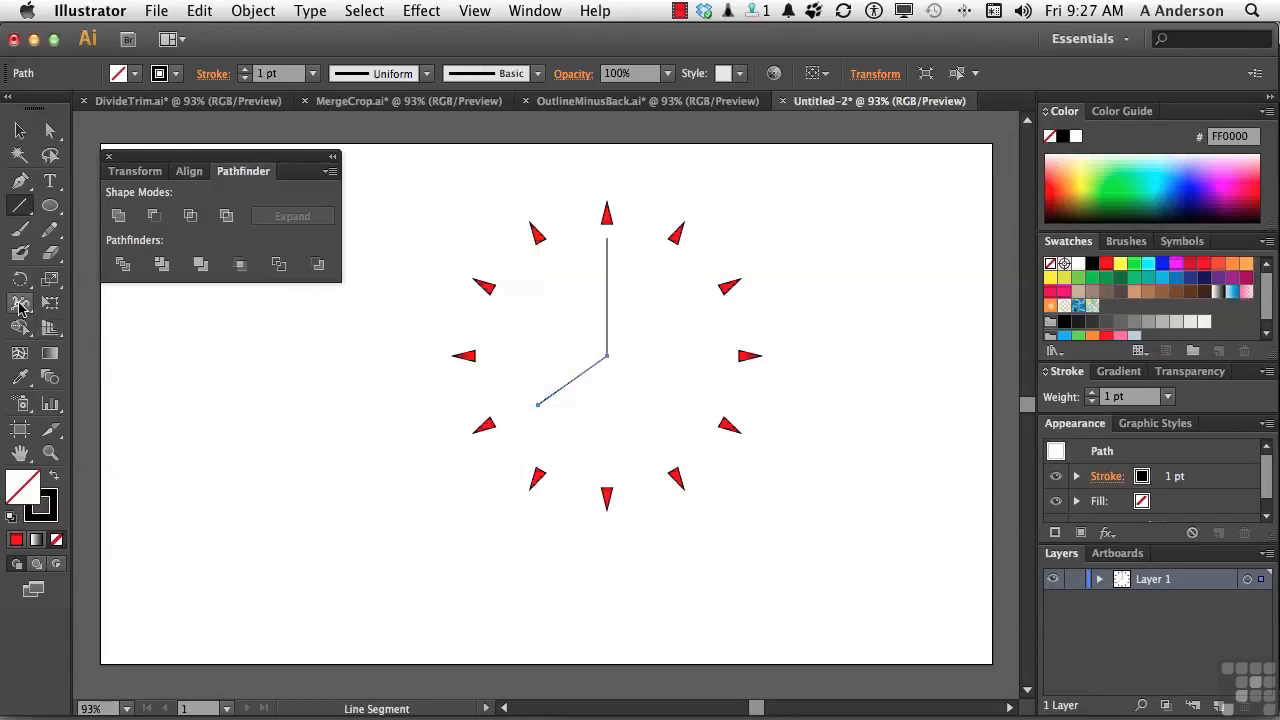
{"action": "mouse_move", "coordinate": [22, 303]}
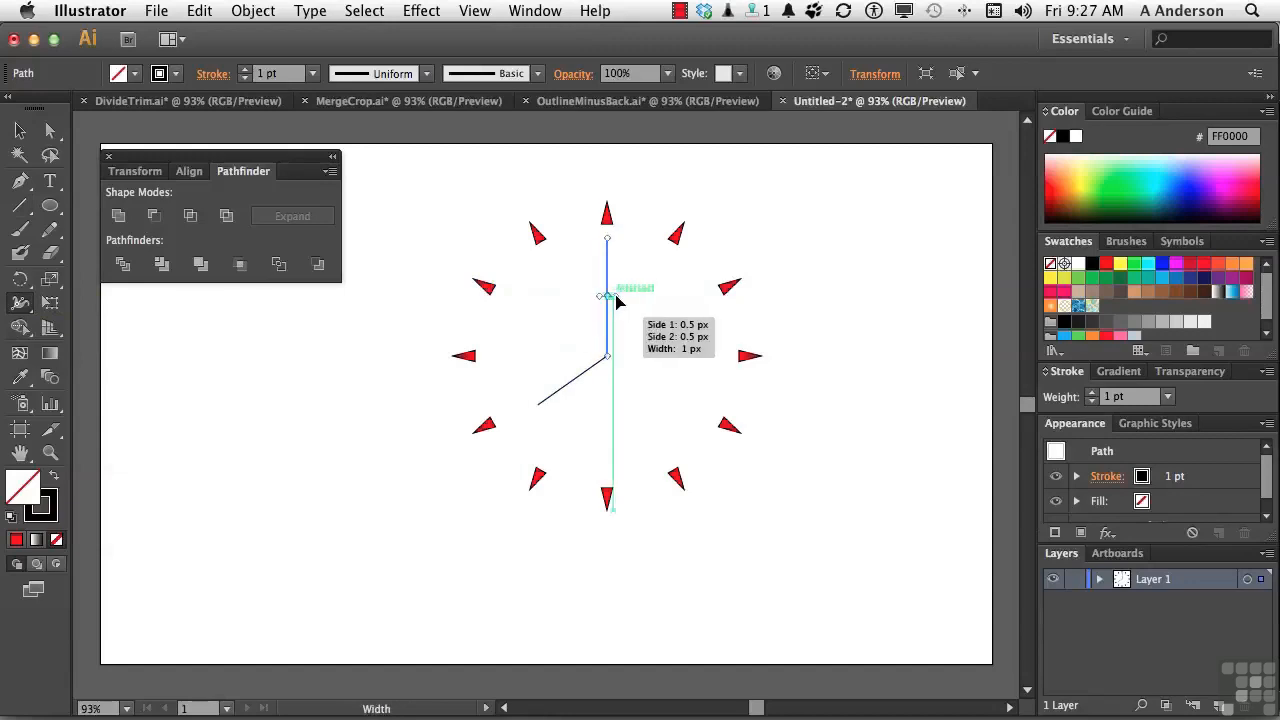
{"action": "left_click_drag", "start_coordinate": [606, 297], "coordinate": [620, 300]}
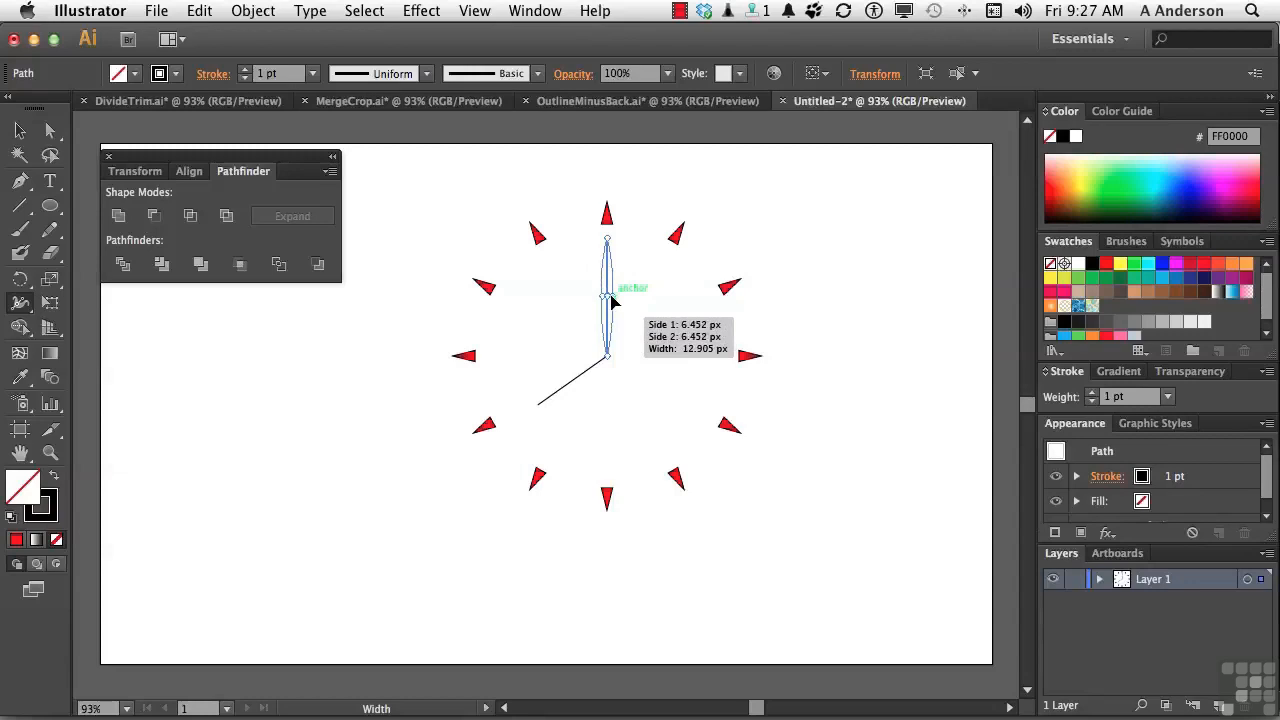